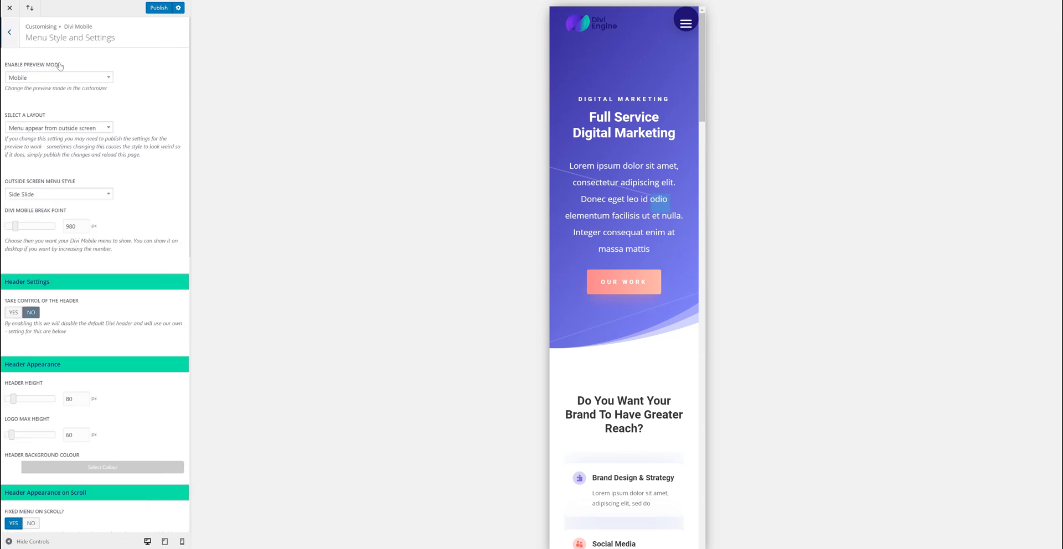
{"action": "mouse_move", "coordinate": [75, 78]}
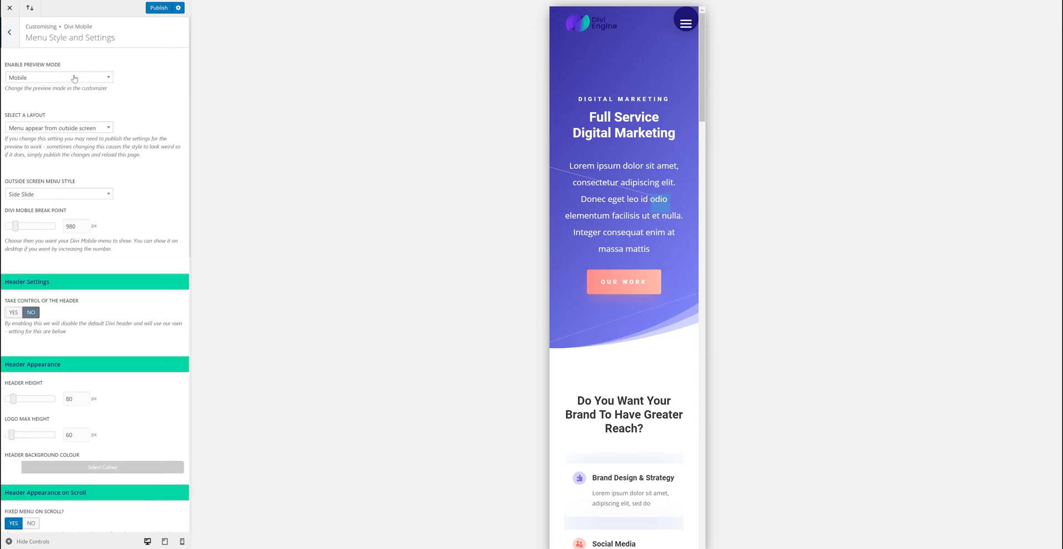
- Switch the Divi Mobile preview mode to Desktop
{"action": "left_click", "coordinate": [58, 77]}
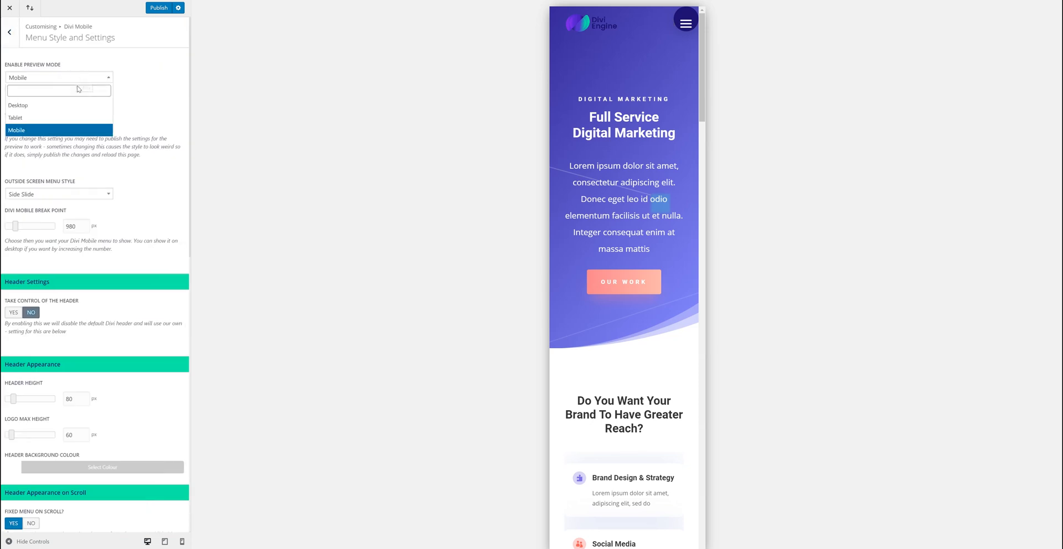
{"action": "left_click", "coordinate": [15, 118]}
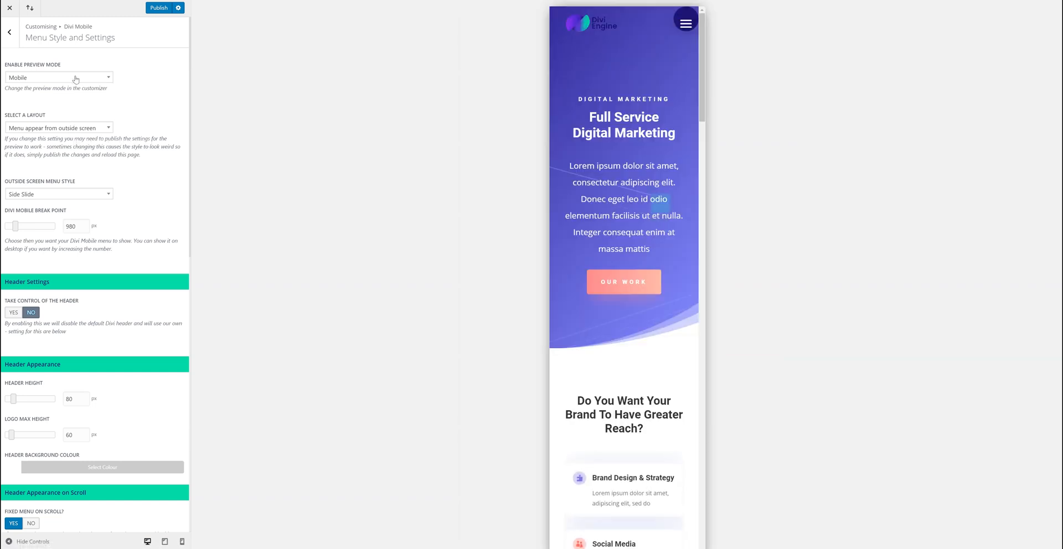
{"action": "left_click", "coordinate": [58, 78]}
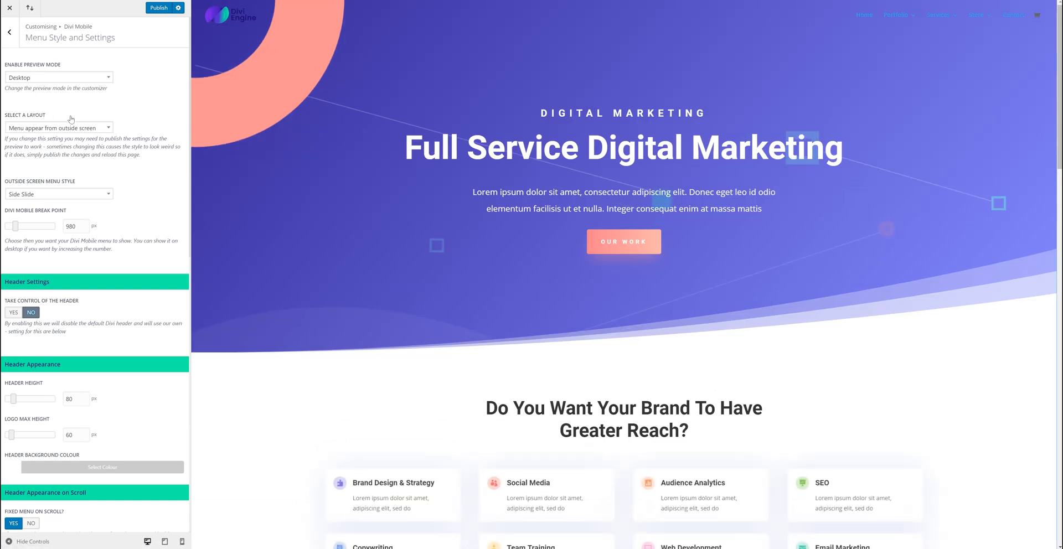
{"action": "mouse_move", "coordinate": [349, 91]}
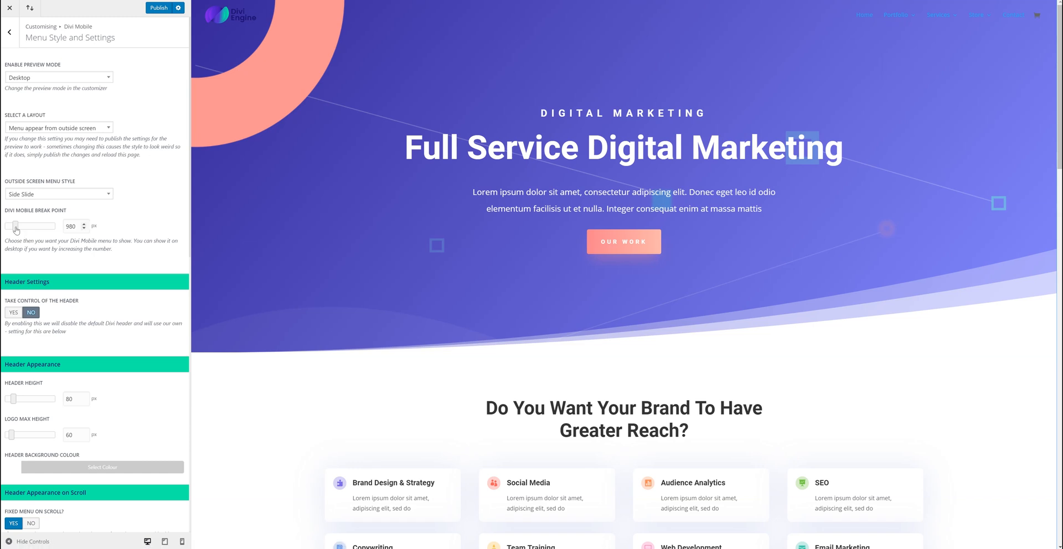
- Raise the mobile break point to 5000 px and test the hamburger menu in the preview
{"action": "left_click_drag", "start_coordinate": [16, 226], "coordinate": [36, 226]}
{"action": "type", "text": "5000"}
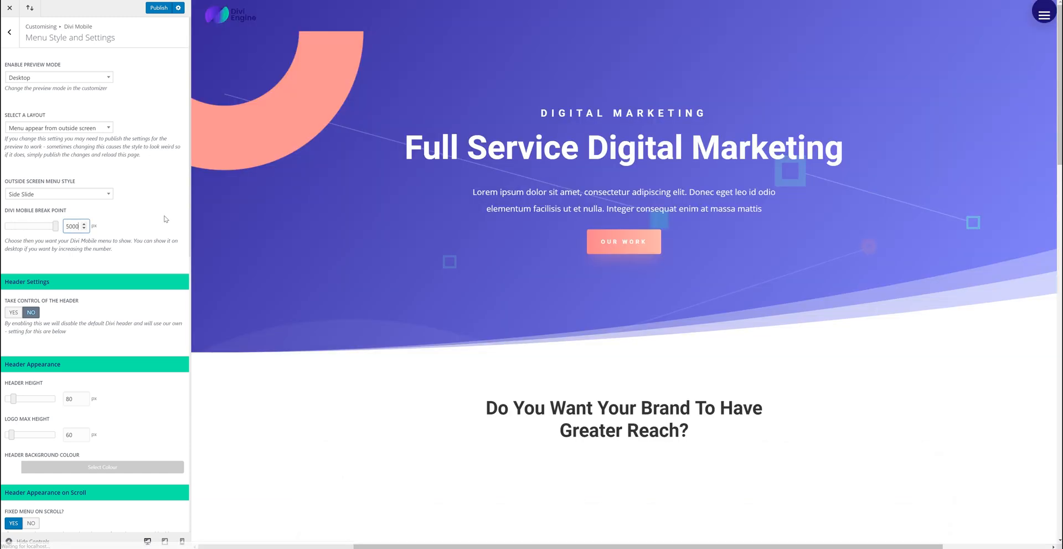
{"action": "scroll", "scroll_direction": "down", "scroll_amount": 3}
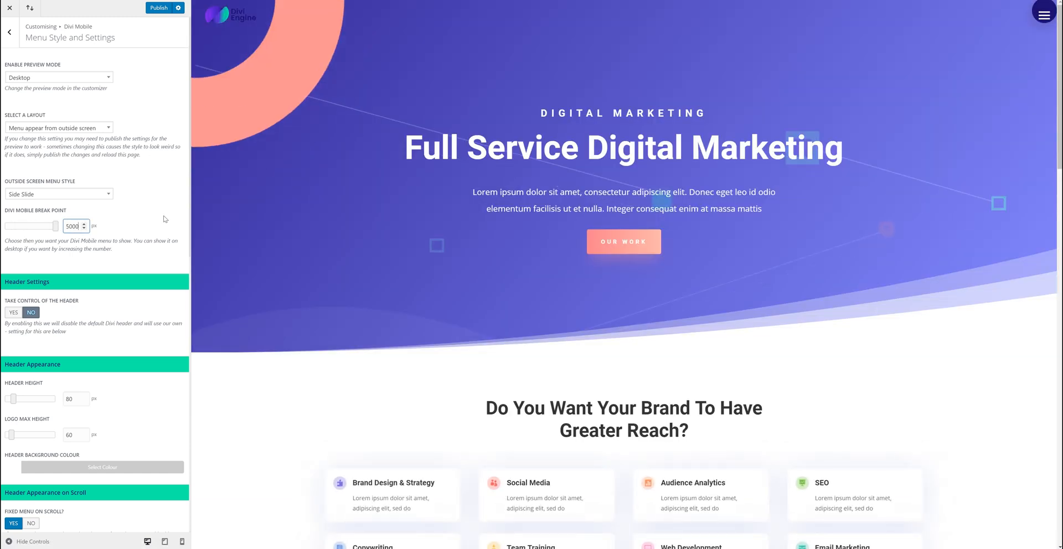
{"action": "left_click", "coordinate": [1042, 13]}
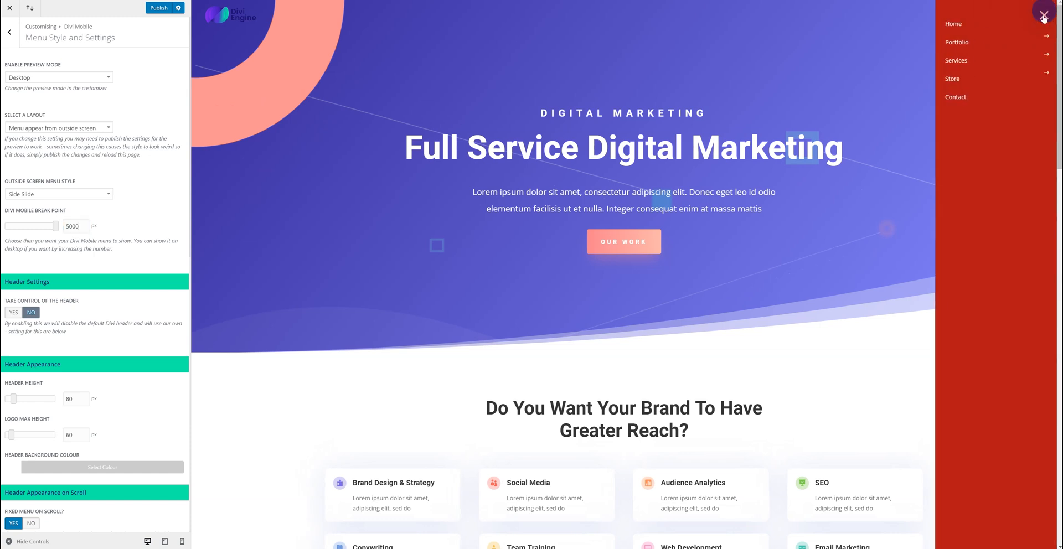
{"action": "left_click", "coordinate": [1043, 16]}
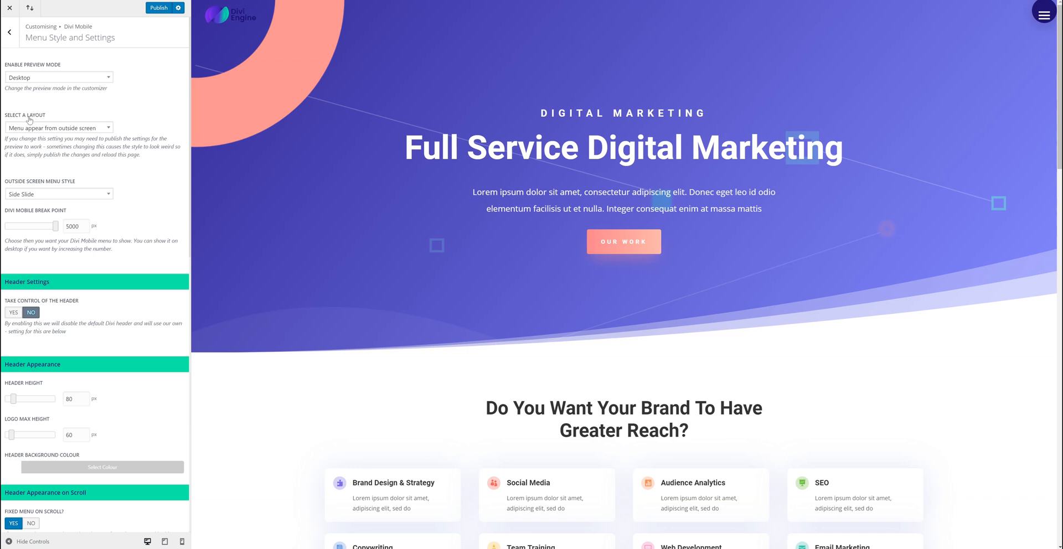
{"action": "mouse_move", "coordinate": [57, 127]}
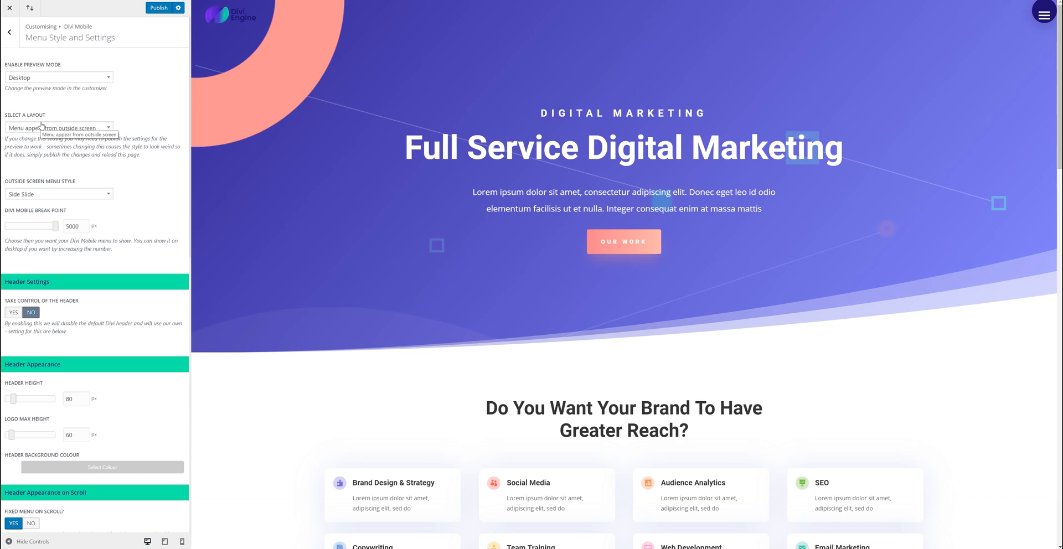
{"action": "mouse_move", "coordinate": [54, 150]}
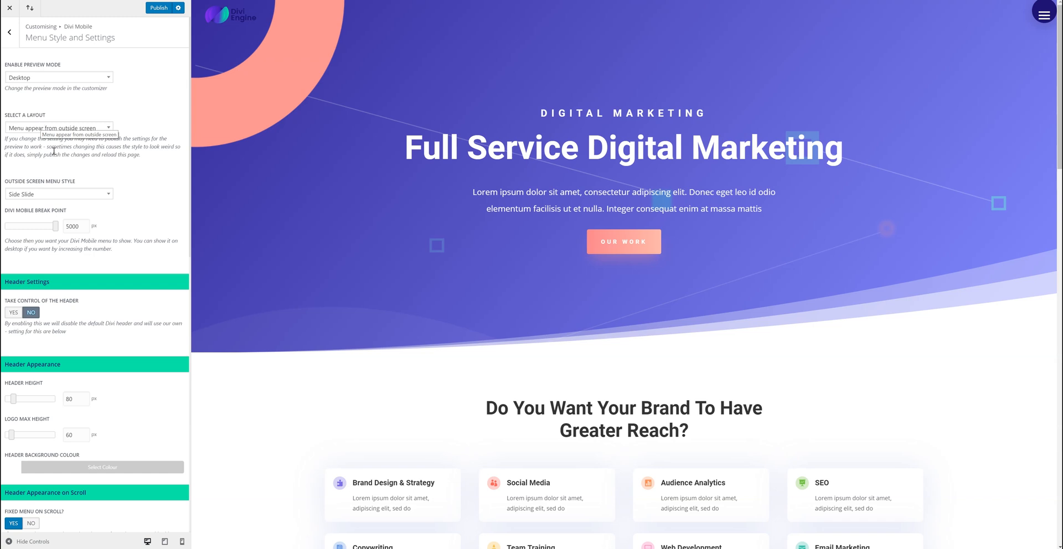
{"action": "mouse_move", "coordinate": [87, 129]}
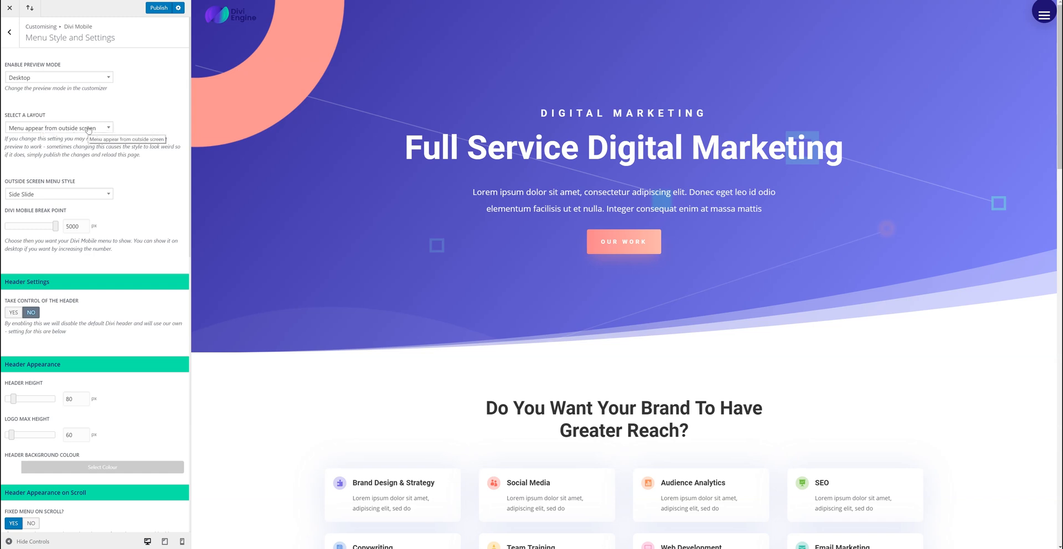
{"action": "left_click", "coordinate": [58, 127]}
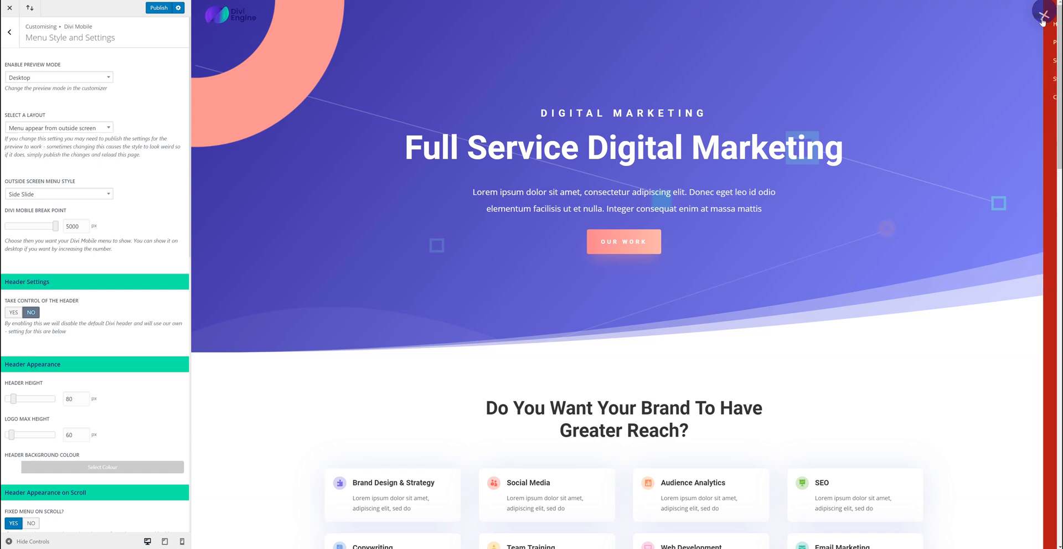
{"action": "left_click", "coordinate": [1042, 15]}
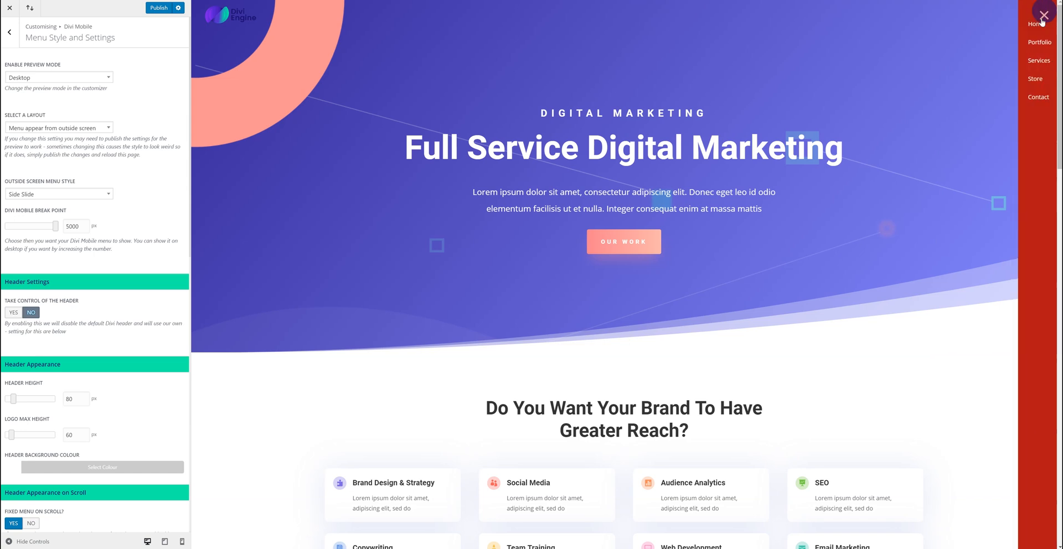
{"action": "left_click", "coordinate": [1043, 15]}
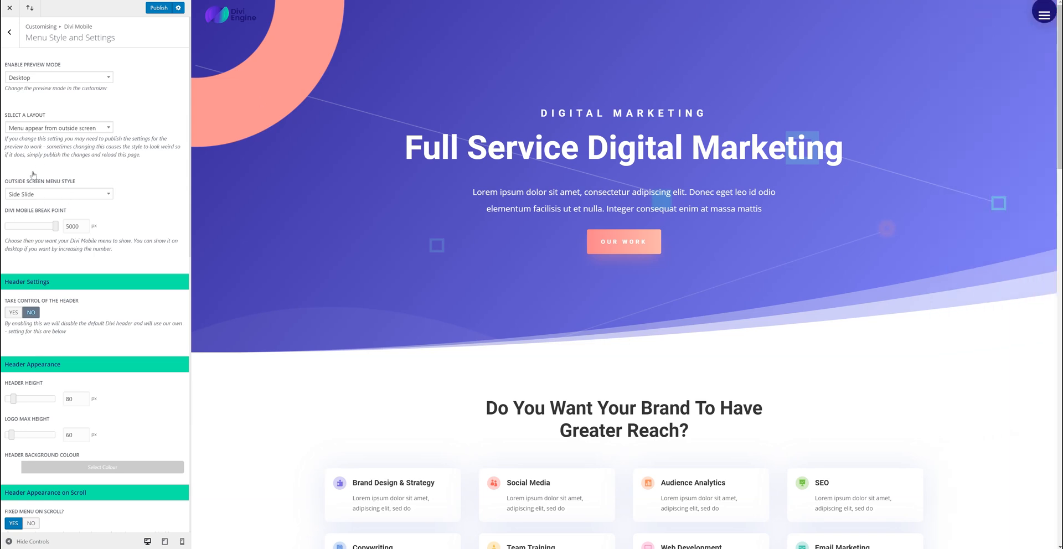
- Try the Top Side outside-screen menu style and preview the menu
{"action": "left_click", "coordinate": [58, 194]}
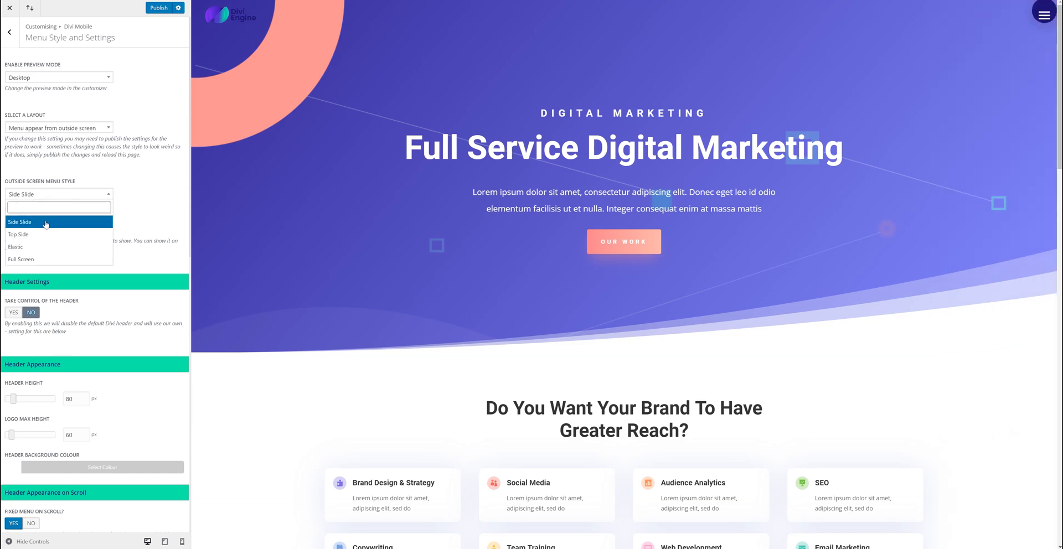
{"action": "left_click", "coordinate": [19, 235]}
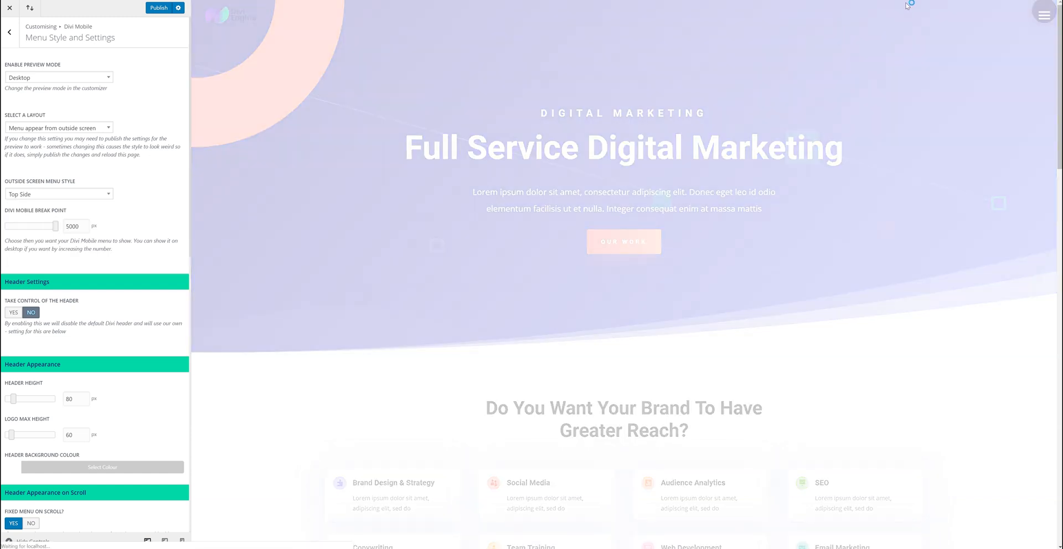
{"action": "left_click", "coordinate": [1043, 14]}
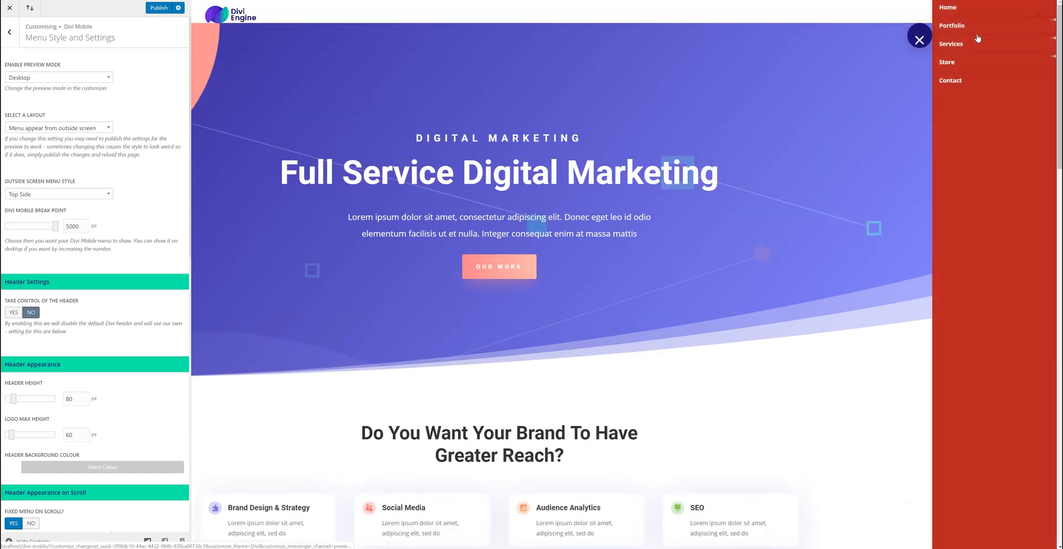
{"action": "left_click", "coordinate": [919, 39]}
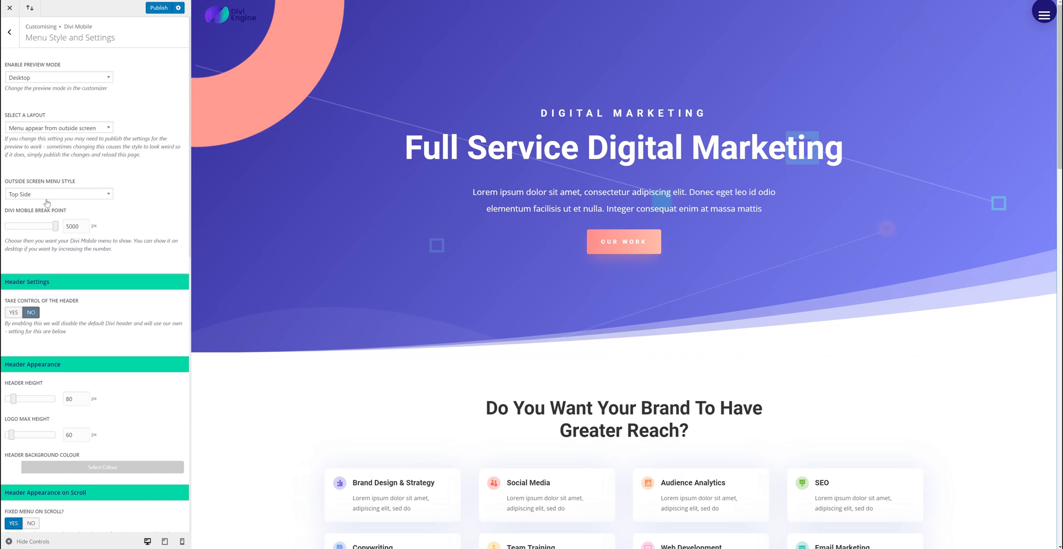
- Try the Elastic style, then settle on Full Screen and preview the menu
{"action": "left_click", "coordinate": [59, 194]}
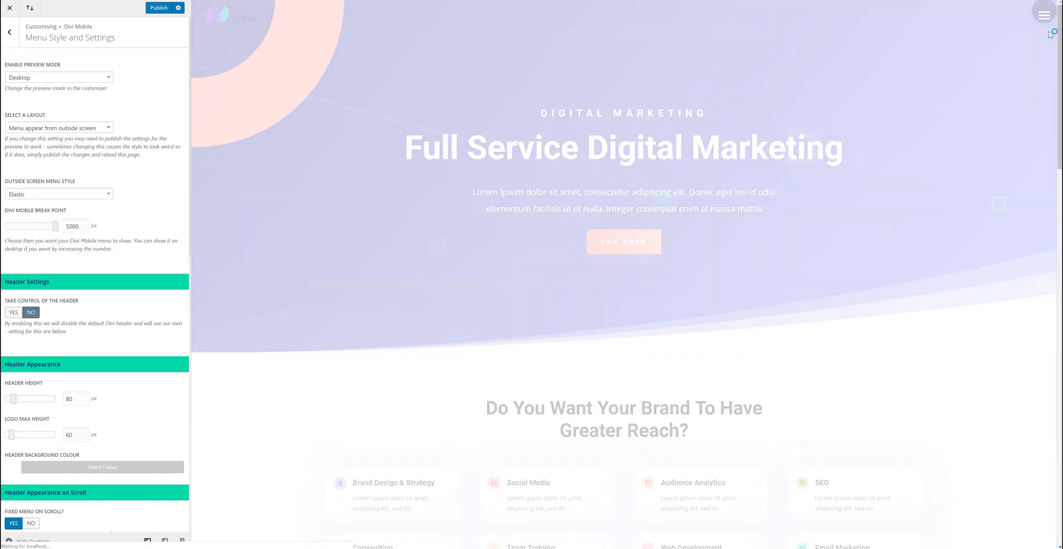
{"action": "left_click", "coordinate": [1043, 13]}
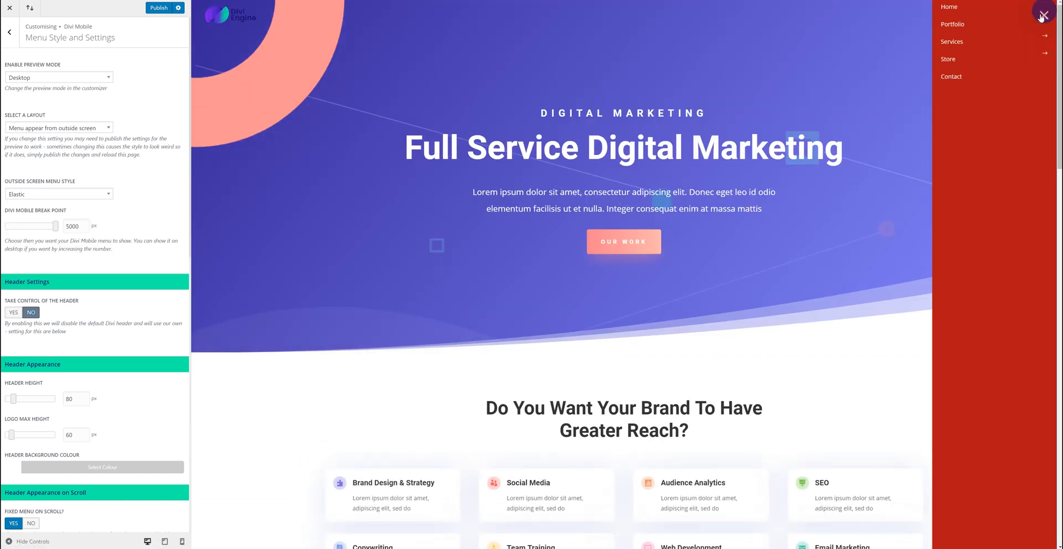
{"action": "left_click", "coordinate": [58, 193]}
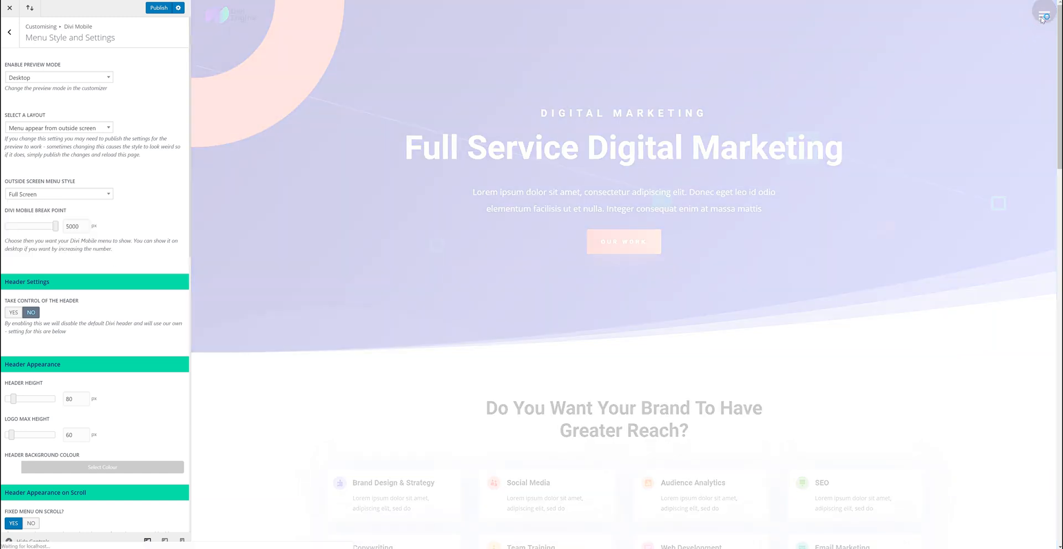
{"action": "left_click", "coordinate": [1044, 15]}
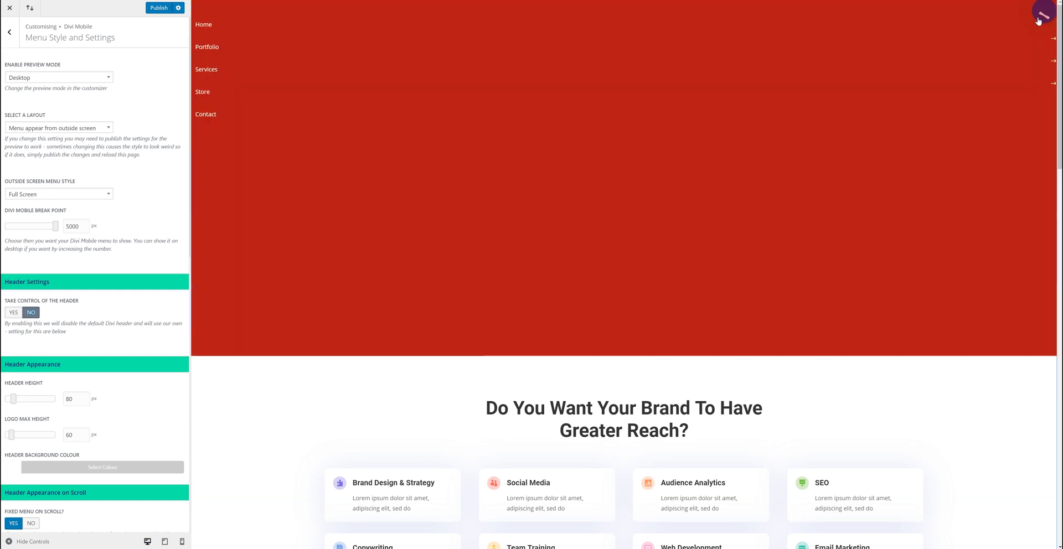
{"action": "left_click", "coordinate": [1042, 13]}
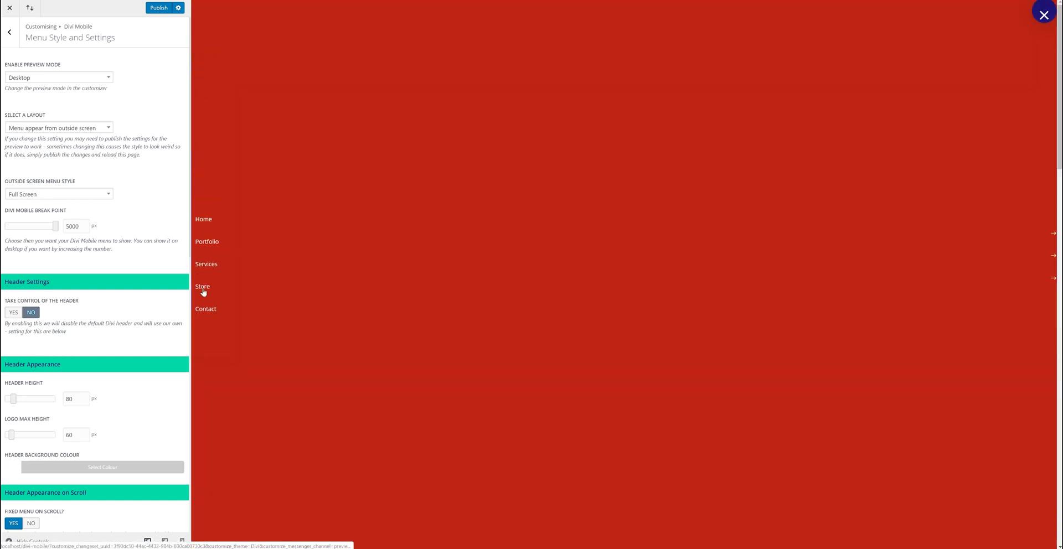
{"action": "mouse_move", "coordinate": [380, 220]}
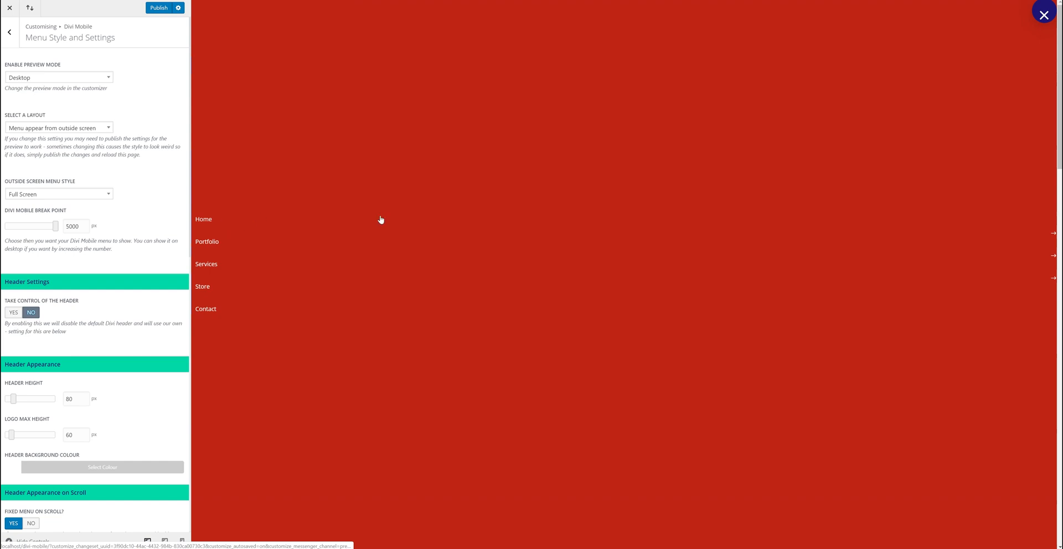
{"action": "mouse_move", "coordinate": [1043, 15]}
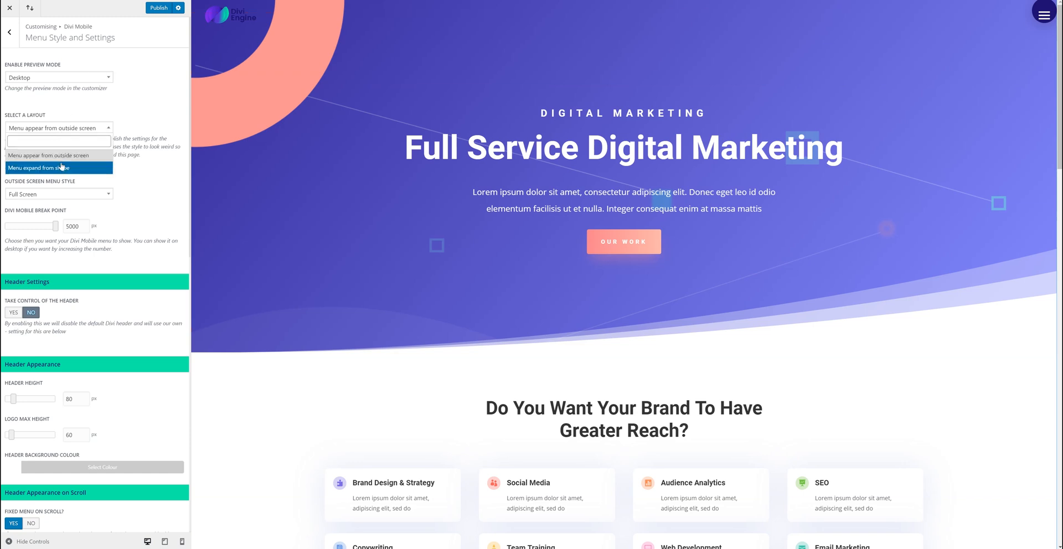
{"action": "mouse_move", "coordinate": [62, 169]}
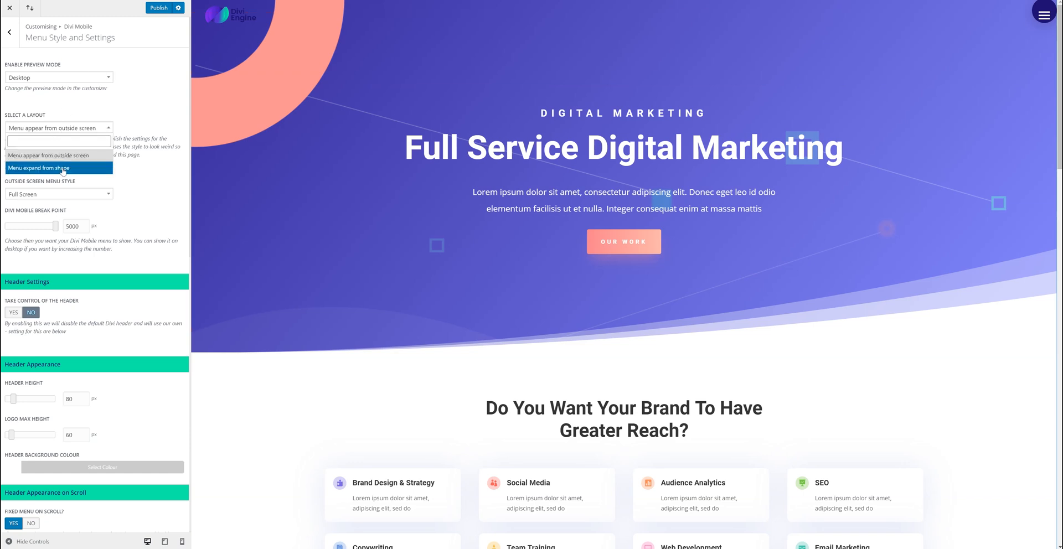
- Choose the Menu expand from shape layout and preview its Circle expand animation
{"action": "left_click", "coordinate": [39, 167]}
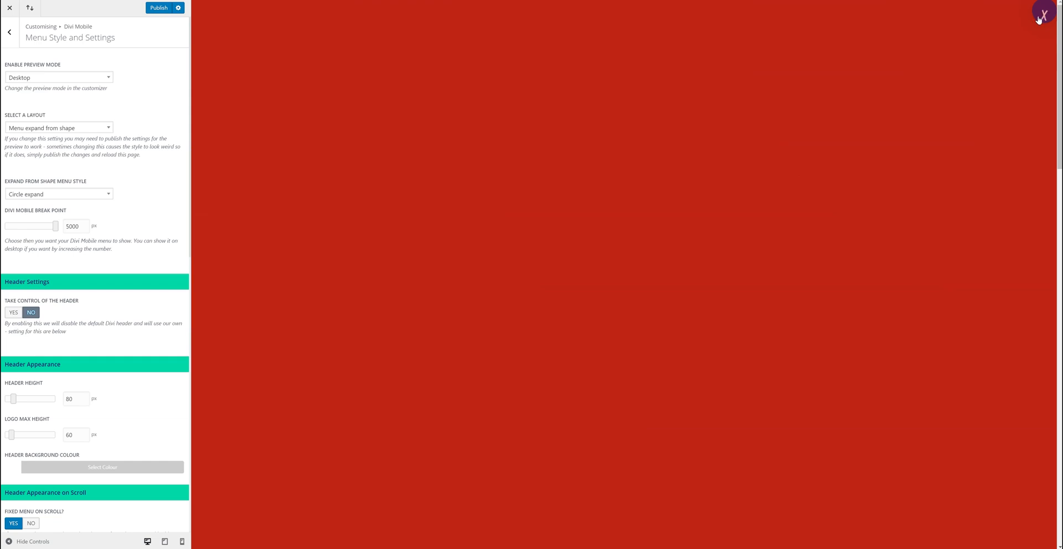
{"action": "left_click", "coordinate": [1041, 13]}
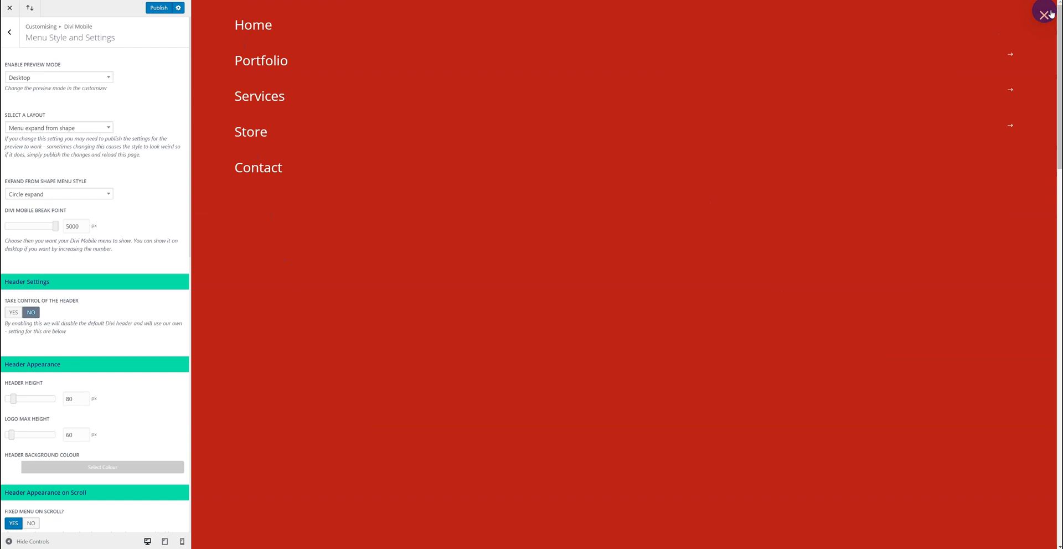
{"action": "left_click", "coordinate": [1043, 13]}
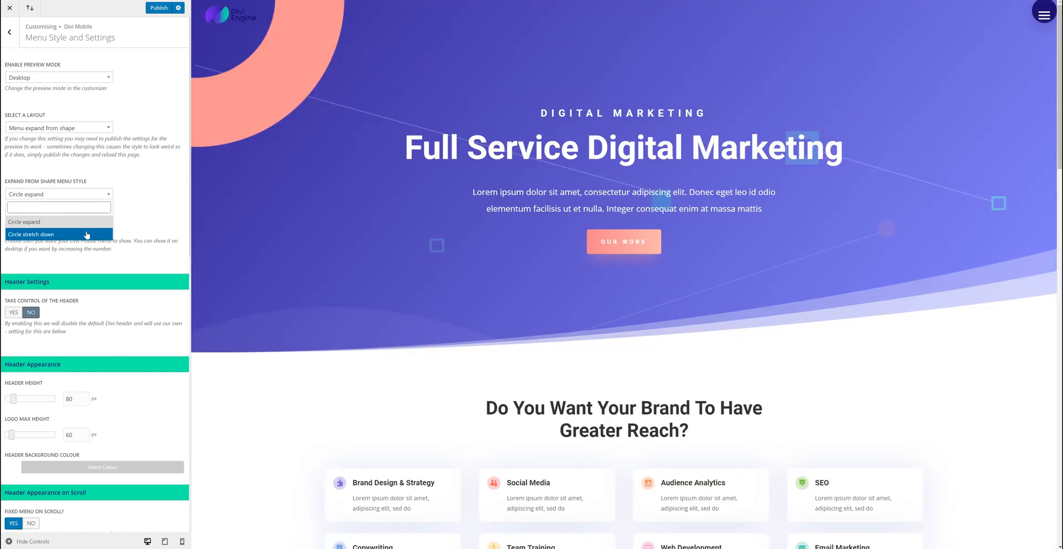
- Switch to Circle Stretch Down, then open, close and reopen the preview menu
{"action": "left_click", "coordinate": [31, 234]}
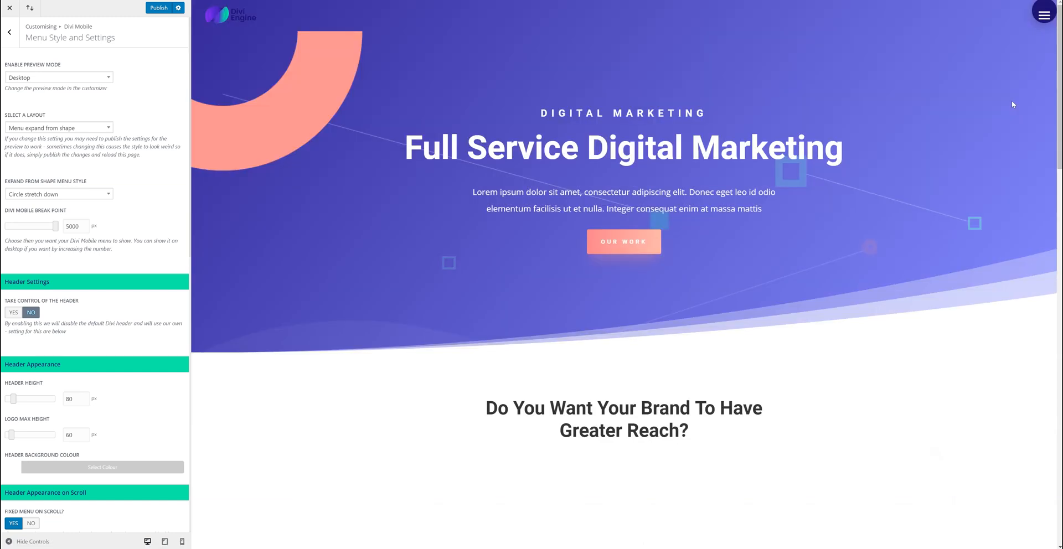
{"action": "left_click", "coordinate": [1042, 11]}
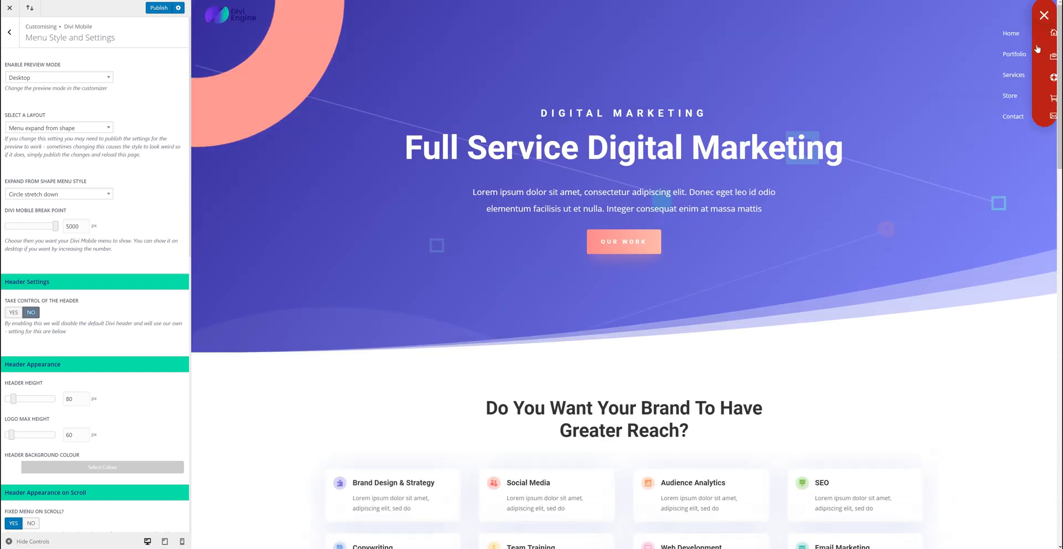
{"action": "mouse_move", "coordinate": [1044, 15]}
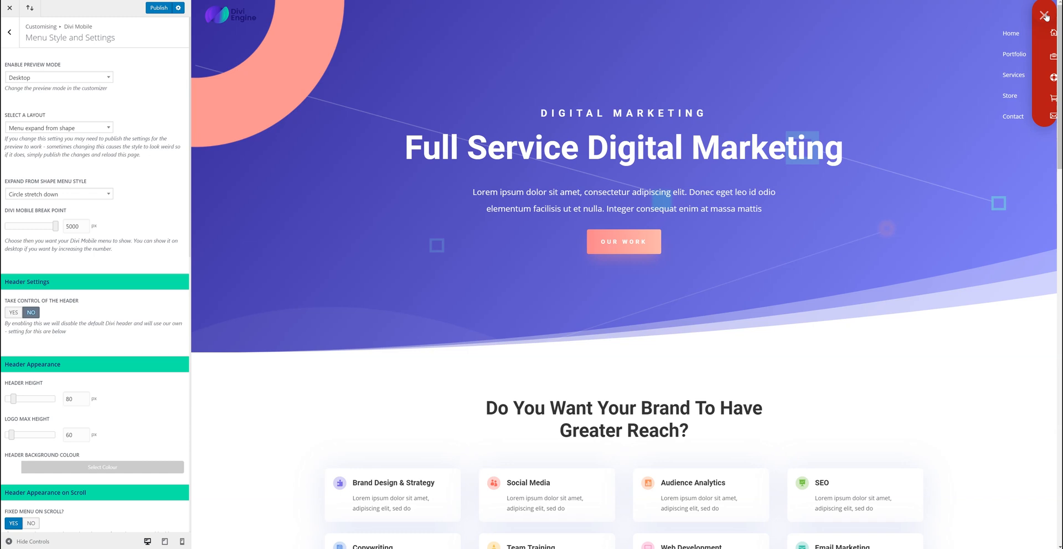
{"action": "left_click", "coordinate": [1044, 15]}
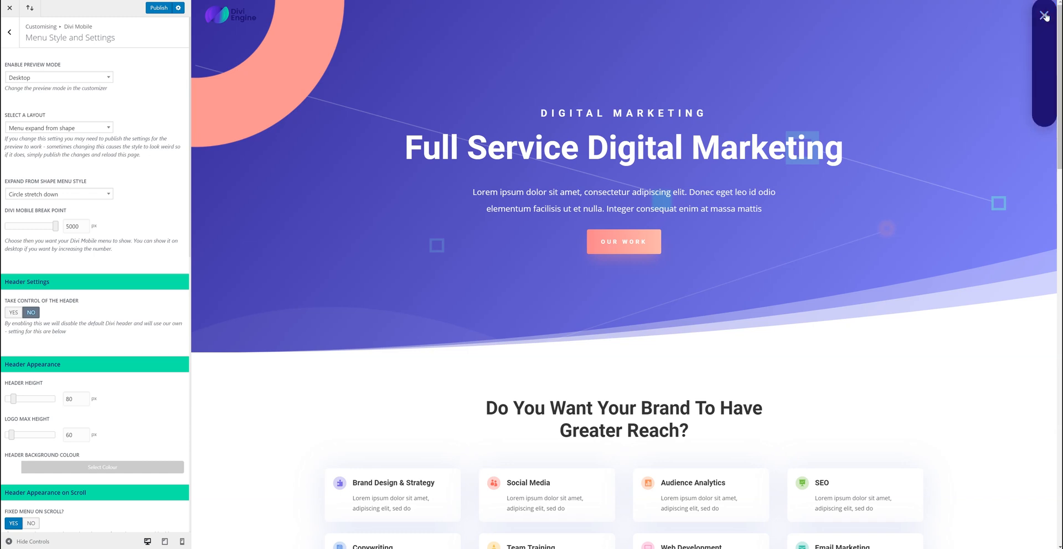
{"action": "left_click", "coordinate": [1043, 15]}
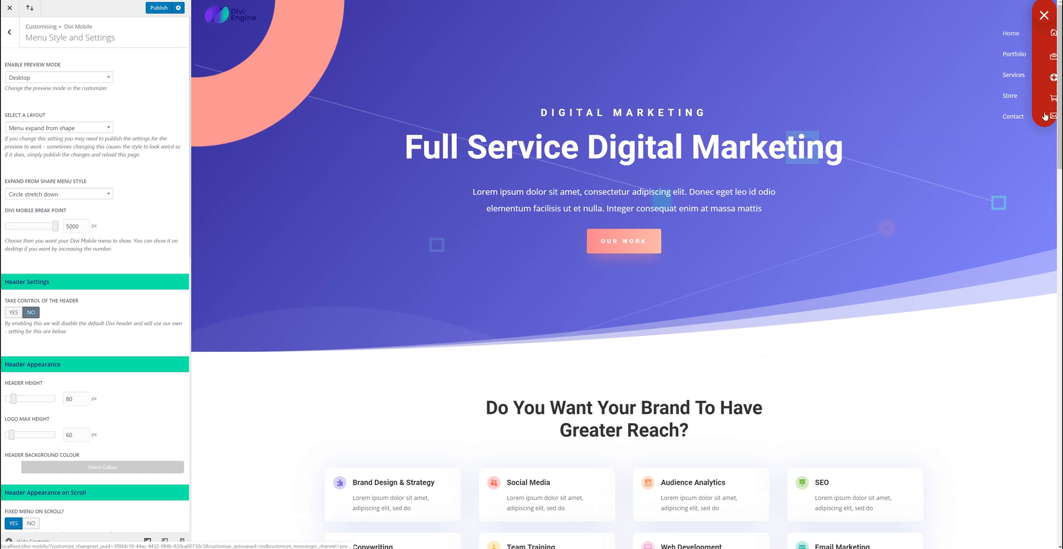
{"action": "mouse_move", "coordinate": [887, 100]}
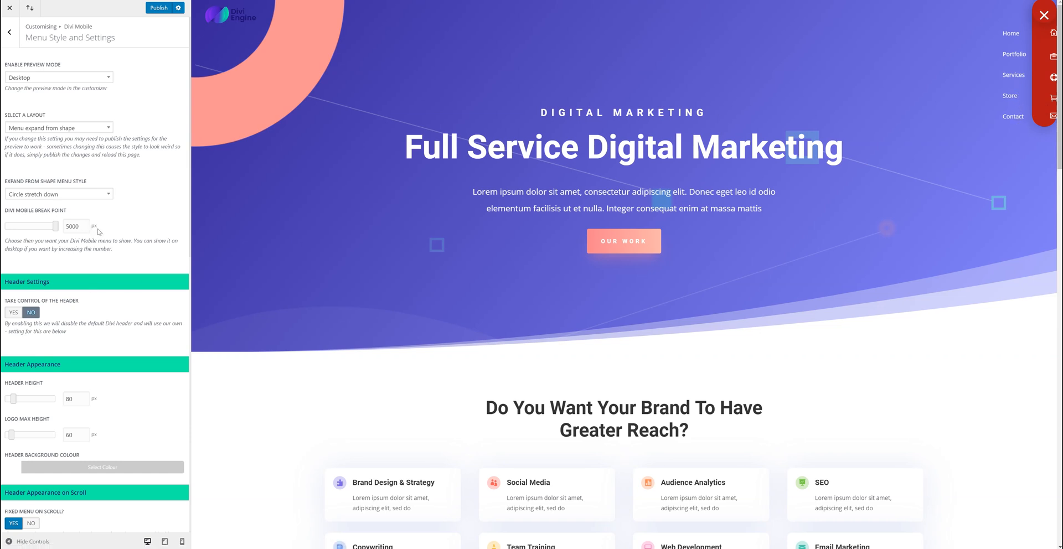
- Set the Circle Stretch icon distance right to 22 px
{"action": "left_click", "coordinate": [9, 32]}
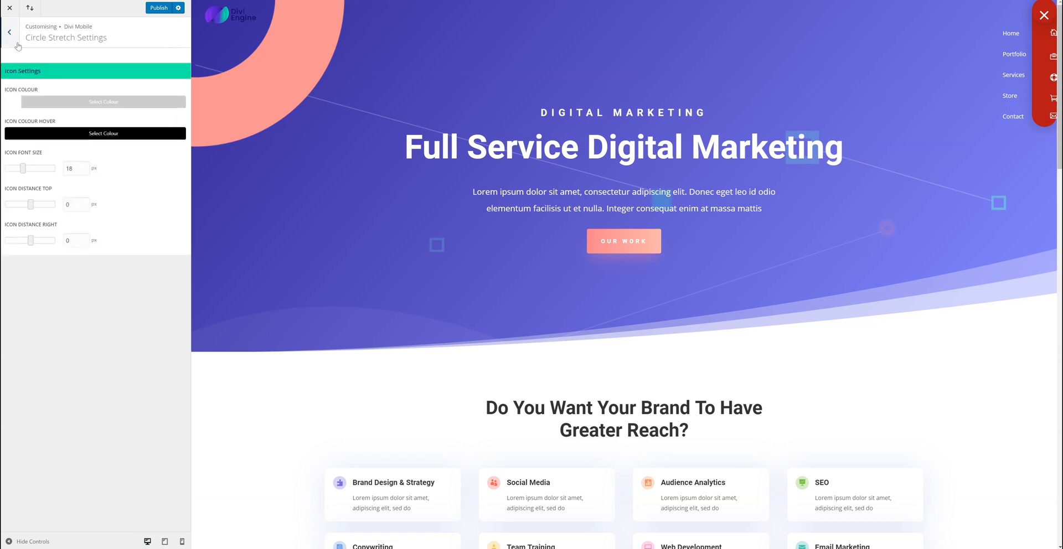
{"action": "left_click", "coordinate": [9, 32]}
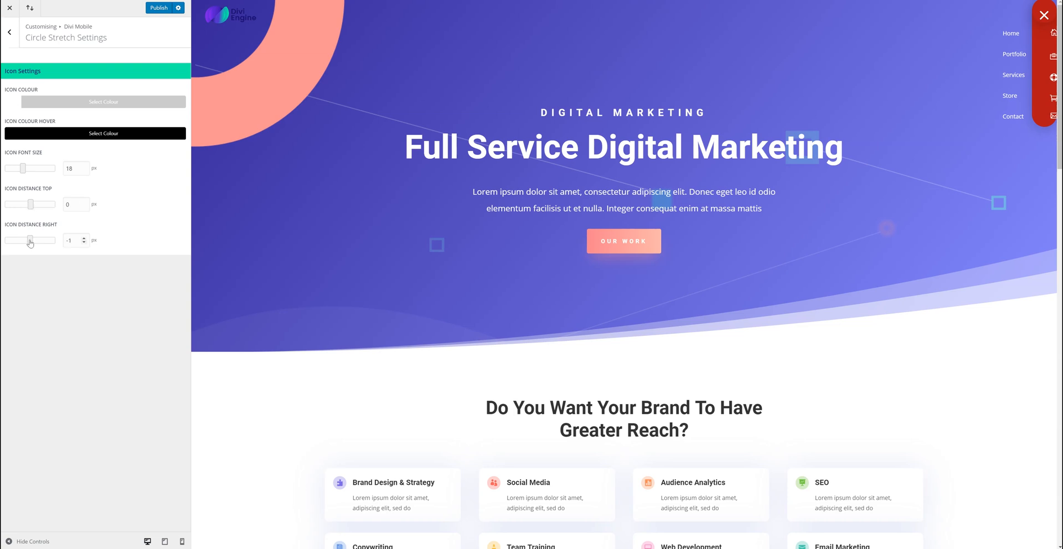
{"action": "left_click_drag", "start_coordinate": [32, 241], "coordinate": [42, 241]}
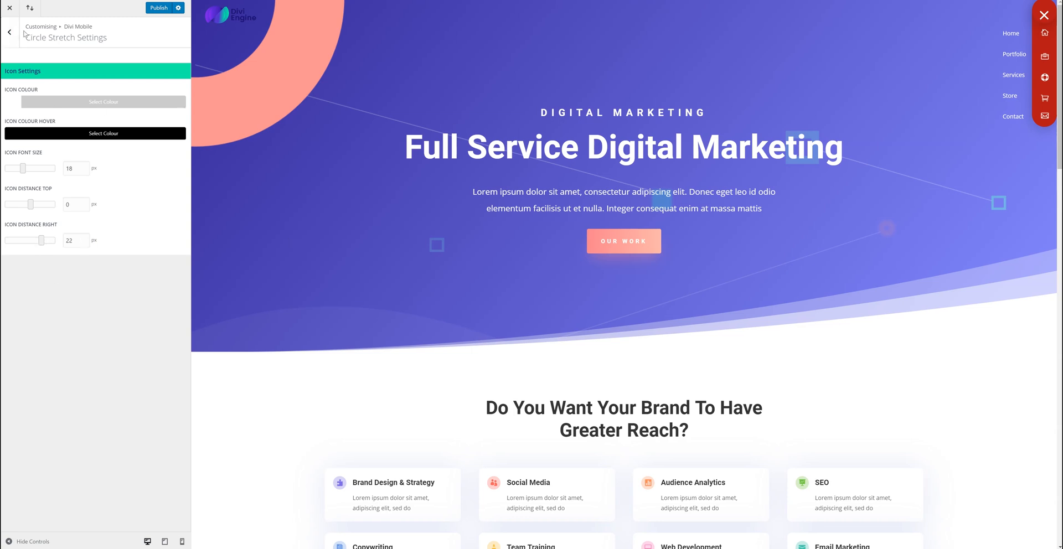
{"action": "left_click", "coordinate": [9, 32]}
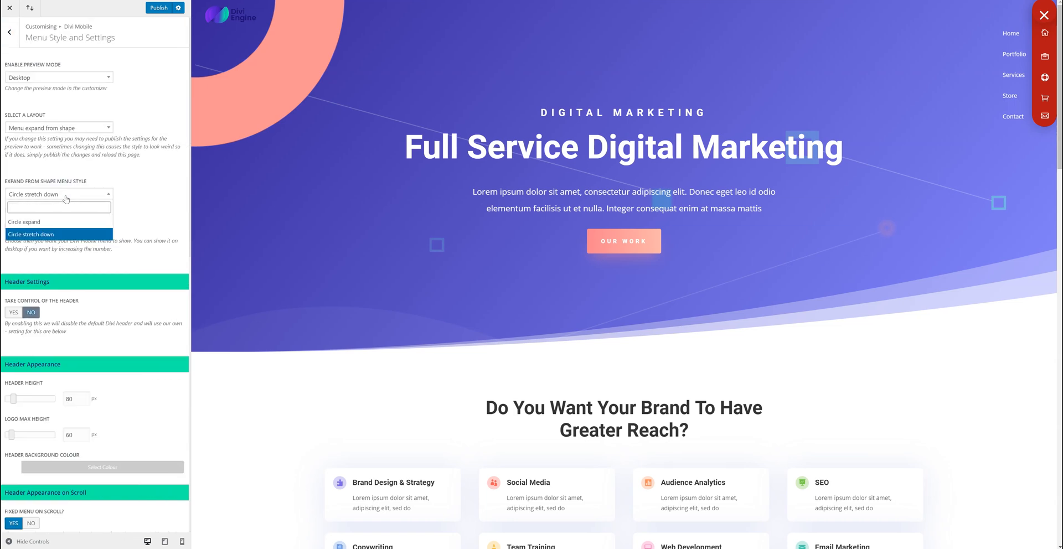
{"action": "mouse_move", "coordinate": [68, 222]}
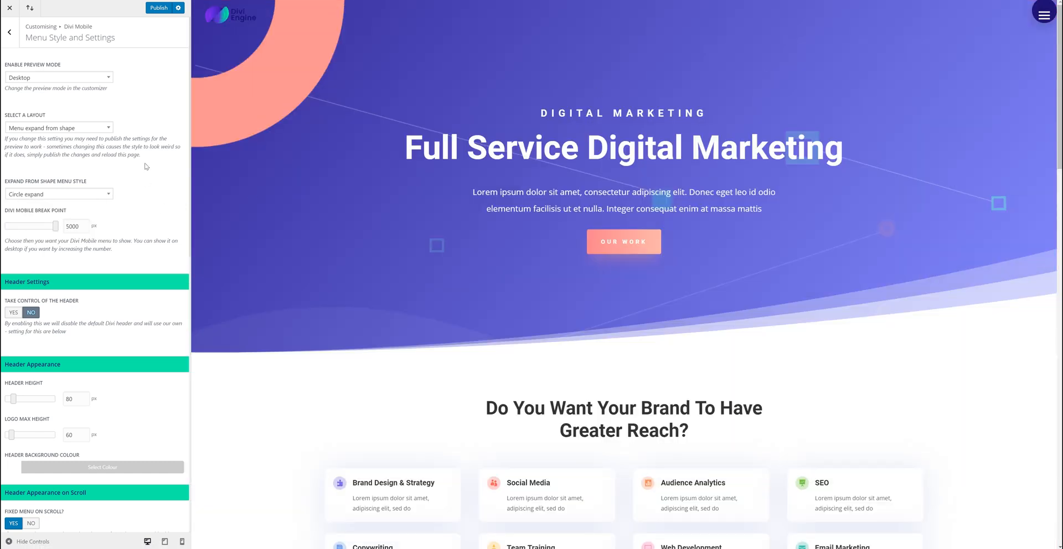
- Publish the Circle expand menu style and reopen the Divi Mobile settings
{"action": "left_click", "coordinate": [161, 7]}
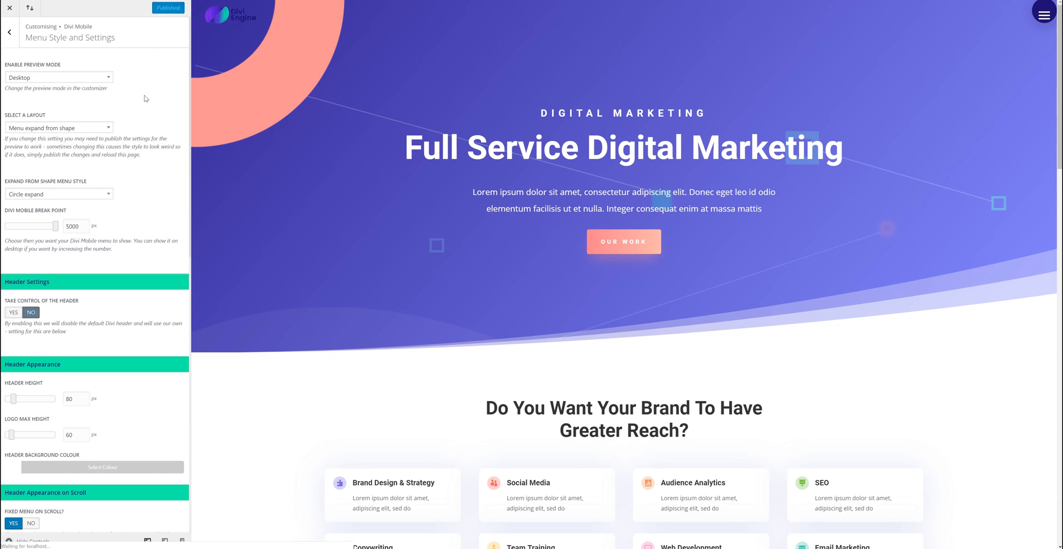
{"action": "mouse_move", "coordinate": [158, 72]}
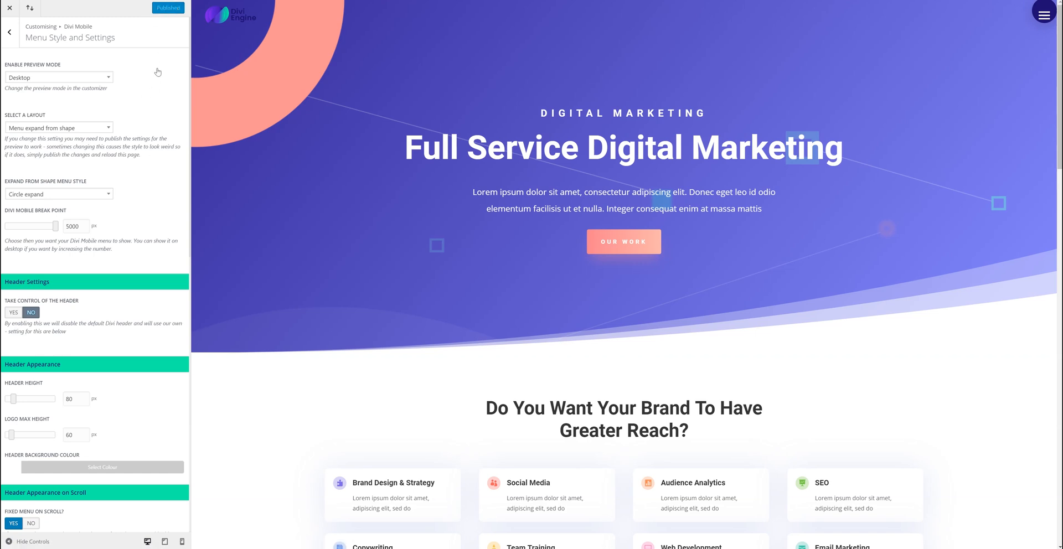
{"action": "mouse_move", "coordinate": [184, 97]}
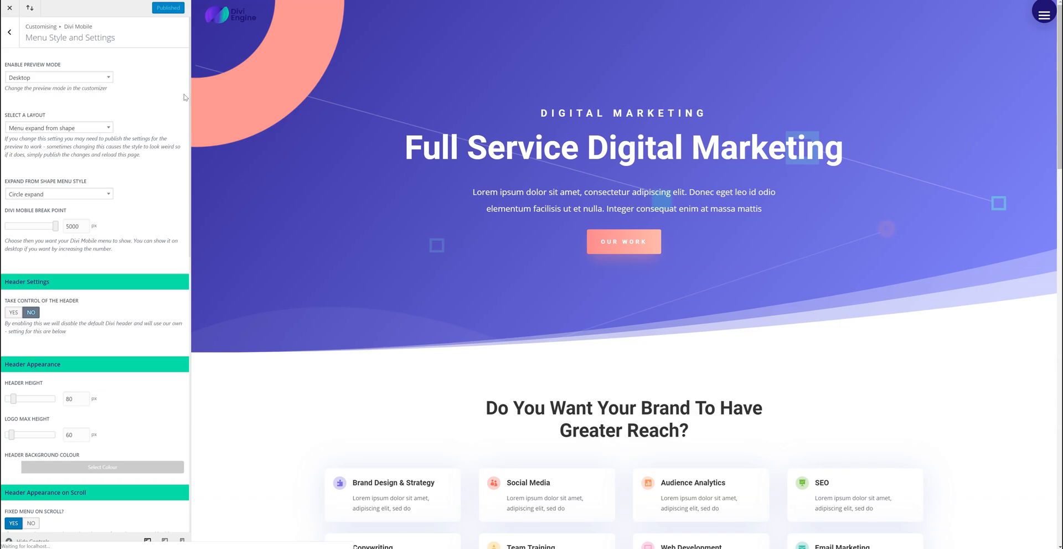
{"action": "left_click", "coordinate": [10, 32]}
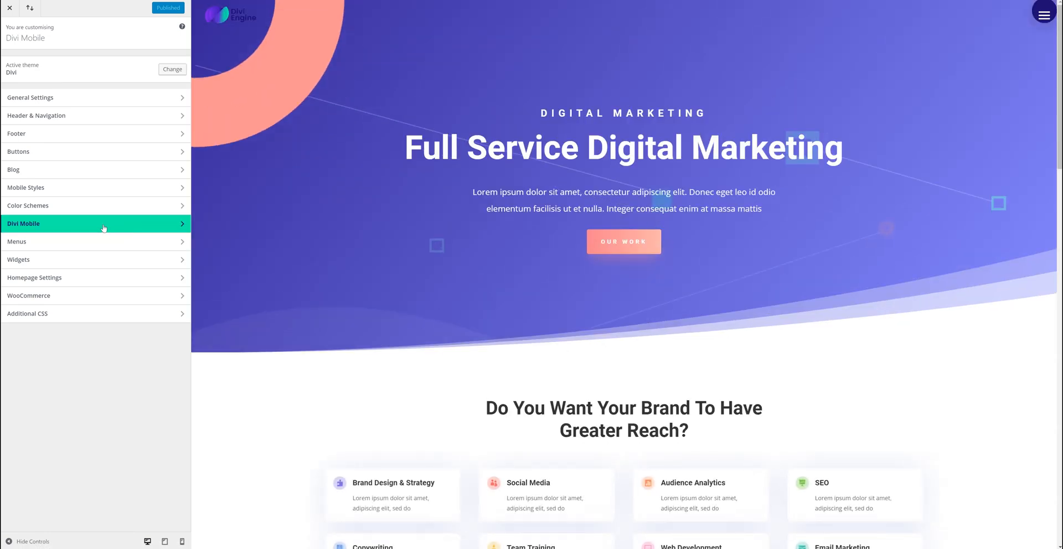
{"action": "left_click", "coordinate": [94, 224]}
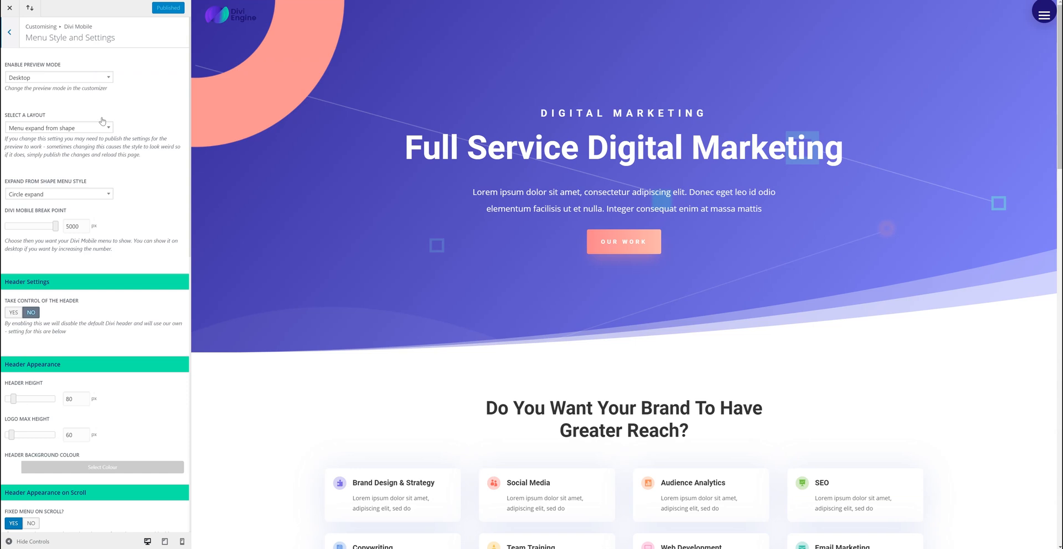
{"action": "mouse_move", "coordinate": [66, 198]}
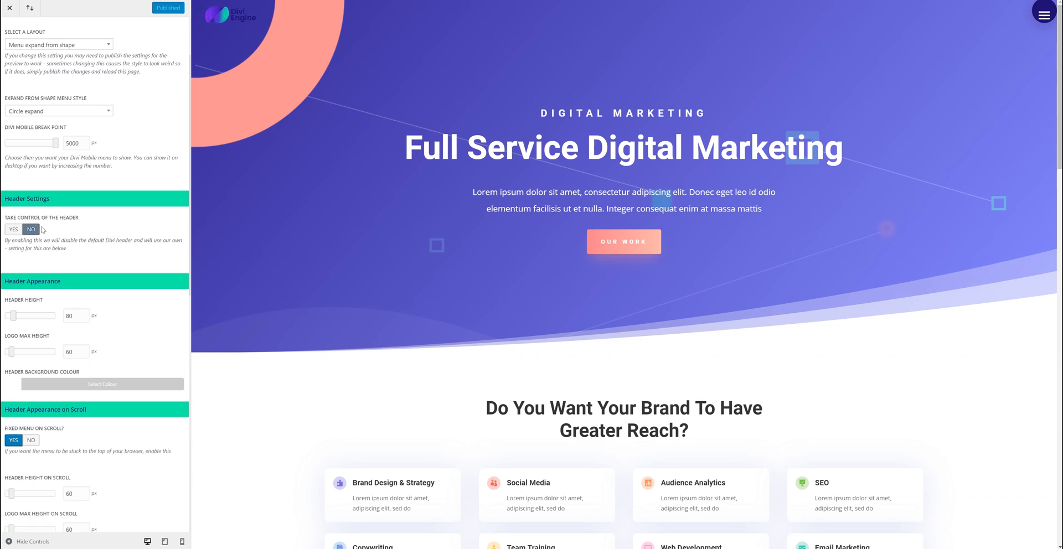
{"action": "mouse_move", "coordinate": [91, 230]}
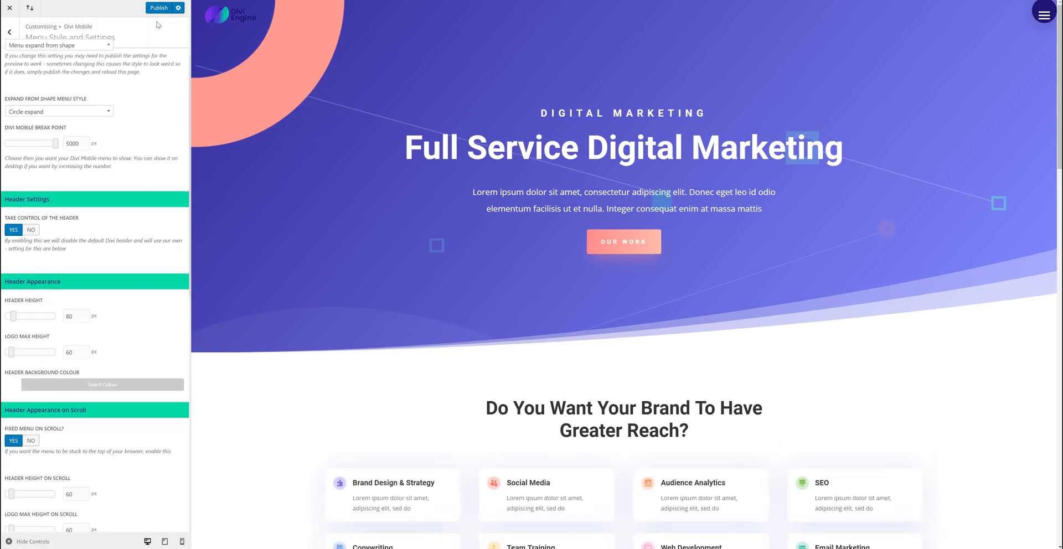
- Publish the header takeover and return to Menu Style and Settings
{"action": "left_click", "coordinate": [159, 7]}
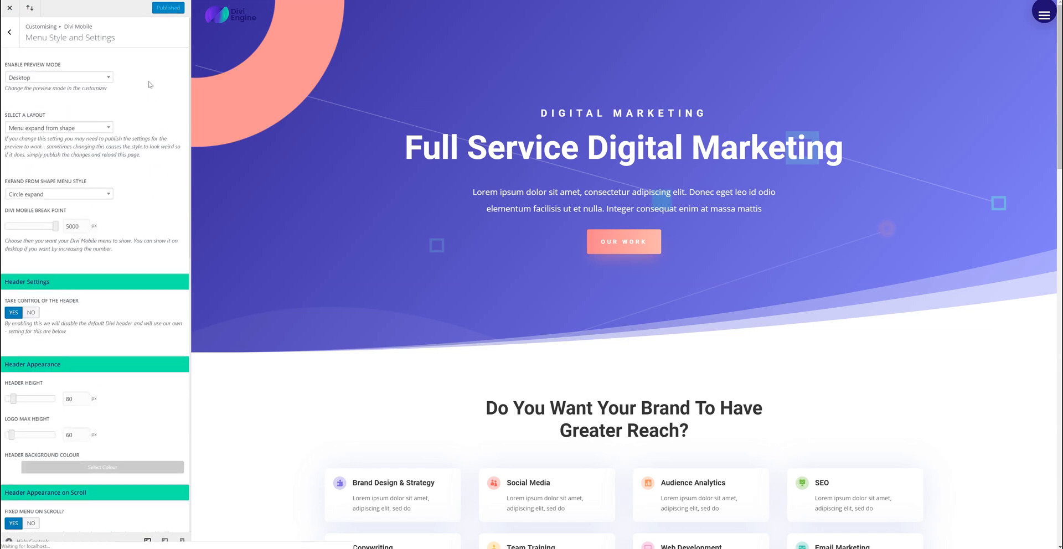
{"action": "mouse_move", "coordinate": [175, 88]}
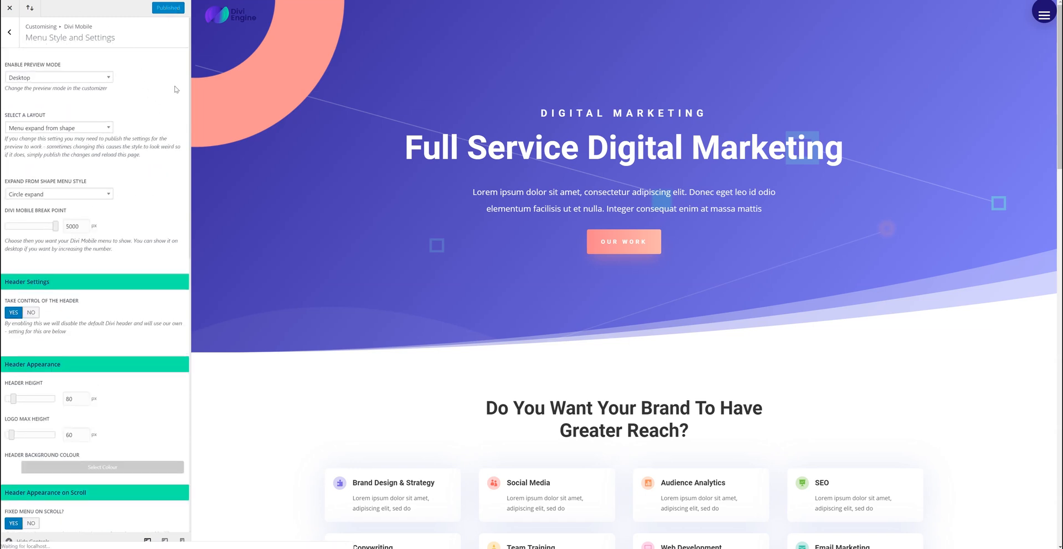
{"action": "left_click", "coordinate": [10, 32]}
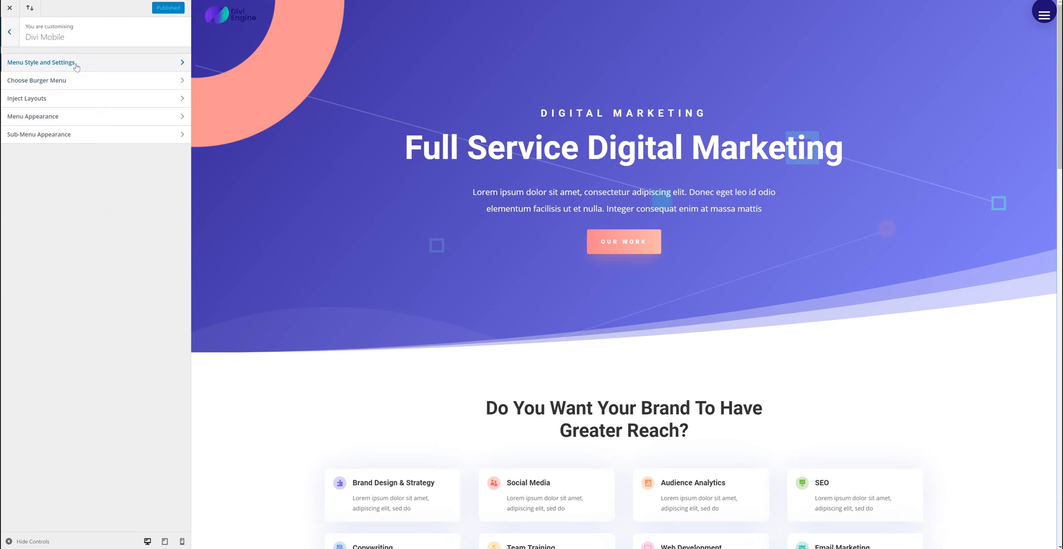
{"action": "left_click", "coordinate": [42, 63]}
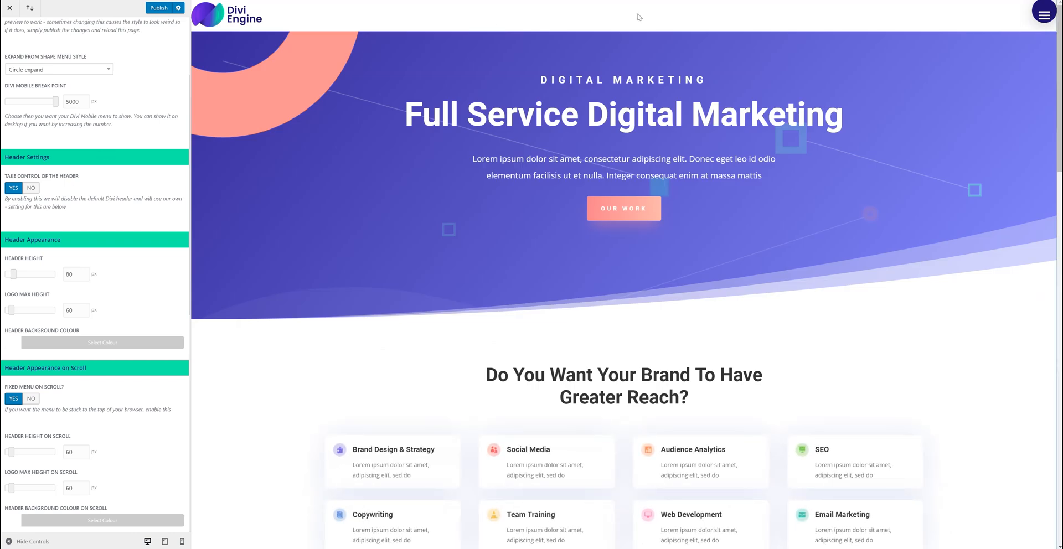
{"action": "mouse_move", "coordinate": [90, 230]}
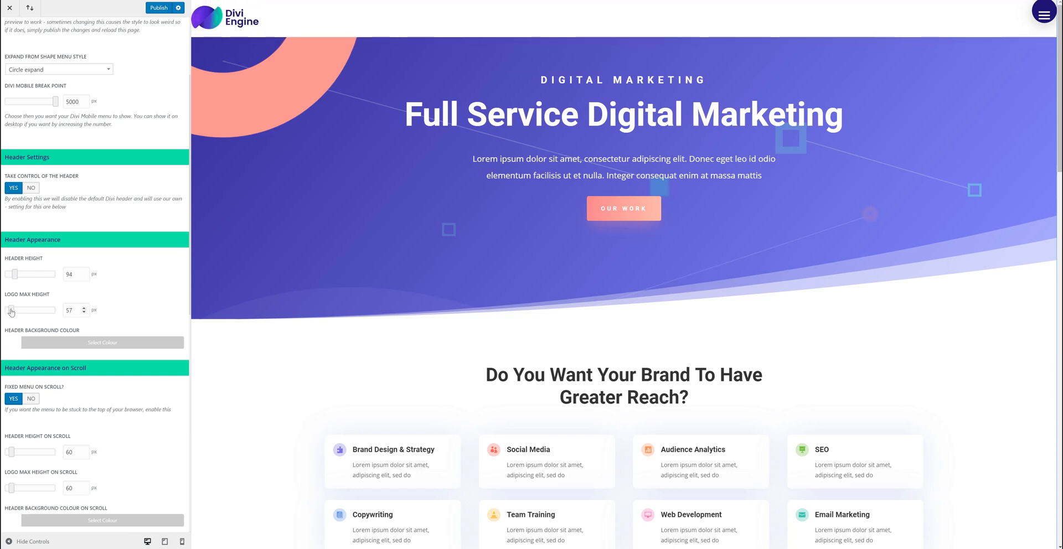
- Open the Header Background Colour picker and scroll through the header settings
{"action": "left_click", "coordinate": [102, 342]}
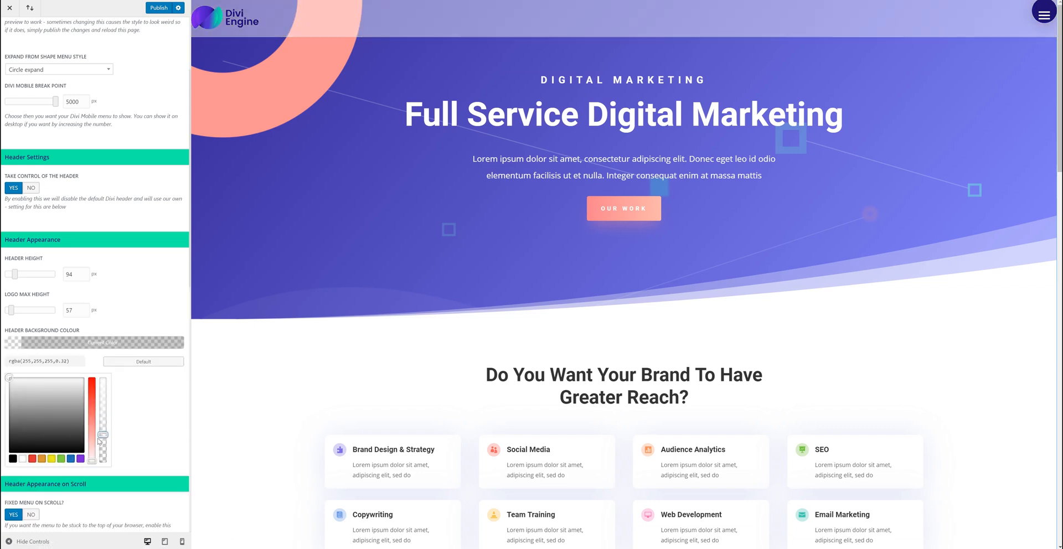
{"action": "scroll", "scroll_direction": "down", "scroll_amount": 3}
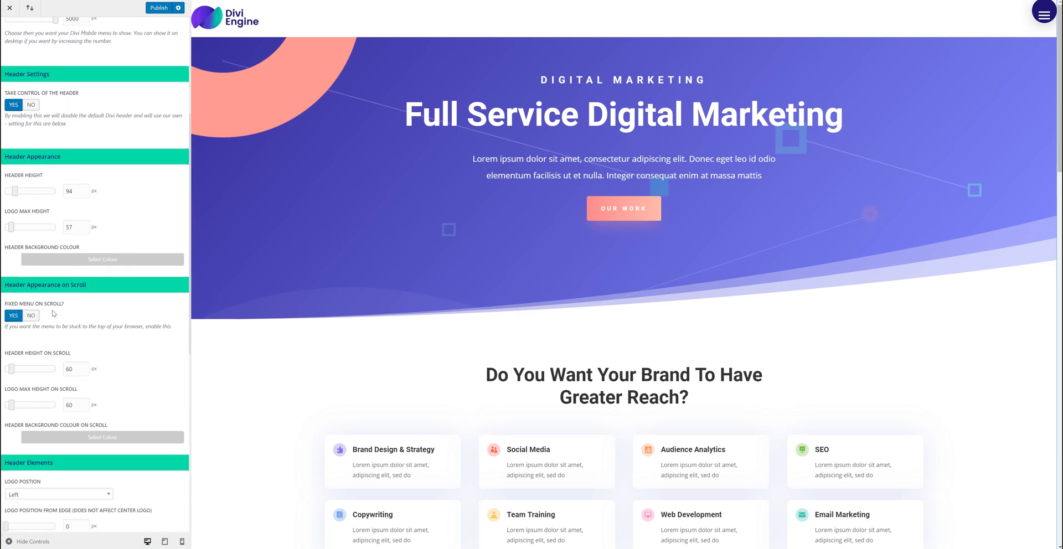
{"action": "scroll", "scroll_direction": "down", "scroll_amount": 3}
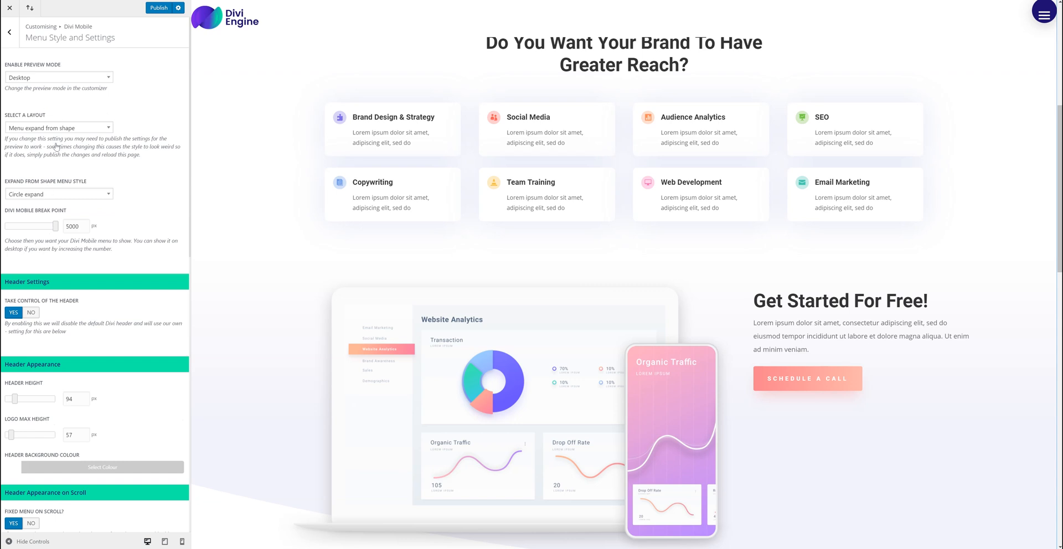
{"action": "left_click", "coordinate": [60, 77]}
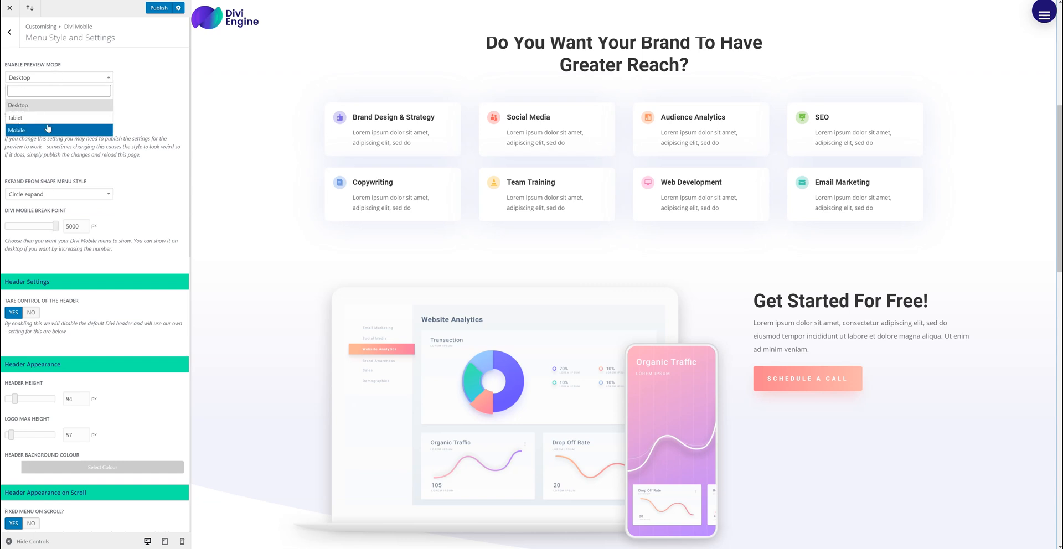
{"action": "left_click", "coordinate": [48, 130]}
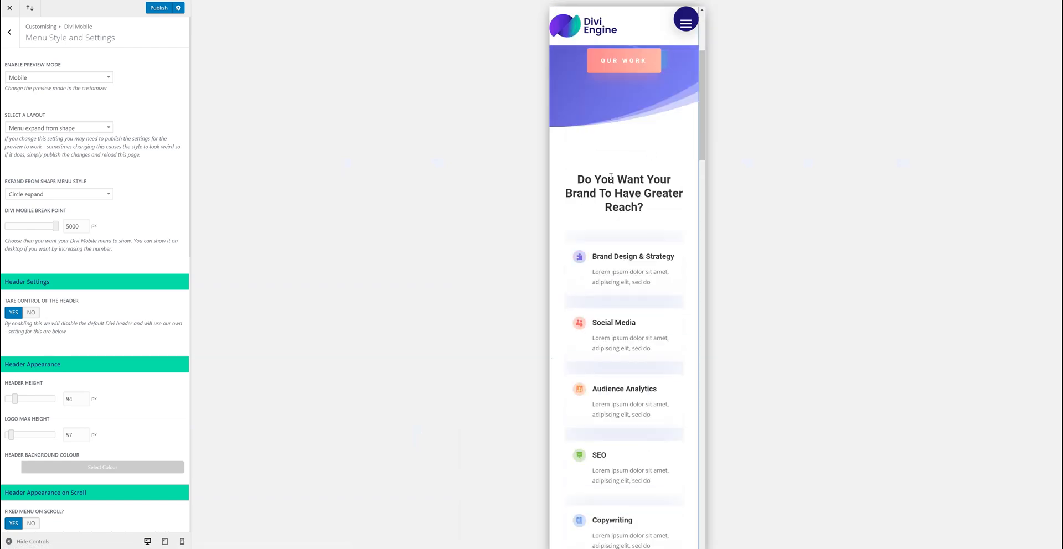
{"action": "scroll", "scroll_direction": "up", "scroll_amount": 3}
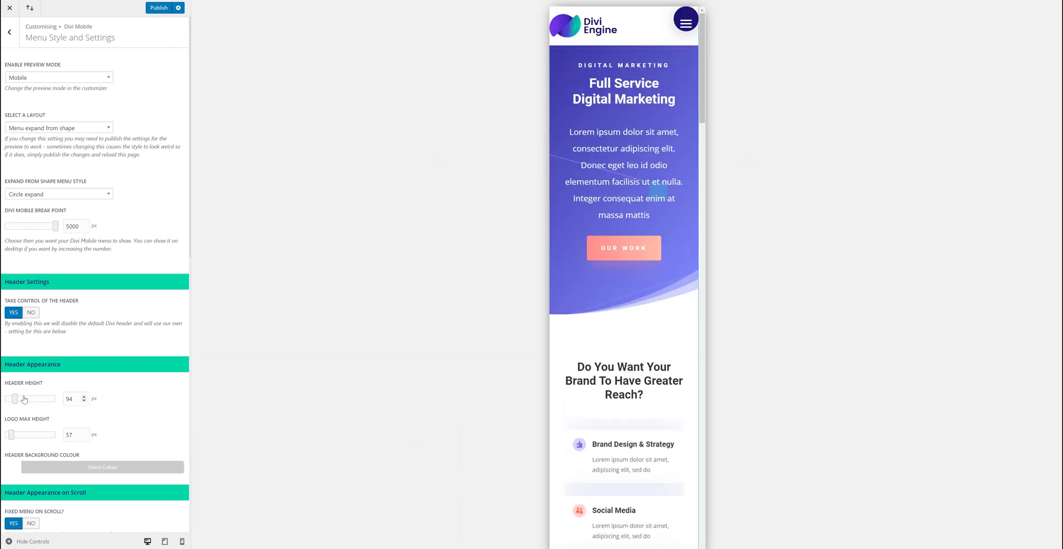
{"action": "left_click", "coordinate": [102, 467]}
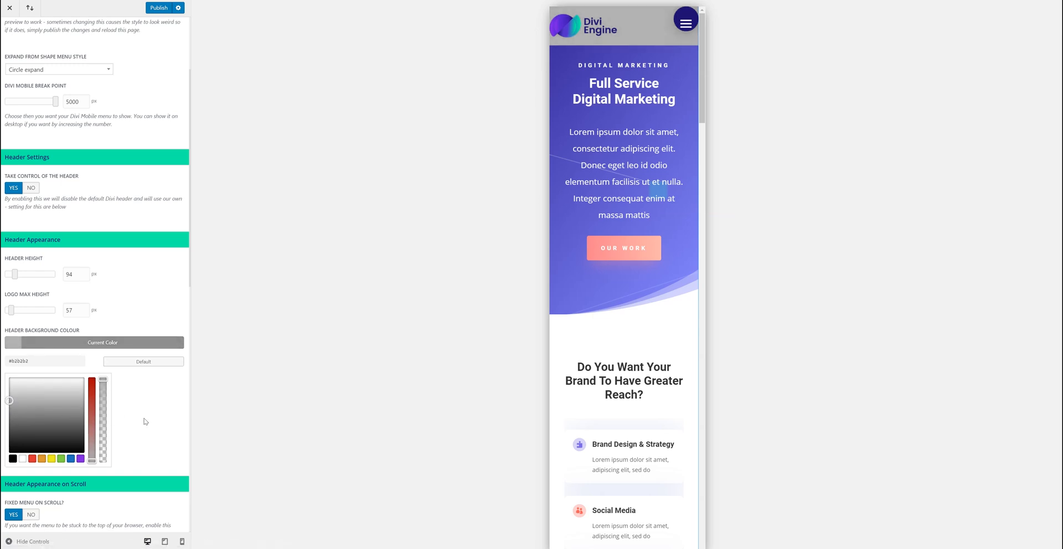
{"action": "scroll", "scroll_direction": "down", "scroll_amount": 3}
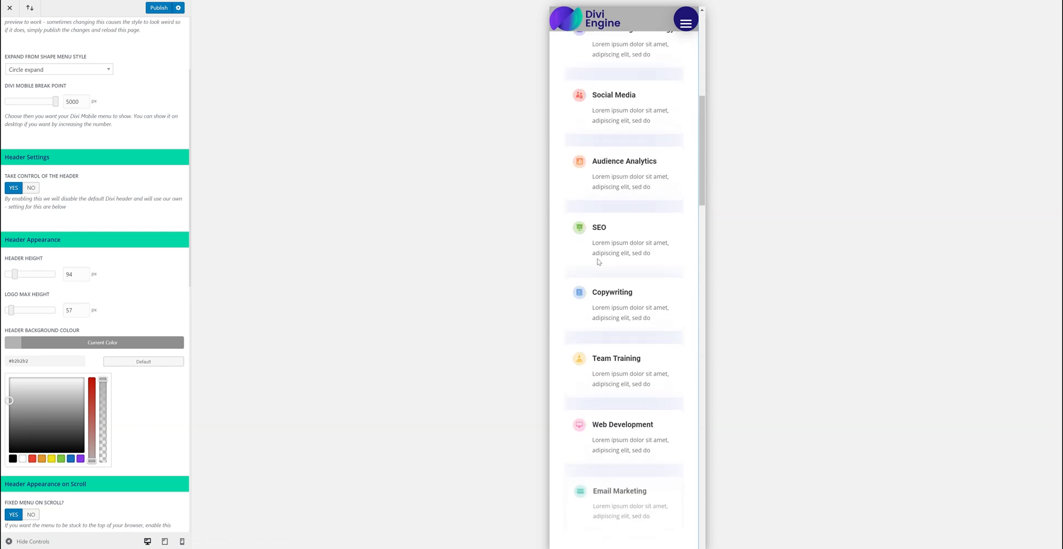
{"action": "scroll", "scroll_direction": "down", "scroll_amount": 3}
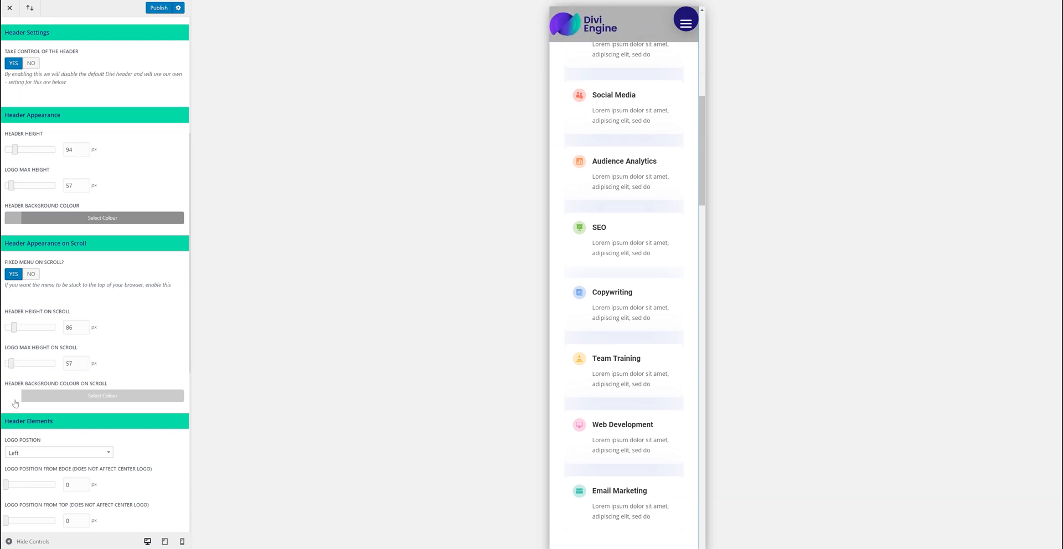
{"action": "mouse_move", "coordinate": [752, 253]}
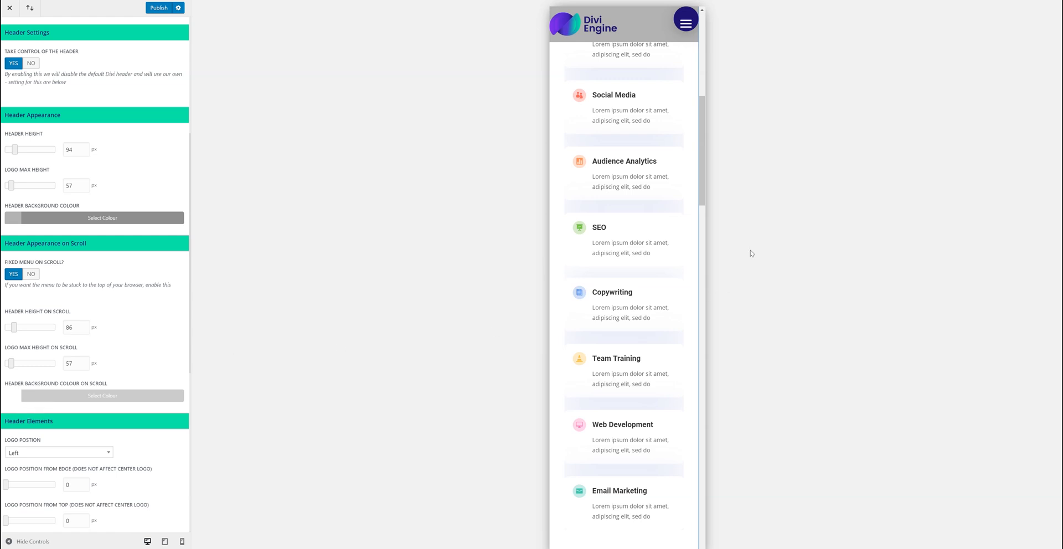
- Set the logo position back to Left after trying Center
{"action": "scroll", "scroll_direction": "up", "scroll_amount": 3}
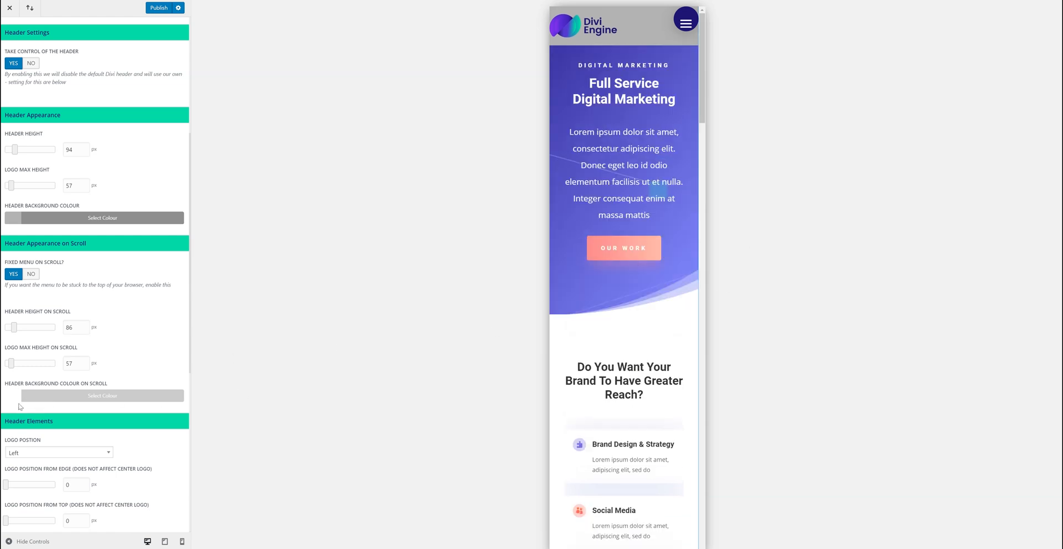
{"action": "scroll", "scroll_direction": "down", "scroll_amount": 3}
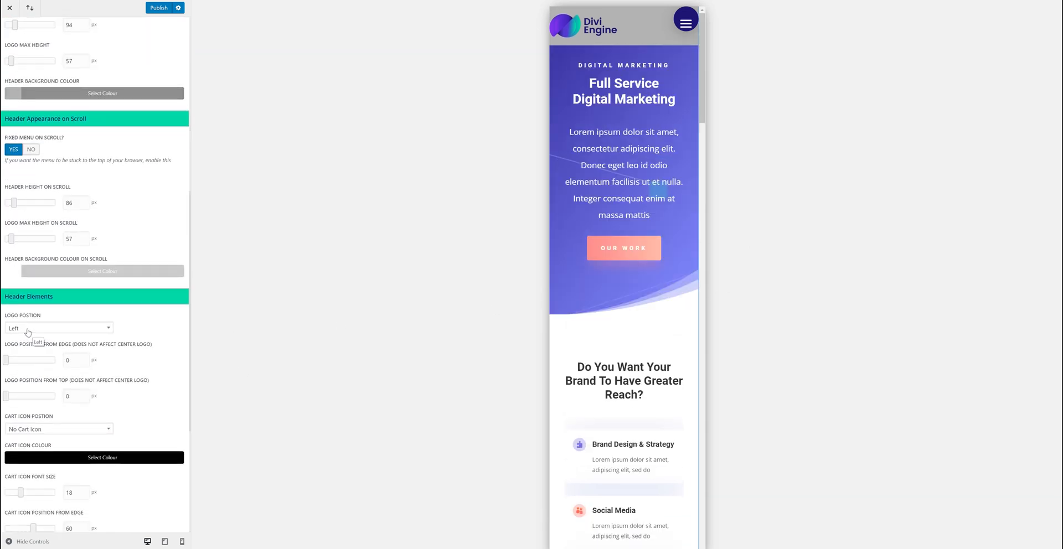
{"action": "left_click", "coordinate": [57, 329]}
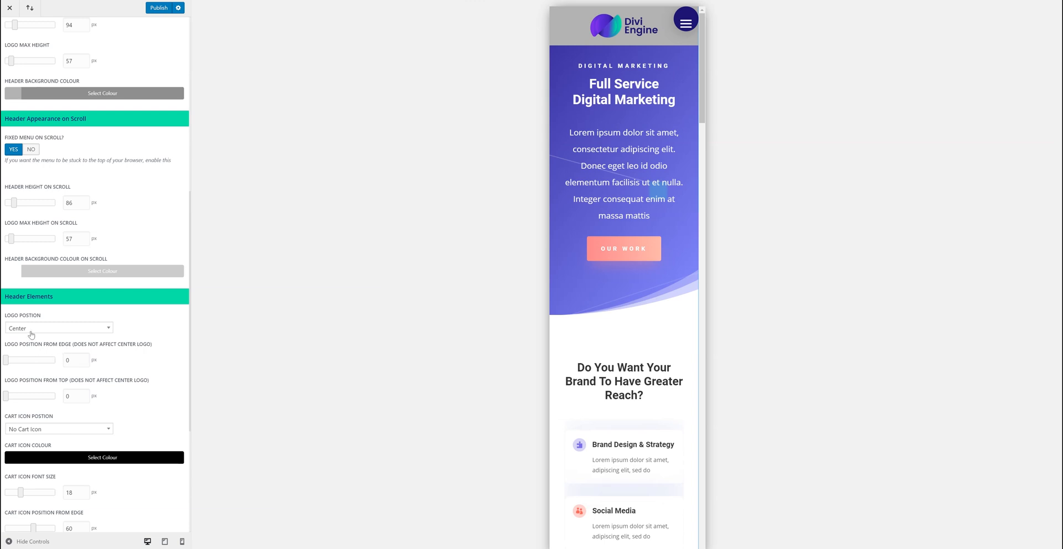
{"action": "left_click", "coordinate": [58, 329]}
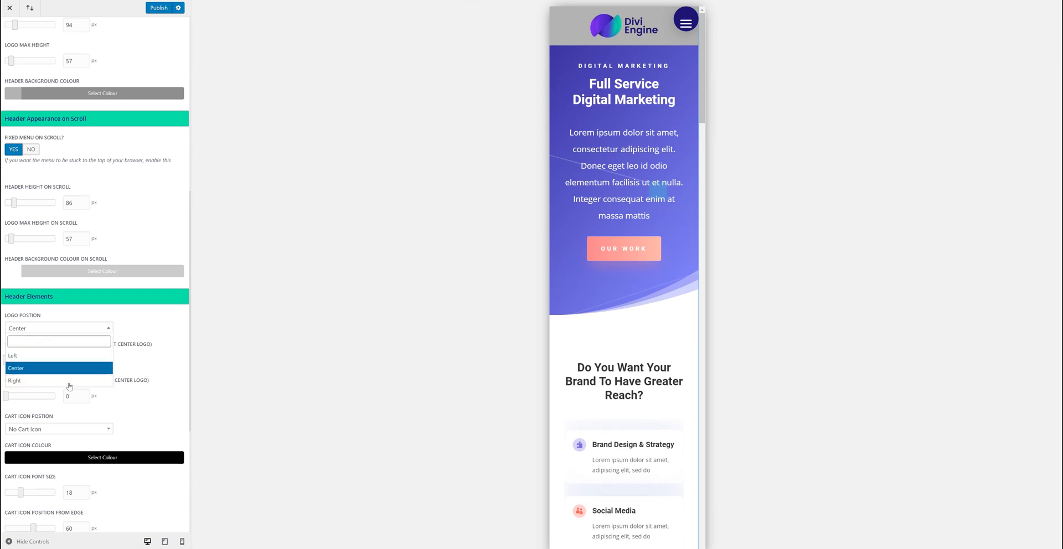
{"action": "left_click", "coordinate": [13, 356]}
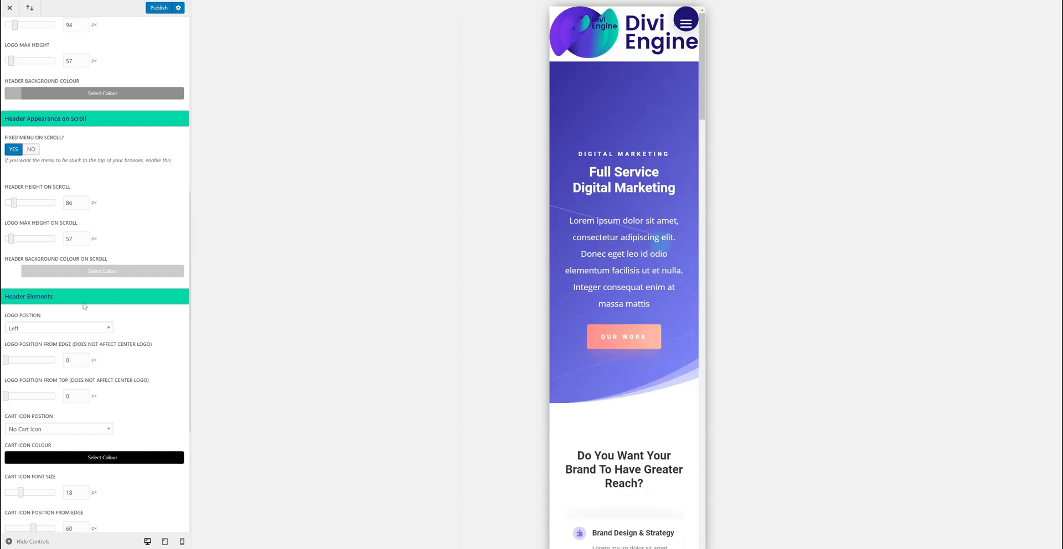
- Publish the header changes and return to the main customizer sections
{"action": "left_click", "coordinate": [157, 7]}
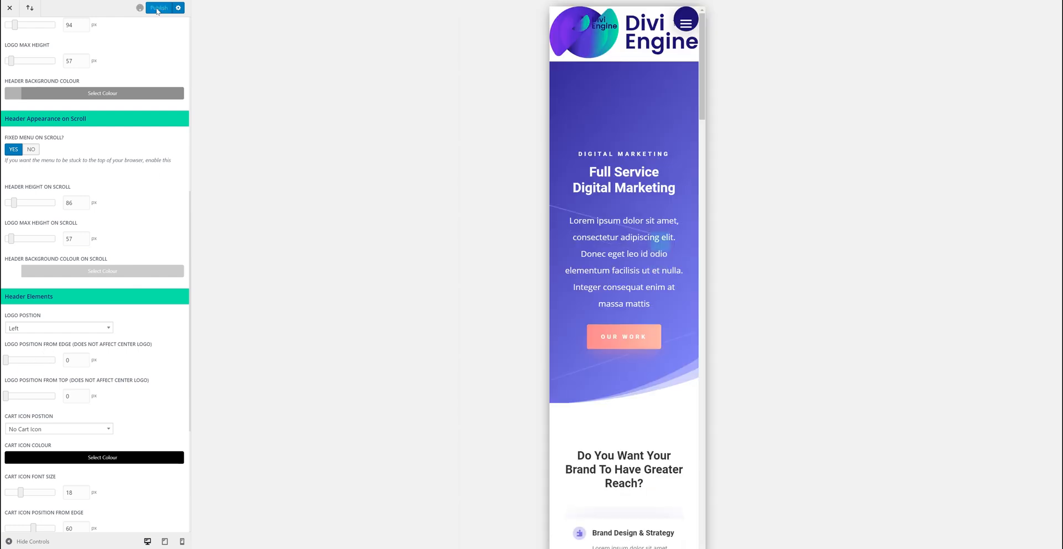
{"action": "left_click", "coordinate": [159, 7]}
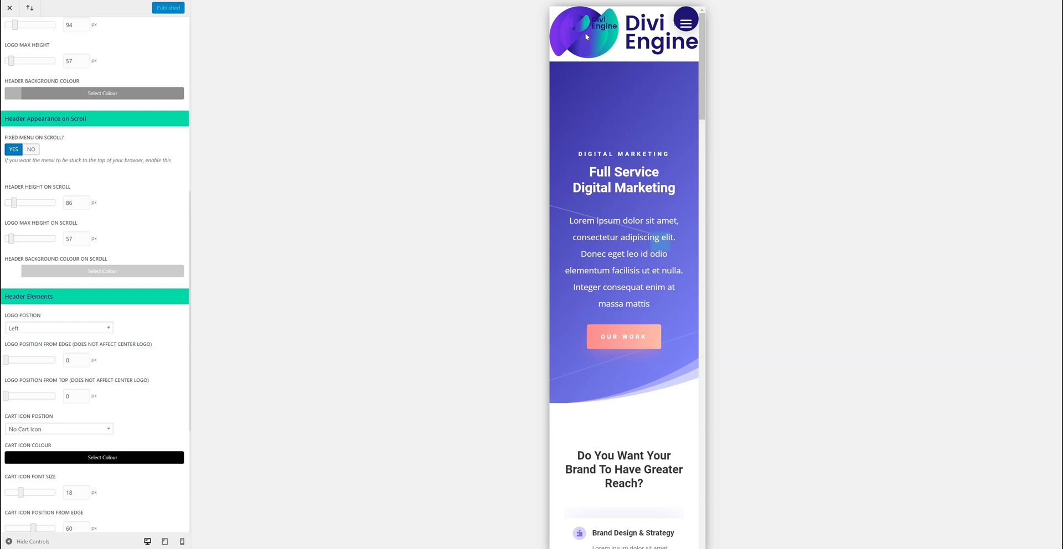
{"action": "mouse_move", "coordinate": [369, 97]}
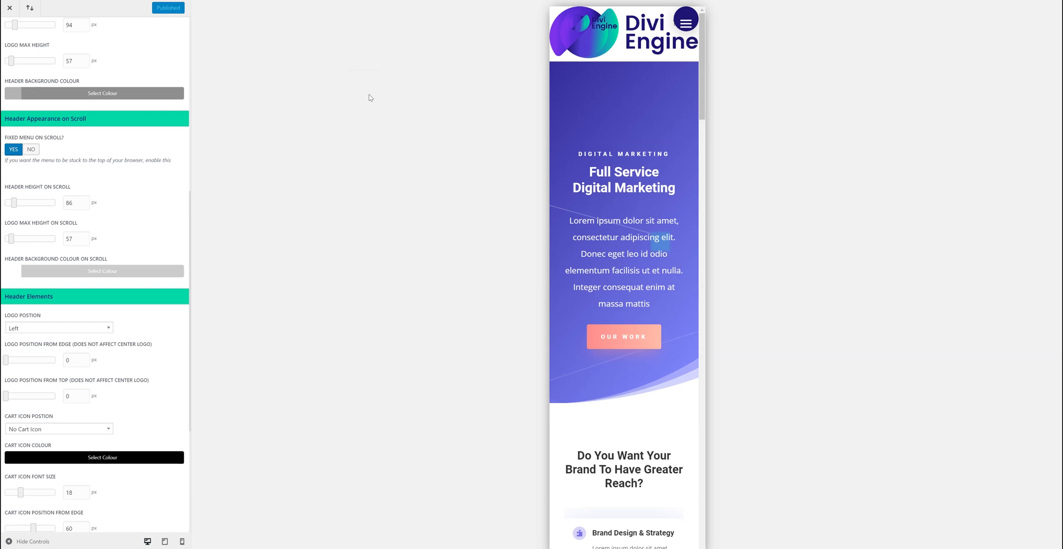
{"action": "left_click", "coordinate": [9, 8]}
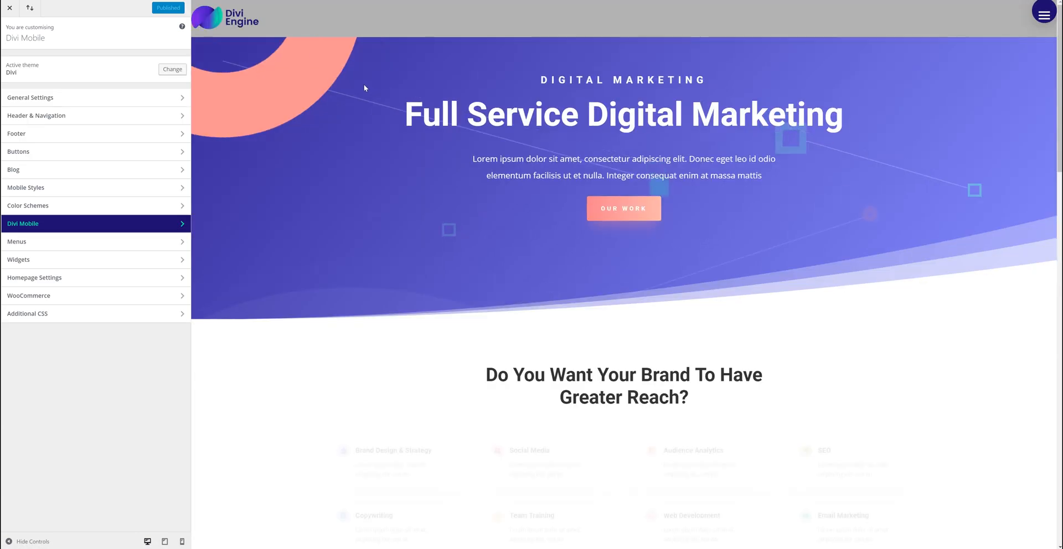
- Open General Settings, then return to Divi Mobile's Menu Style and Settings panel
{"action": "left_click", "coordinate": [30, 97]}
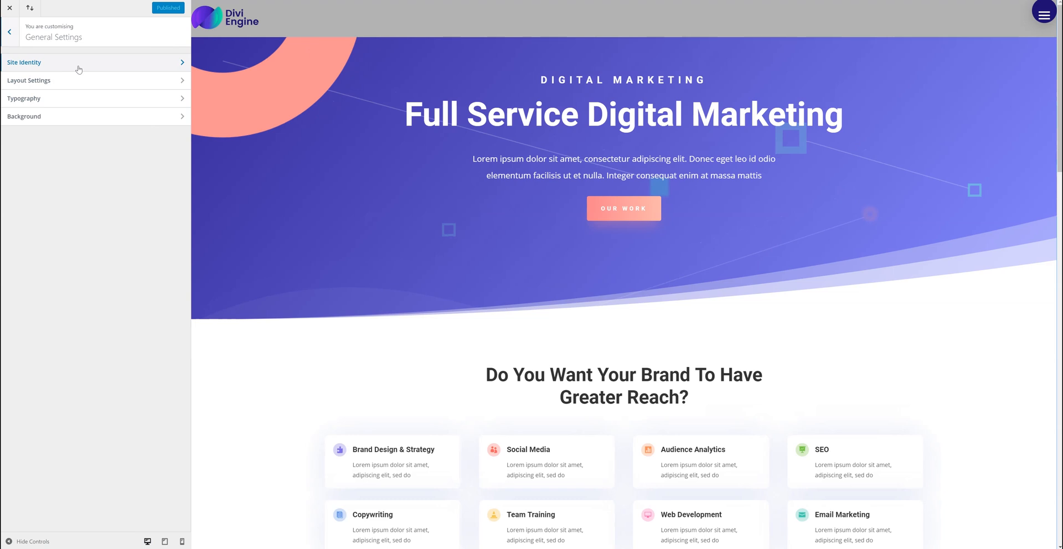
{"action": "left_click", "coordinate": [9, 31]}
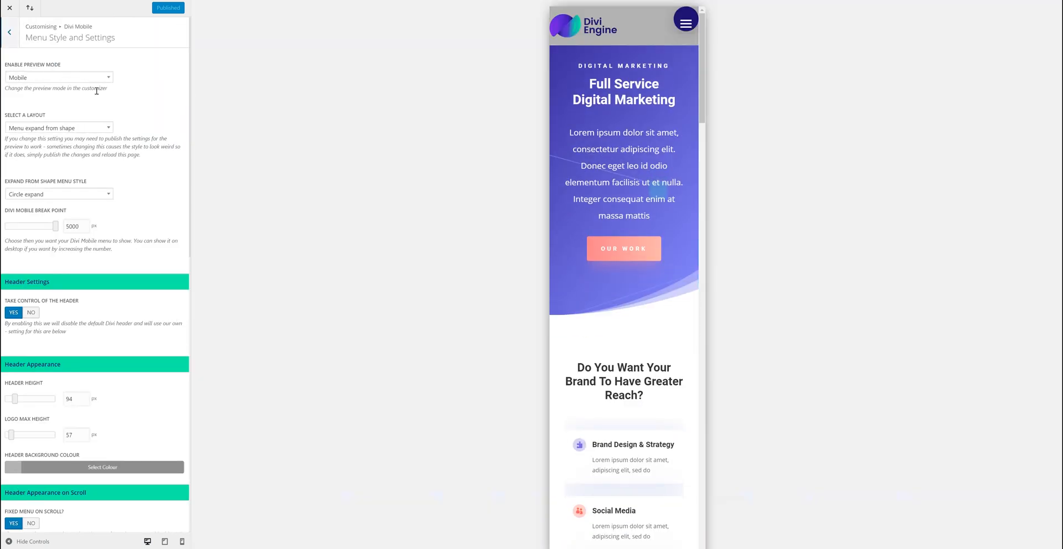
{"action": "mouse_move", "coordinate": [417, 106]}
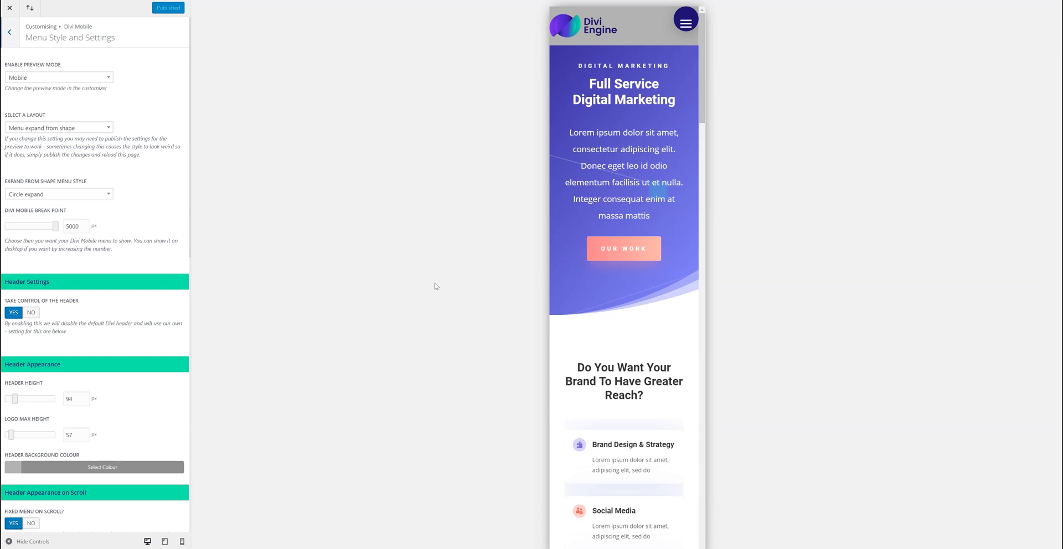
{"action": "scroll", "scroll_direction": "down", "scroll_amount": 3}
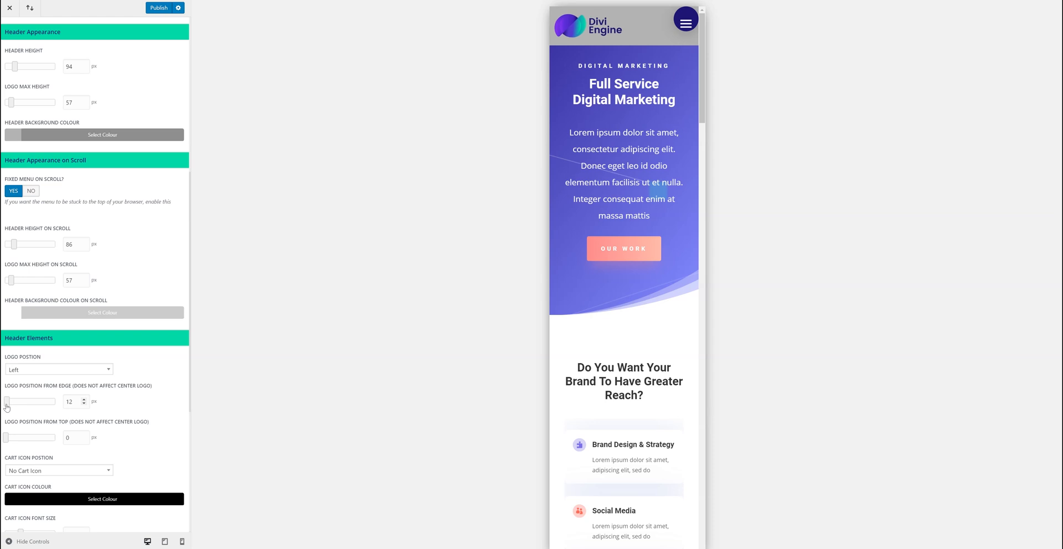
{"action": "mouse_move", "coordinate": [10, 442]}
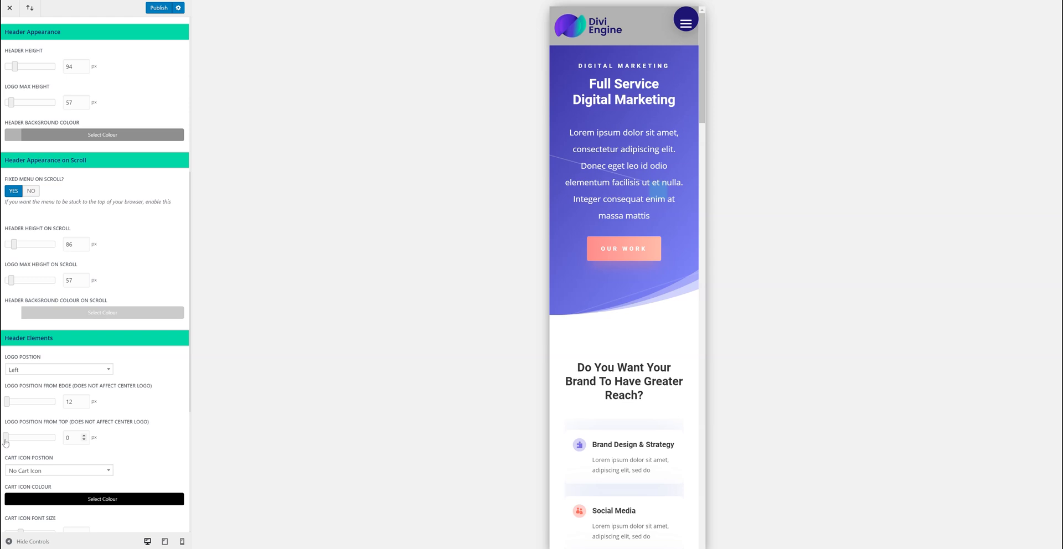
{"action": "mouse_move", "coordinate": [15, 401]}
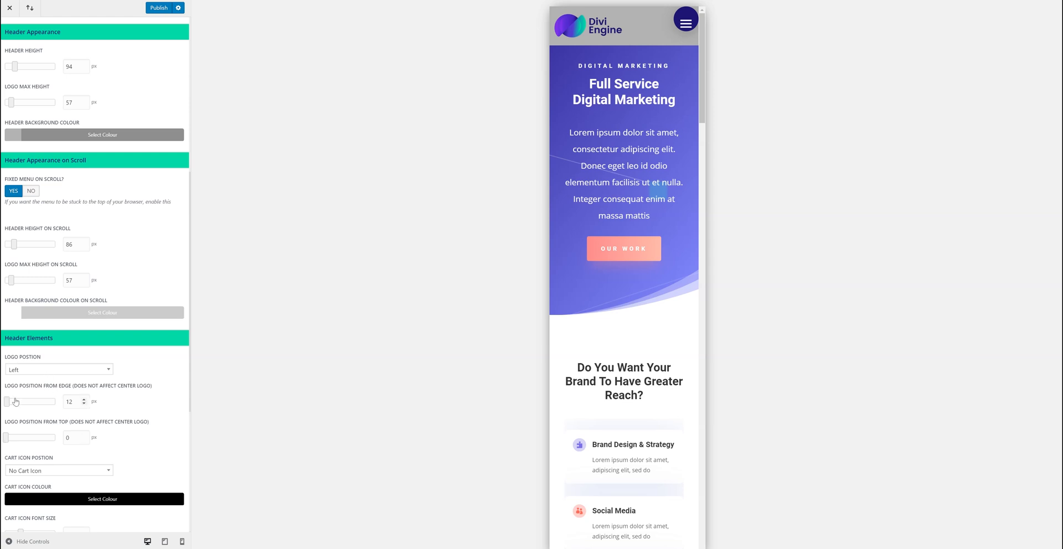
- Fine-tune the logo offsets to 12 px from edge and 6 px from top
{"action": "left_click", "coordinate": [84, 436]}
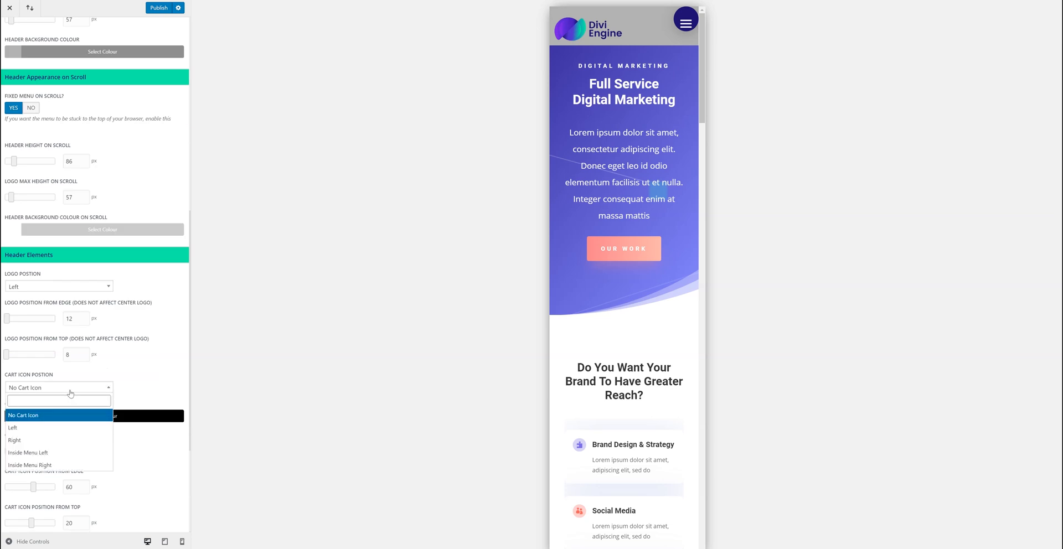
{"action": "mouse_move", "coordinate": [73, 428]}
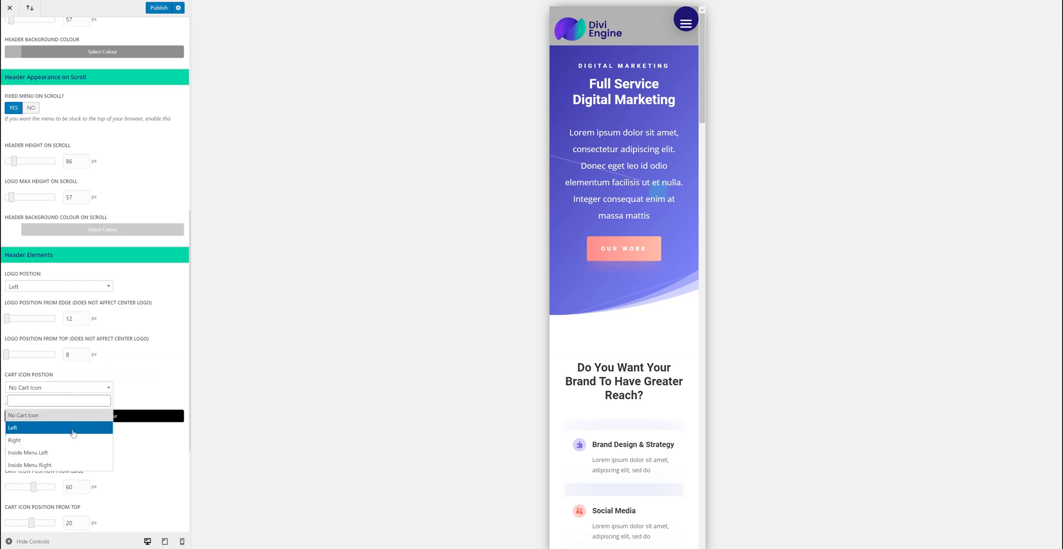
{"action": "mouse_move", "coordinate": [72, 416]}
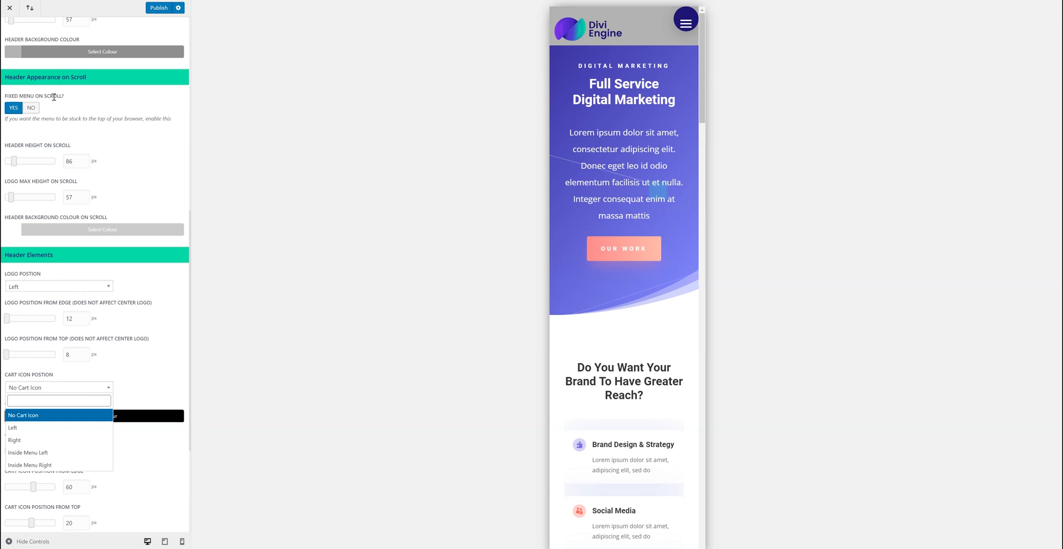
- Place the cart icon on the left side of the header
{"action": "left_click", "coordinate": [58, 286]}
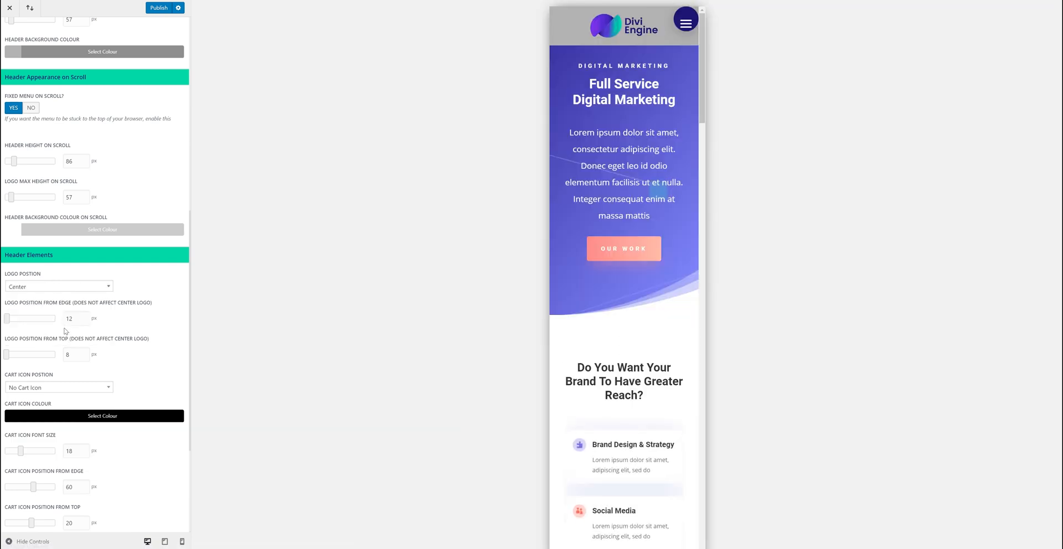
{"action": "scroll", "scroll_direction": "down", "scroll_amount": 3}
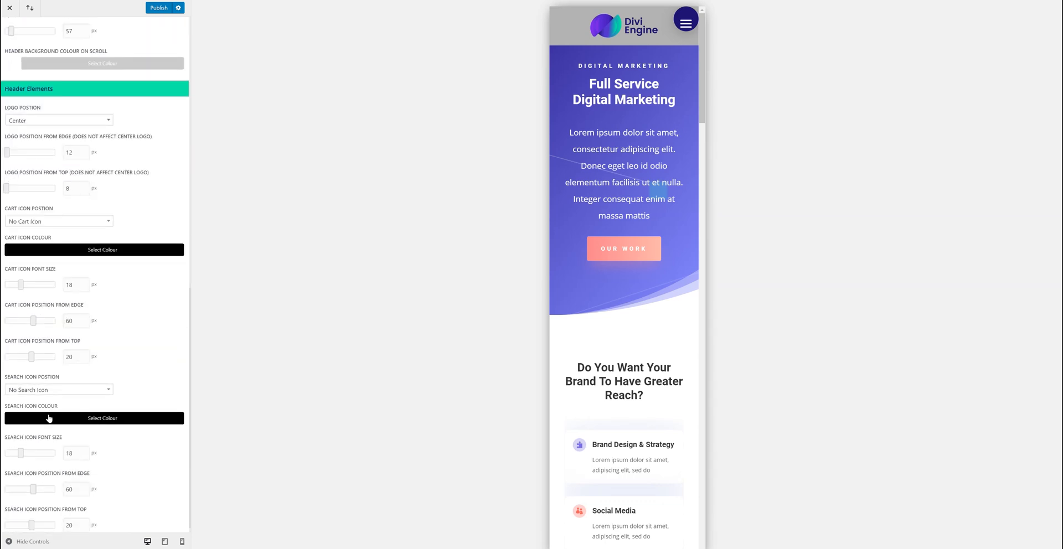
{"action": "mouse_move", "coordinate": [64, 392]}
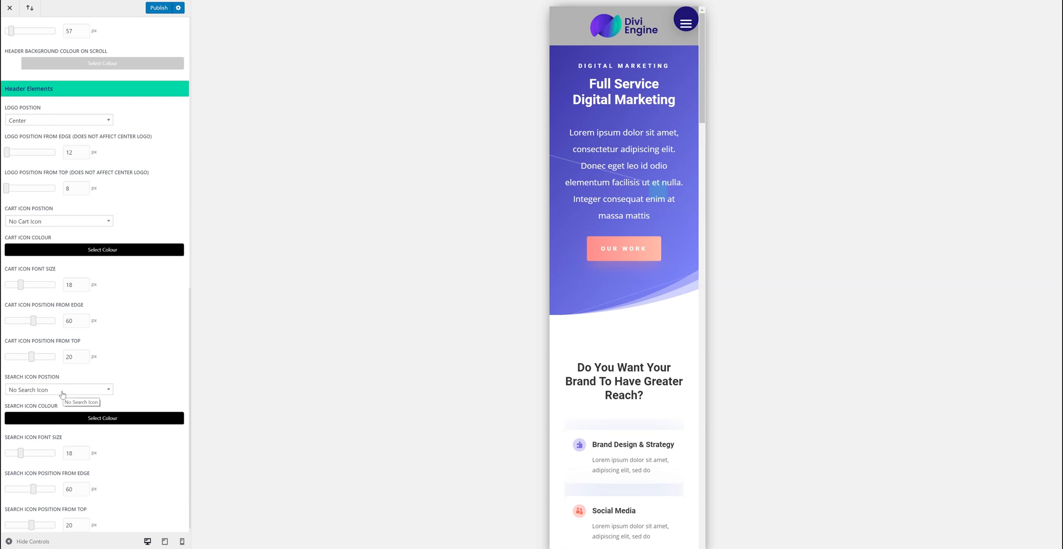
{"action": "left_click", "coordinate": [58, 389]}
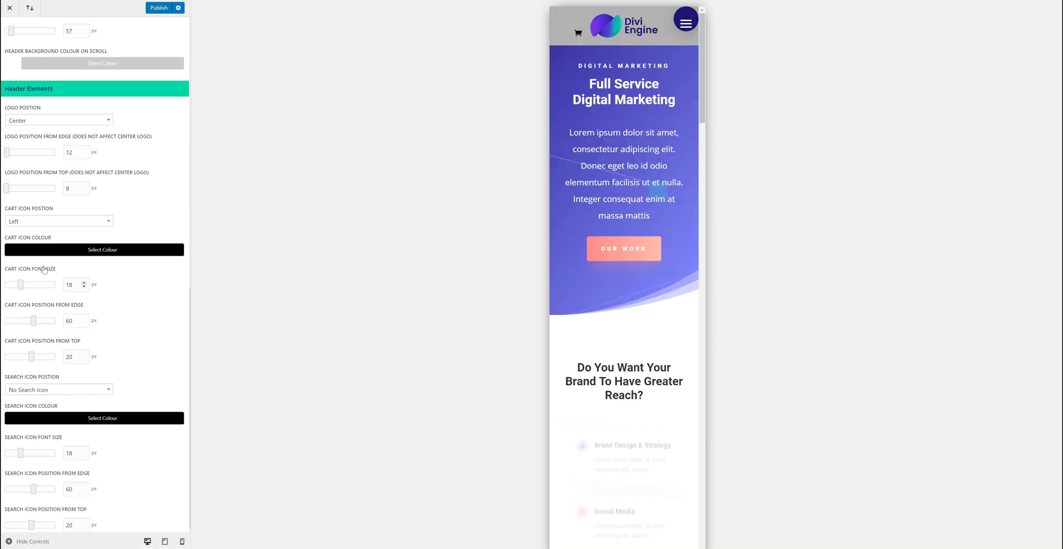
- Enlarge the cart icon to 27 px with 8 px edge and top offsets, and publish
{"action": "left_click_drag", "start_coordinate": [19, 285], "coordinate": [23, 285]}
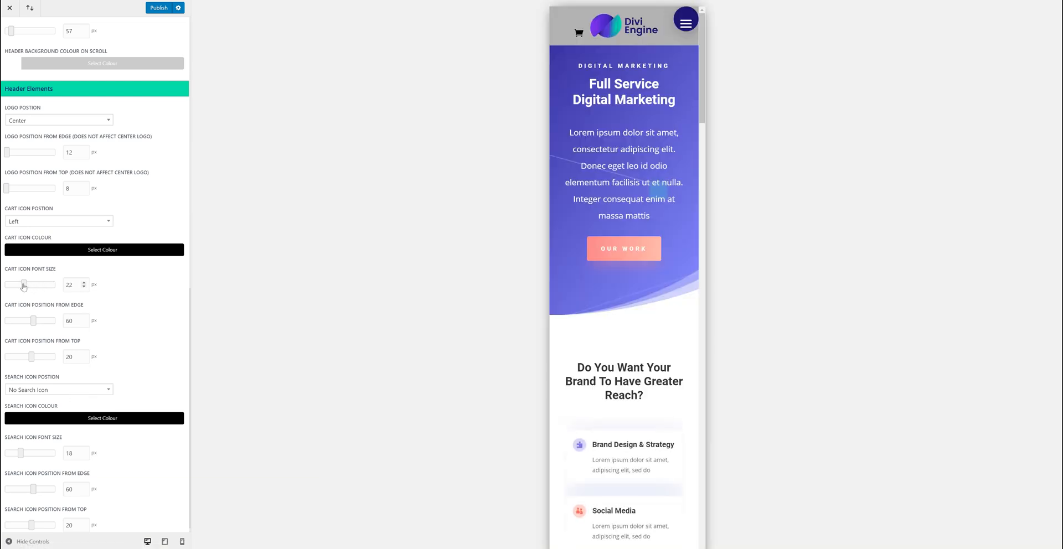
{"action": "left_click_drag", "start_coordinate": [22, 284], "coordinate": [33, 284]}
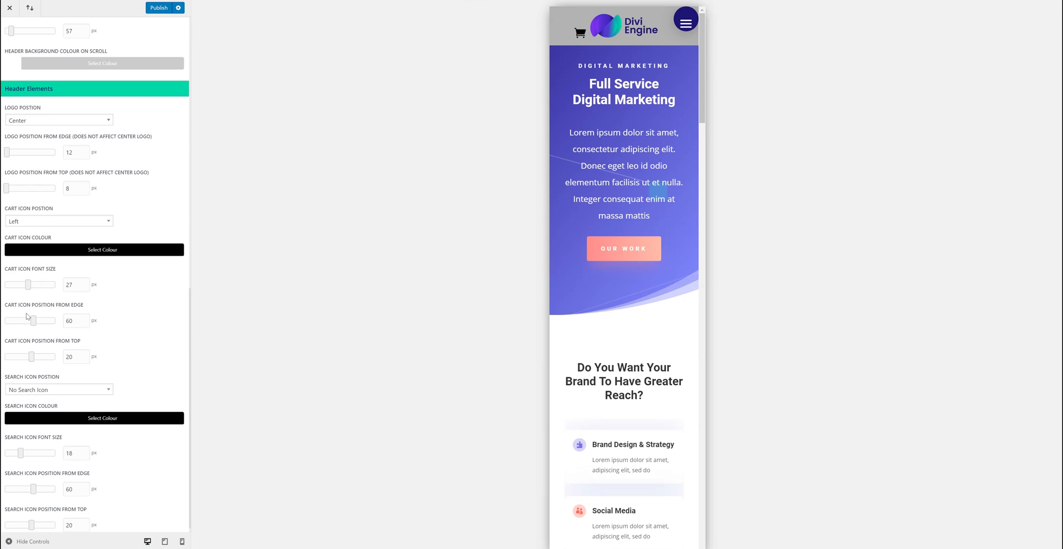
{"action": "left_click_drag", "start_coordinate": [54, 321], "coordinate": [30, 320]}
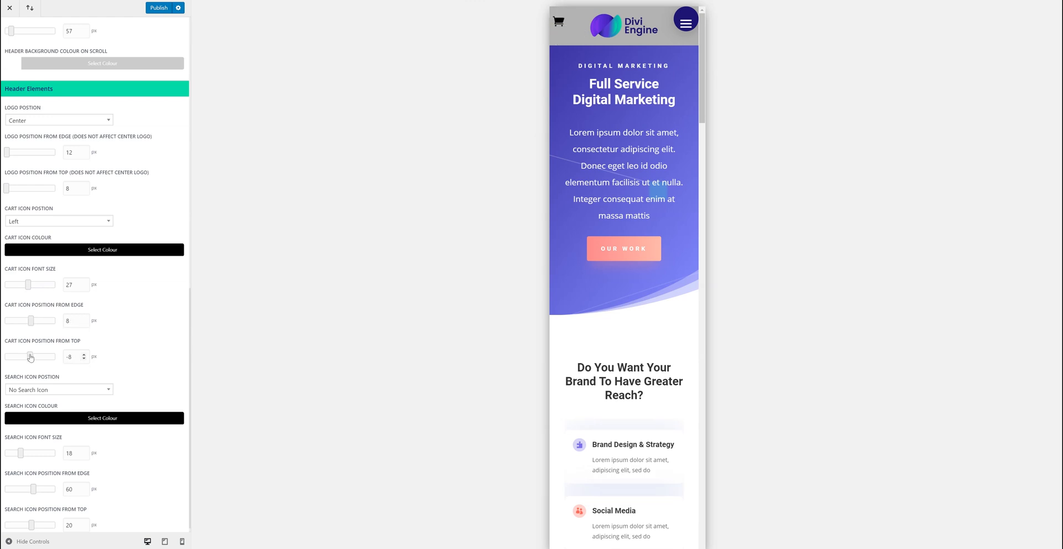
{"action": "left_click", "coordinate": [164, 7]}
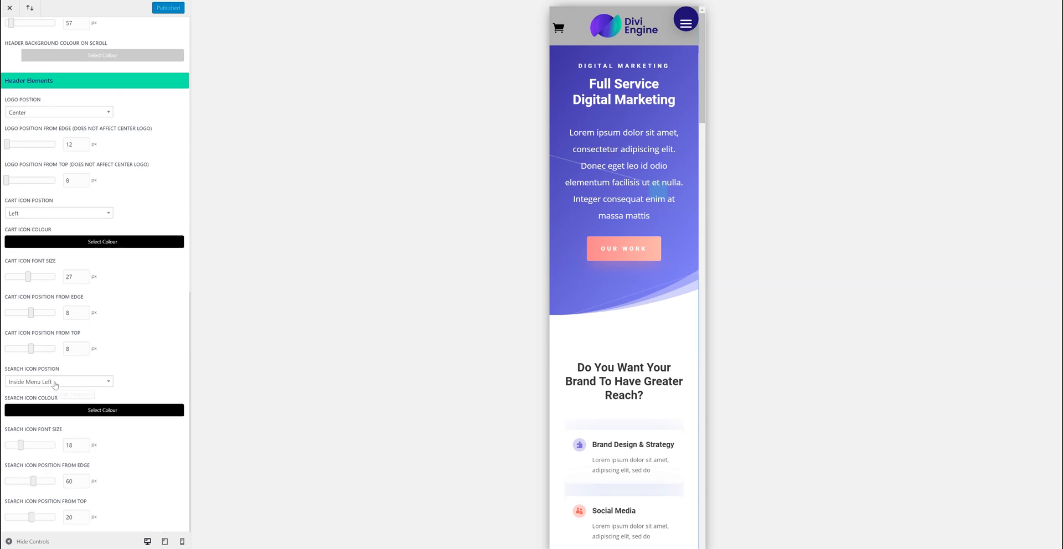
- Add a 21 px search icon beside the cart, 41 px from edge and 8 px from top
{"action": "left_click", "coordinate": [57, 382]}
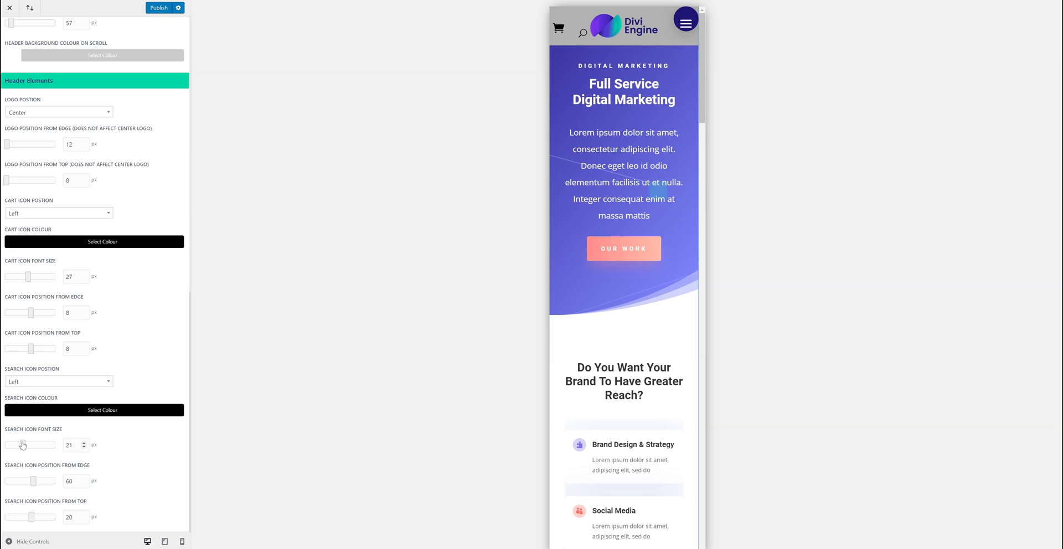
{"action": "left_click_drag", "start_coordinate": [45, 482], "coordinate": [34, 481]}
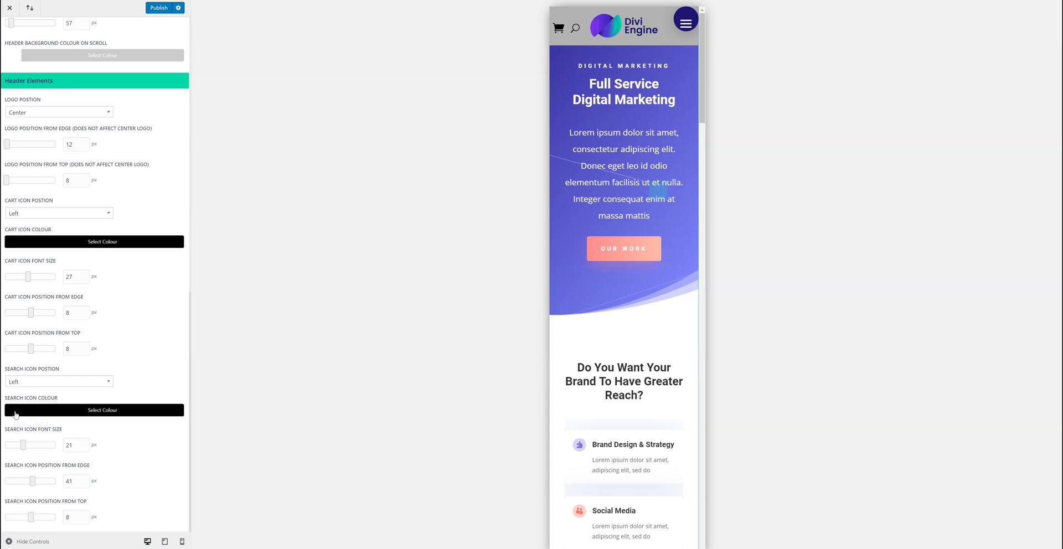
{"action": "left_click", "coordinate": [94, 410]}
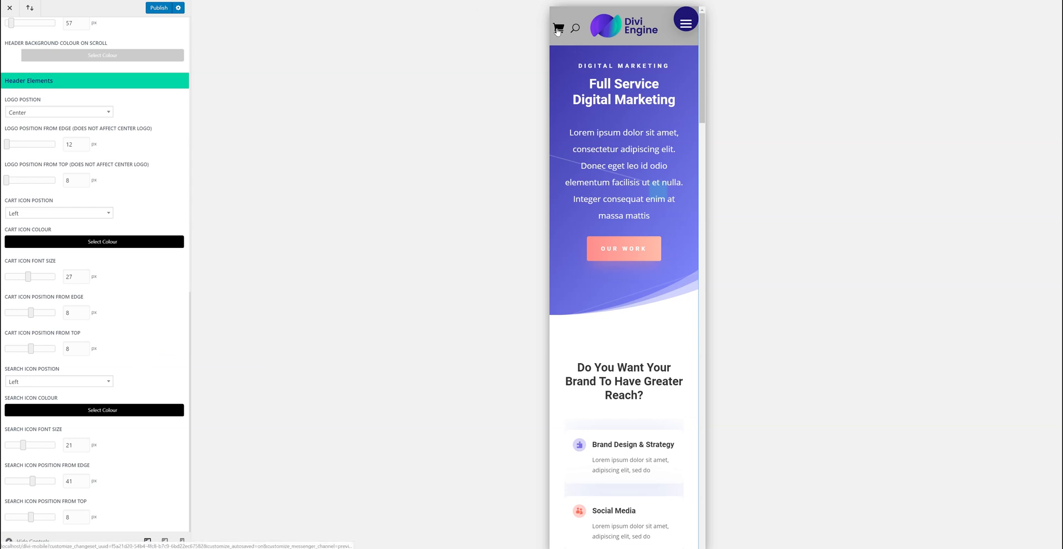
{"action": "mouse_move", "coordinate": [313, 134]}
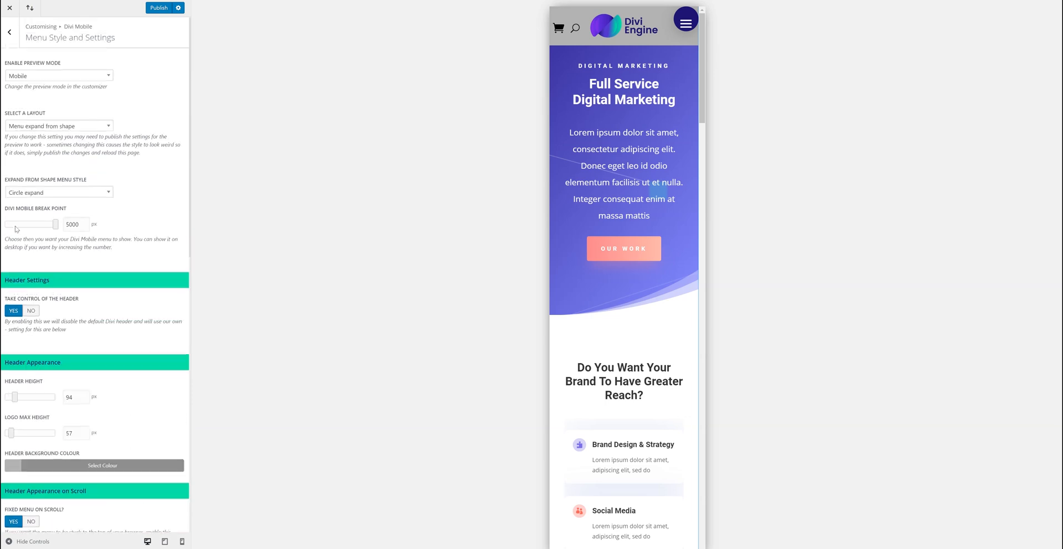
- Check the centred logo and left cart, then open and close the preview's search field
{"action": "scroll", "scroll_direction": "down", "scroll_amount": 3}
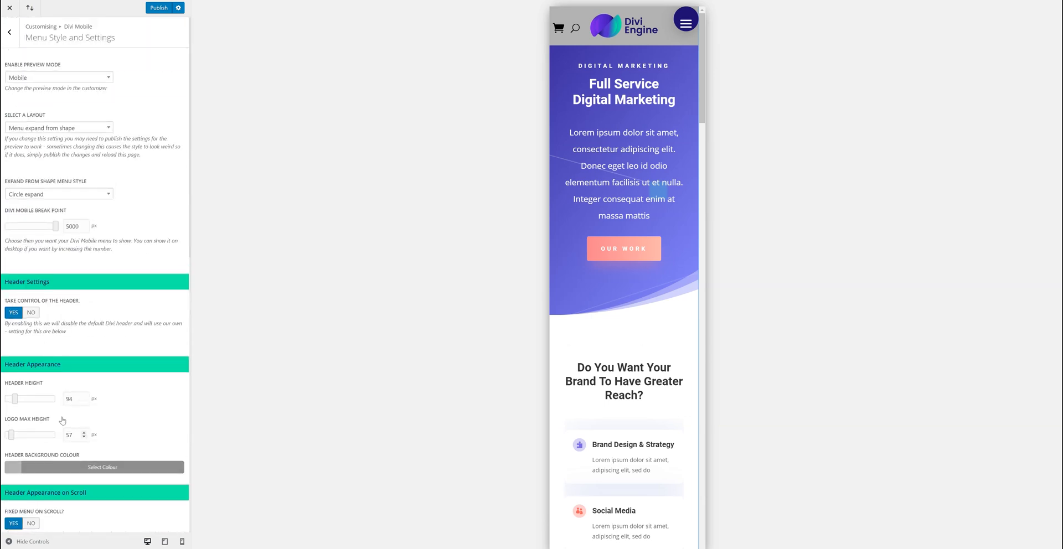
{"action": "mouse_move", "coordinate": [66, 387]}
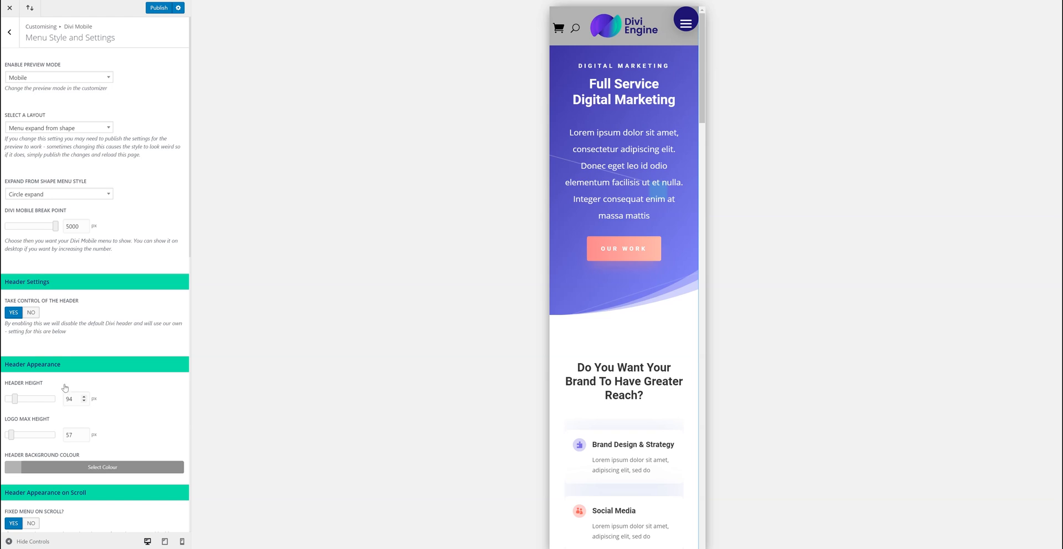
{"action": "scroll", "scroll_direction": "down", "scroll_amount": 3}
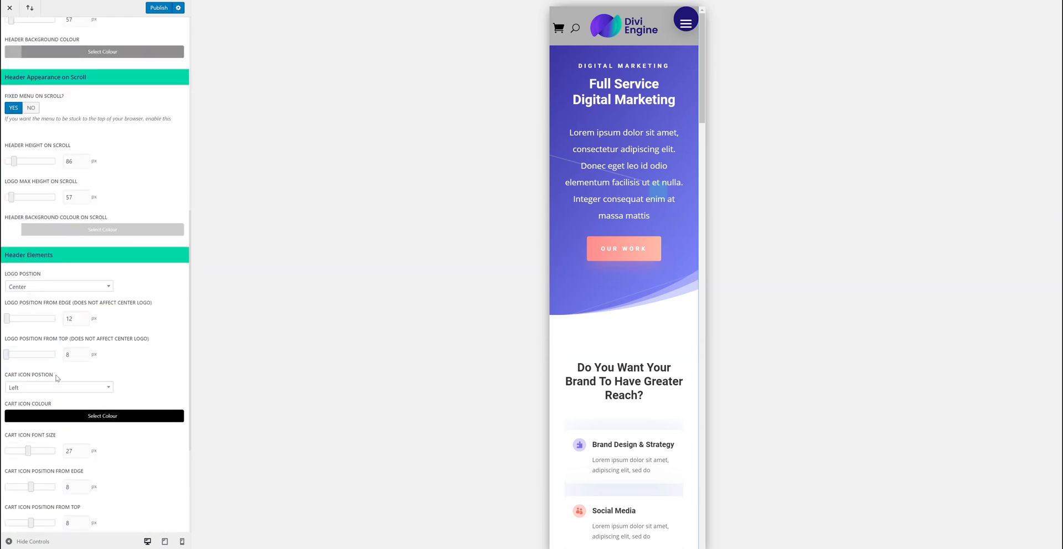
{"action": "mouse_move", "coordinate": [686, 40]}
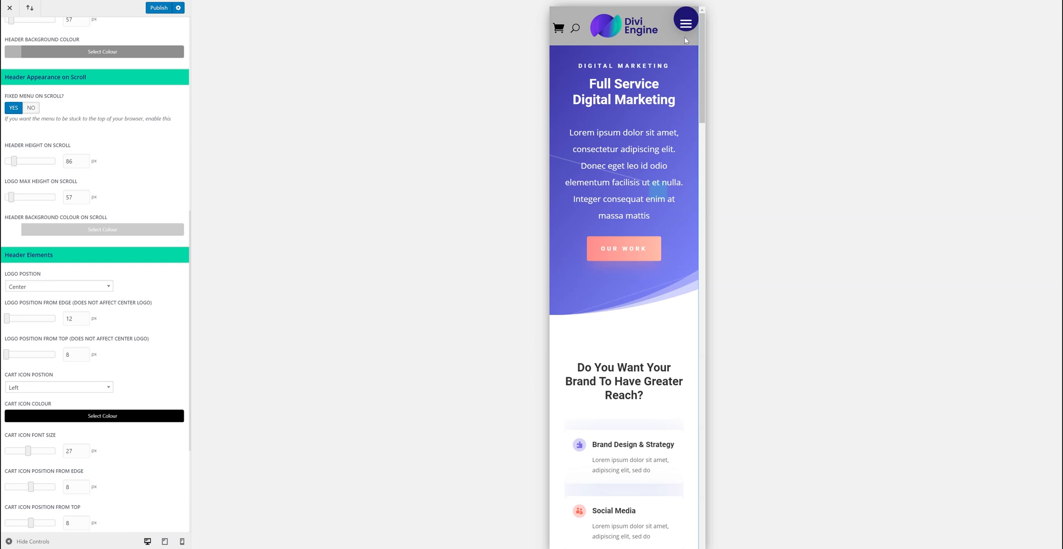
{"action": "mouse_move", "coordinate": [664, 35]}
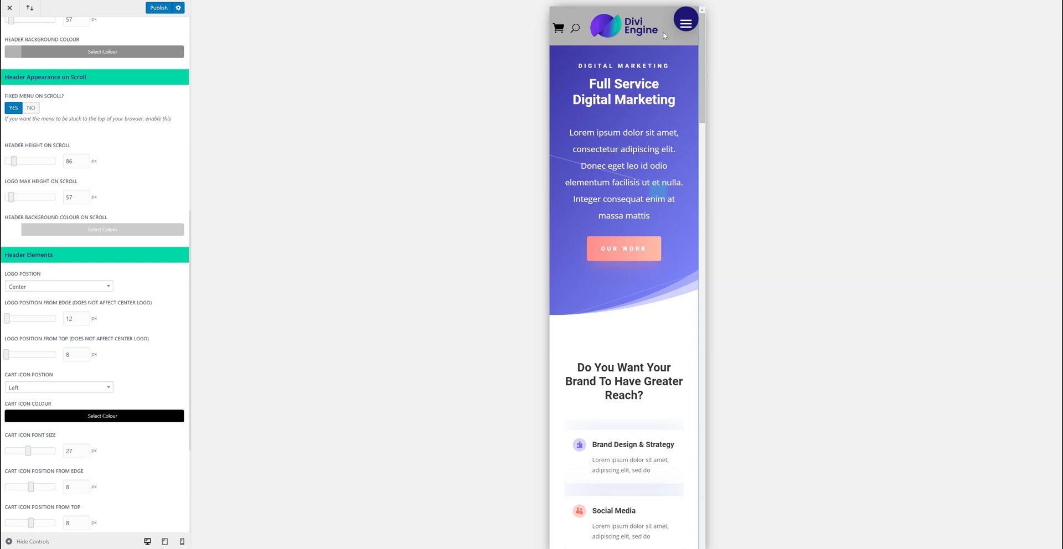
{"action": "mouse_move", "coordinate": [603, 33]}
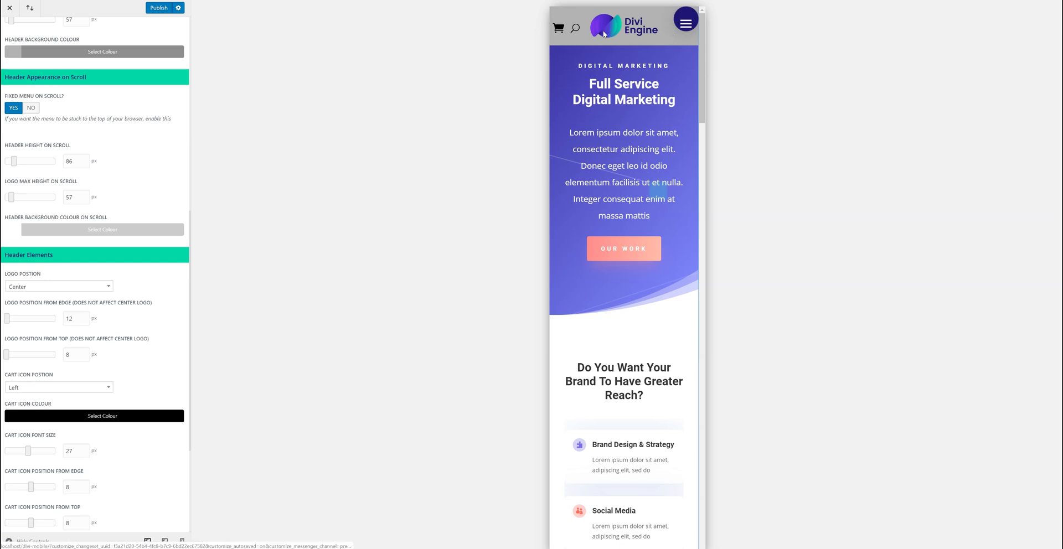
{"action": "left_click", "coordinate": [575, 27]}
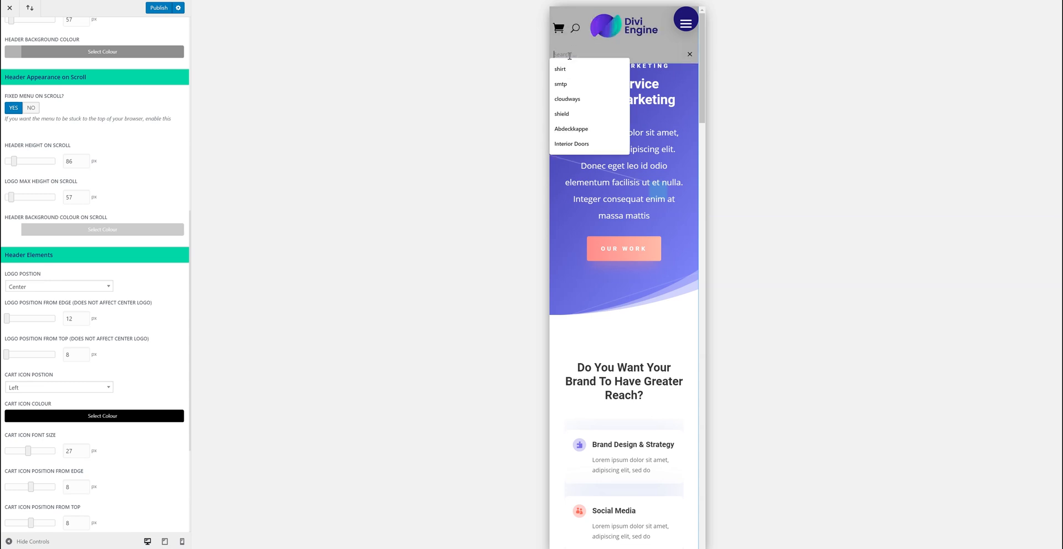
{"action": "left_click", "coordinate": [689, 54]}
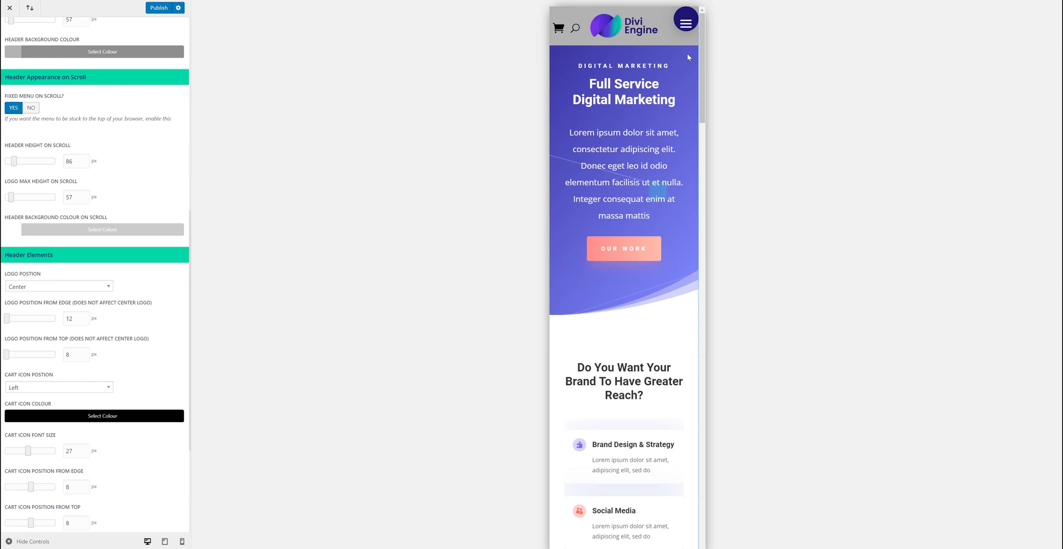
{"action": "mouse_move", "coordinate": [652, 61]}
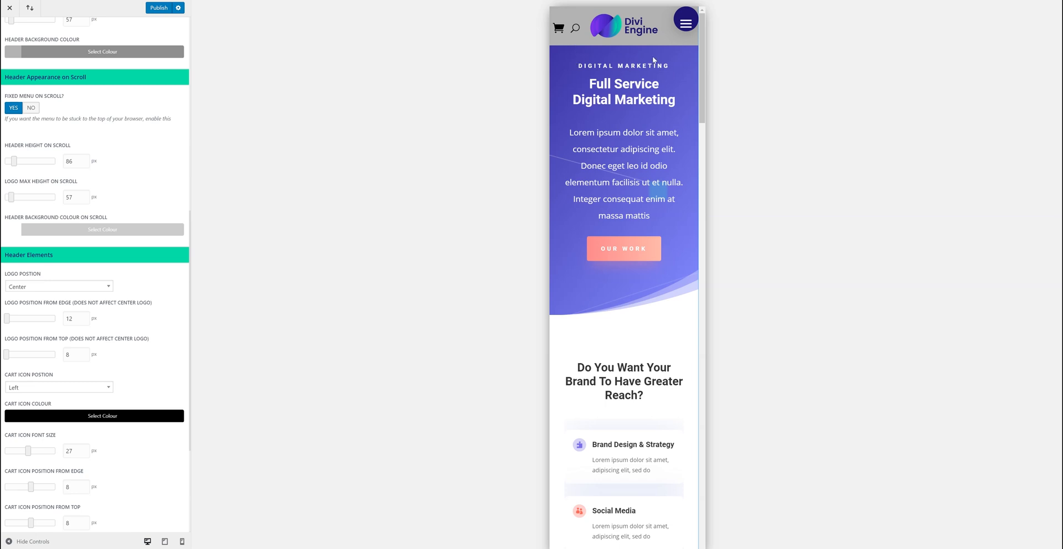
{"action": "scroll", "scroll_direction": "up", "scroll_amount": 3}
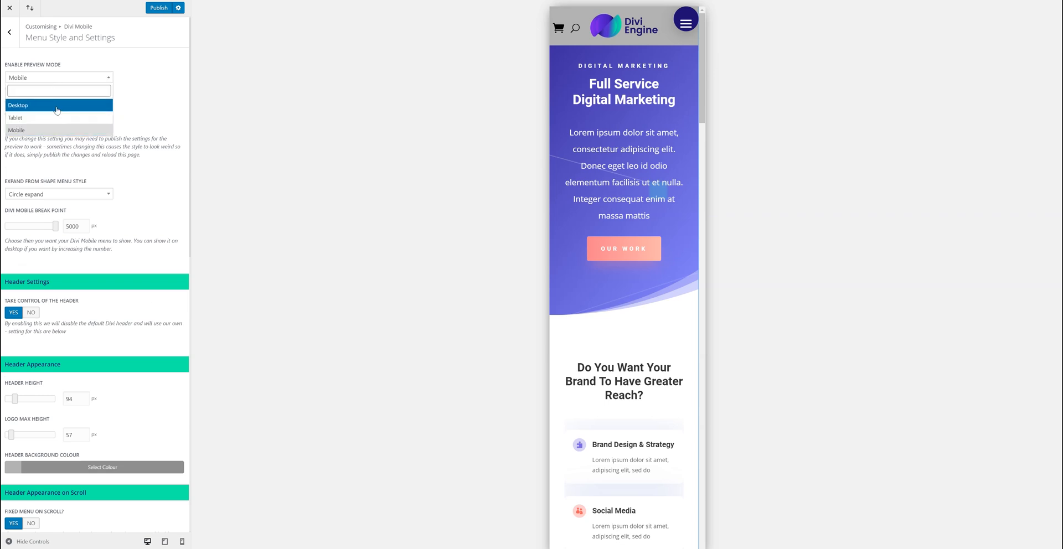
{"action": "left_click", "coordinate": [58, 105]}
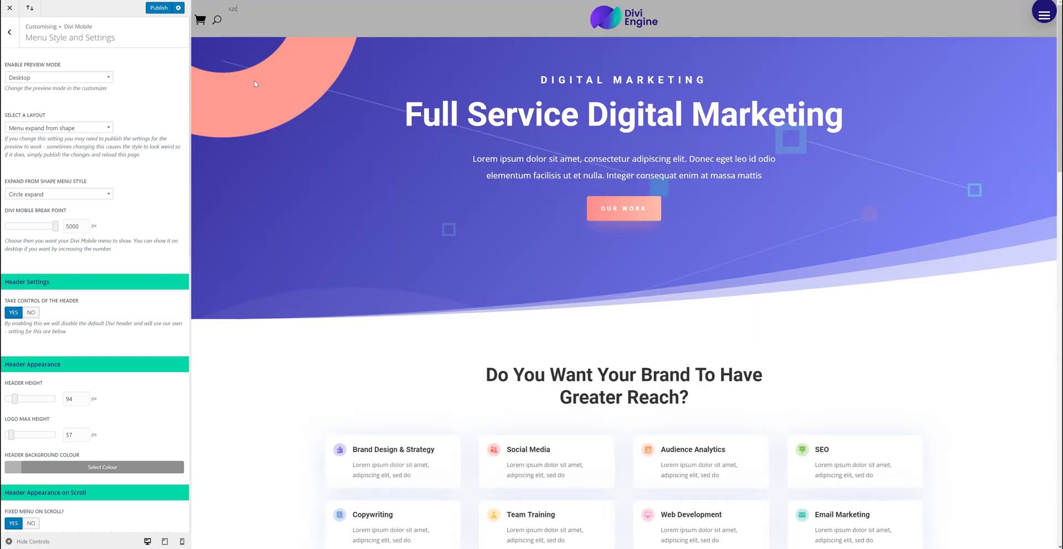
{"action": "mouse_move", "coordinate": [134, 38]}
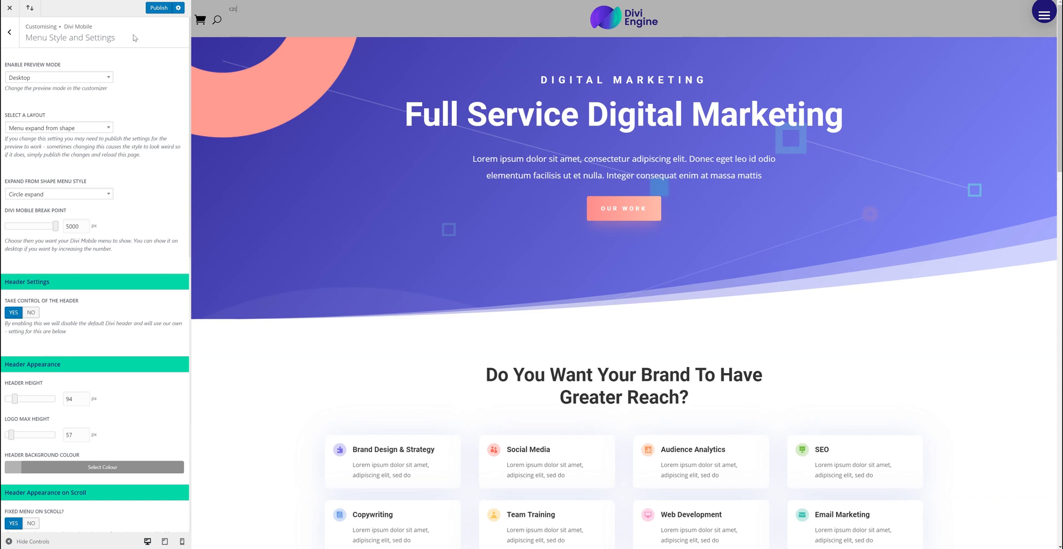
{"action": "mouse_move", "coordinate": [26, 40]}
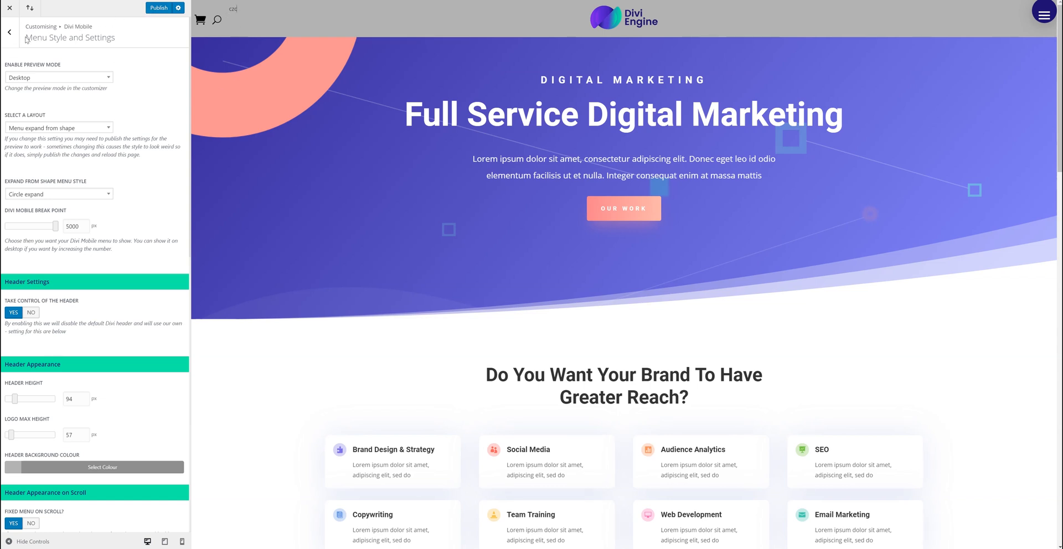
{"action": "left_click", "coordinate": [58, 77]}
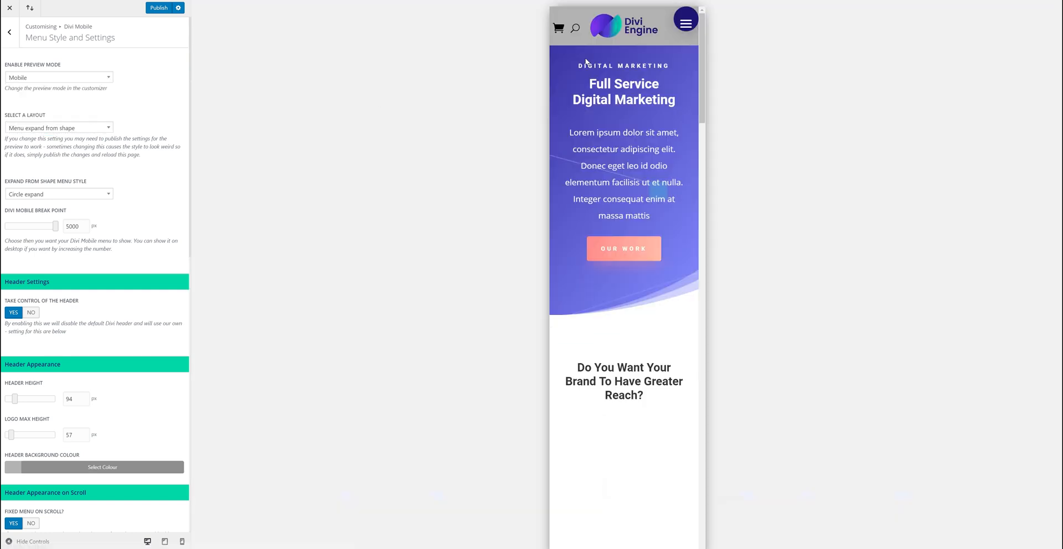
{"action": "scroll", "scroll_direction": "down", "scroll_amount": 3}
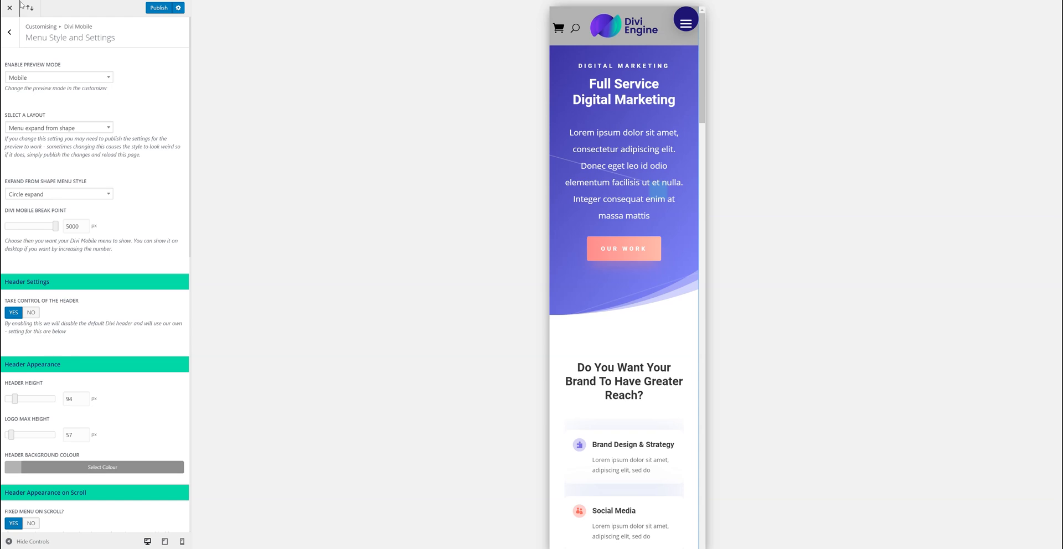
{"action": "left_click", "coordinate": [9, 32]}
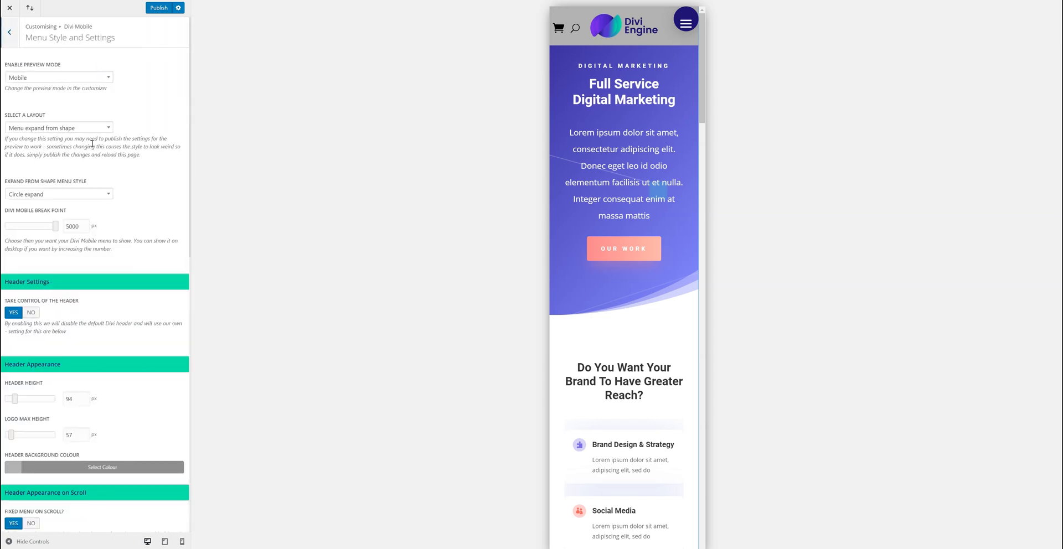
- Make the menu appear from outside screen, trial Elastic in the preview, then choose Full Screen
{"action": "left_click", "coordinate": [58, 128]}
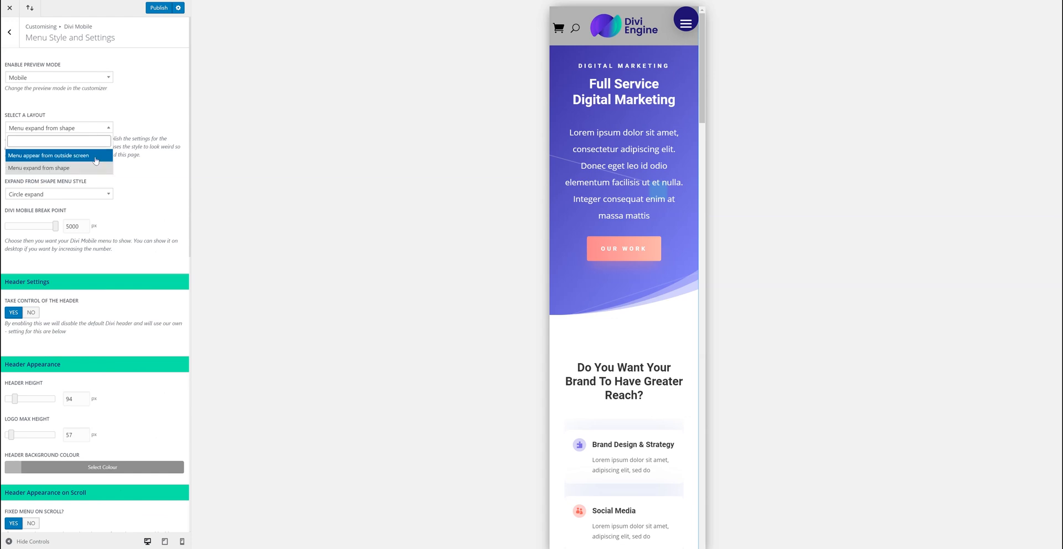
{"action": "left_click", "coordinate": [49, 155]}
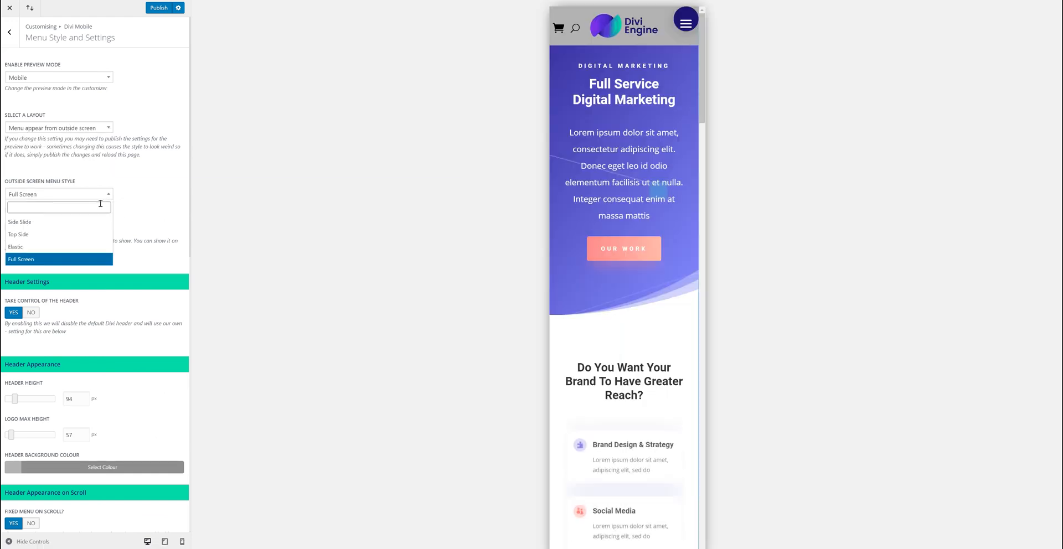
{"action": "left_click", "coordinate": [15, 247]}
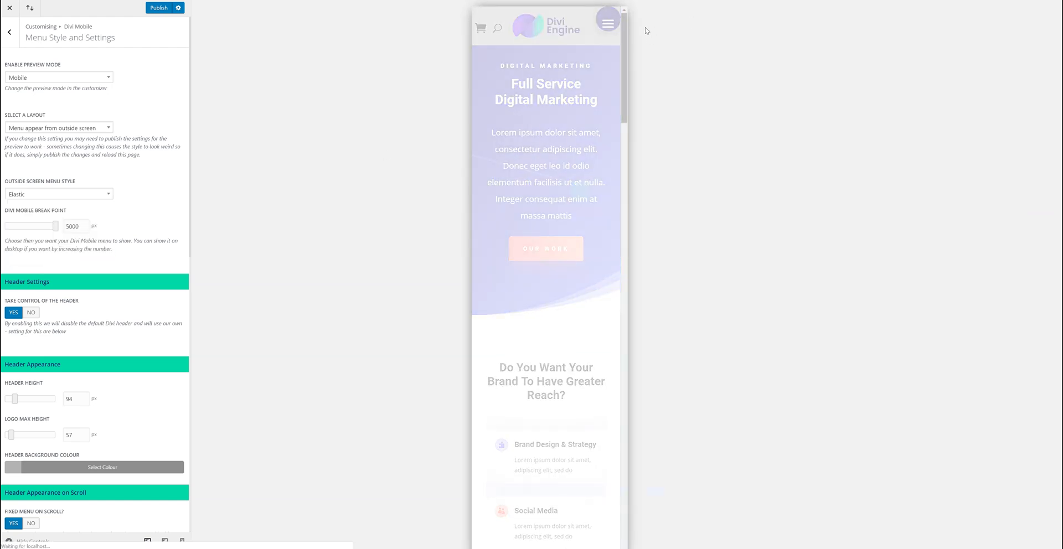
{"action": "left_click", "coordinate": [608, 22]}
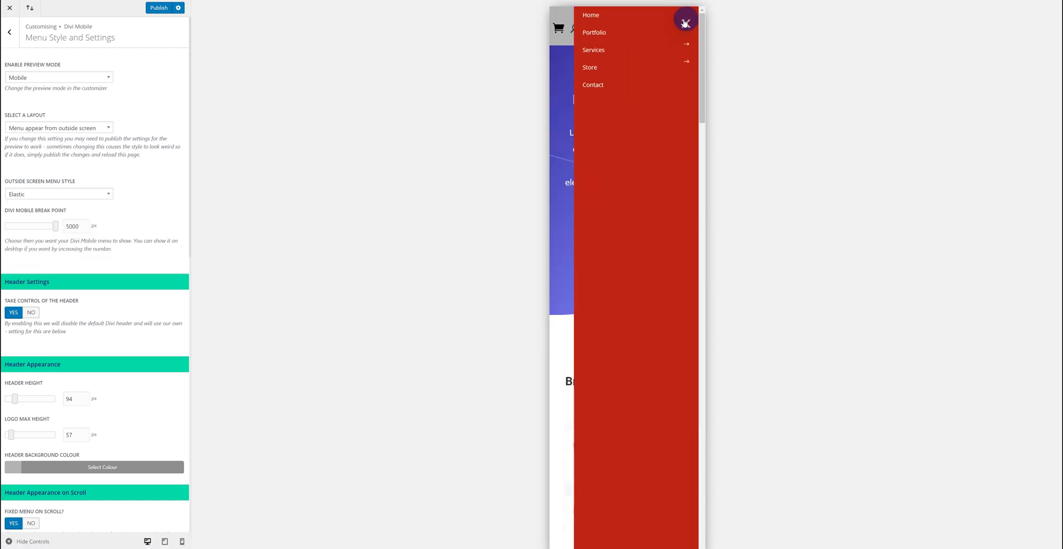
{"action": "left_click", "coordinate": [685, 20]}
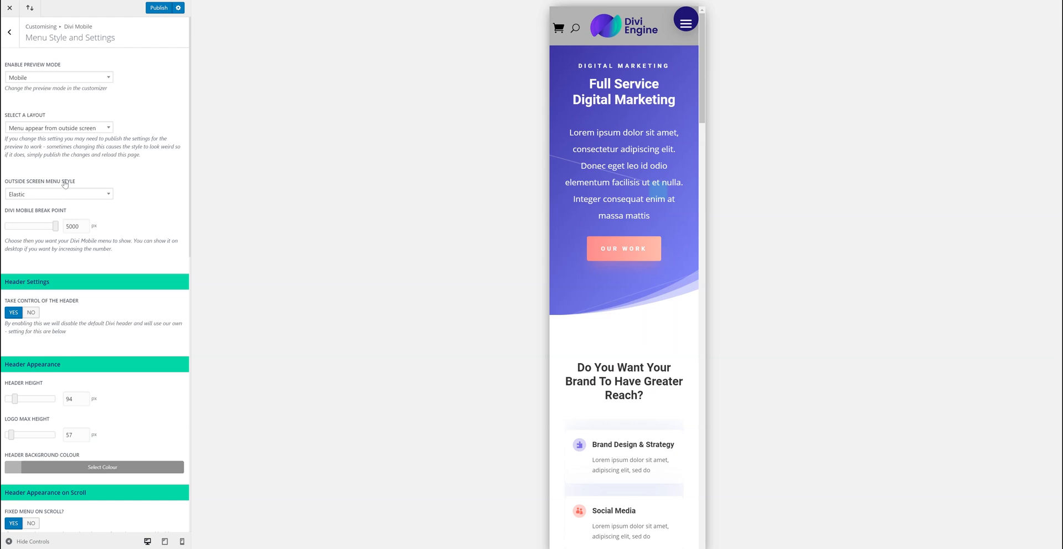
{"action": "mouse_move", "coordinate": [111, 49]}
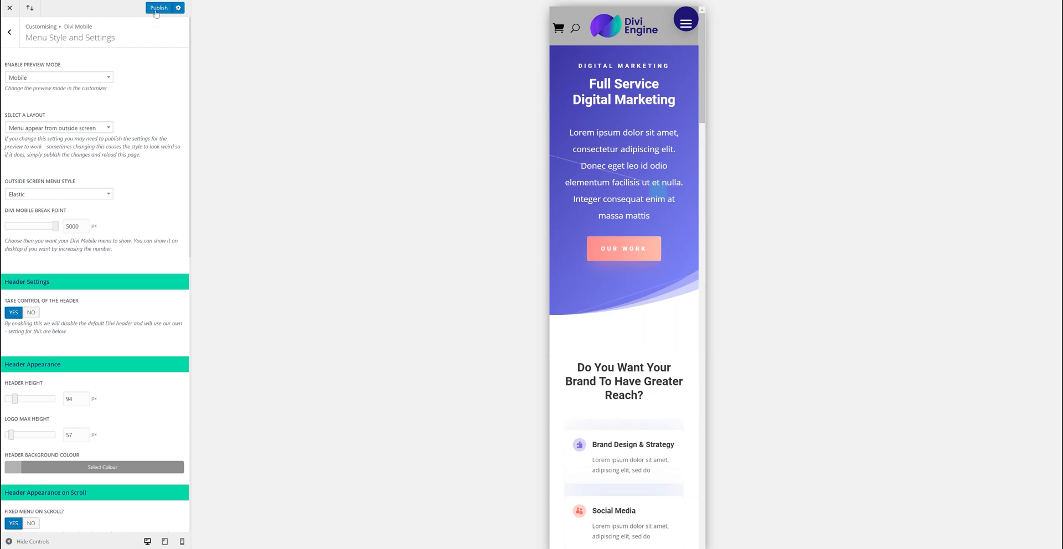
{"action": "left_click", "coordinate": [58, 195]}
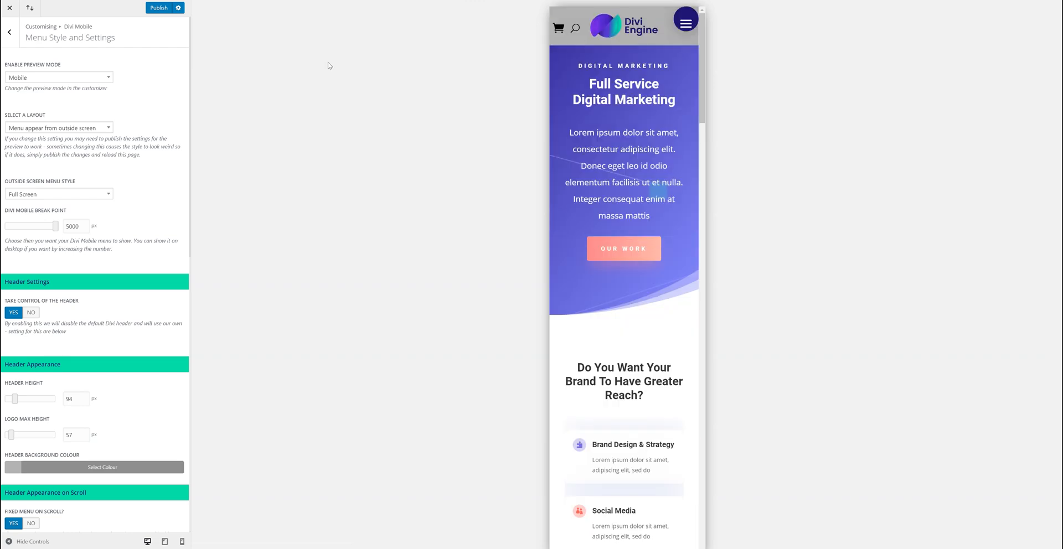
{"action": "mouse_move", "coordinate": [134, 32]}
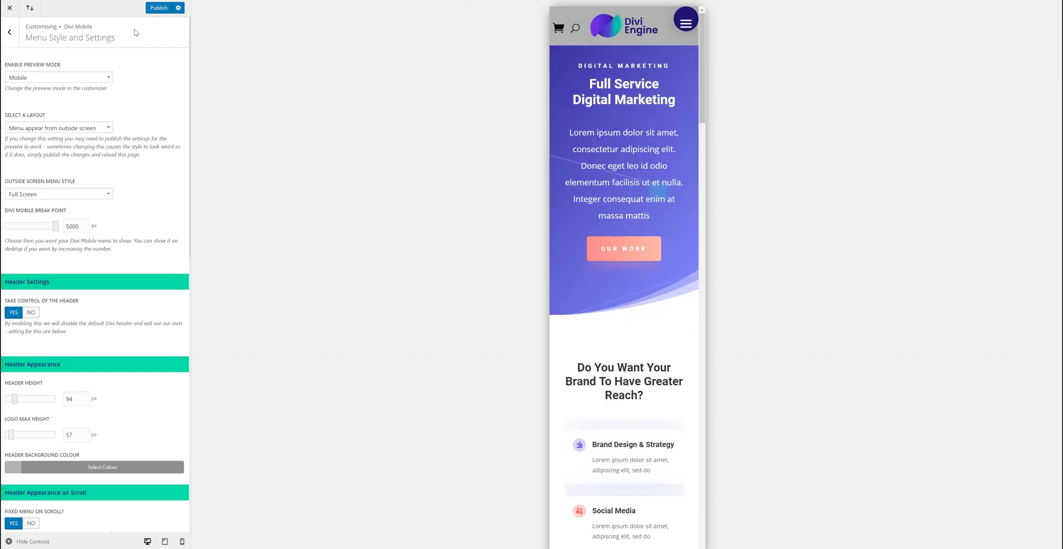
- Publish the Full Screen outside-screen menu settings
{"action": "left_click", "coordinate": [9, 33]}
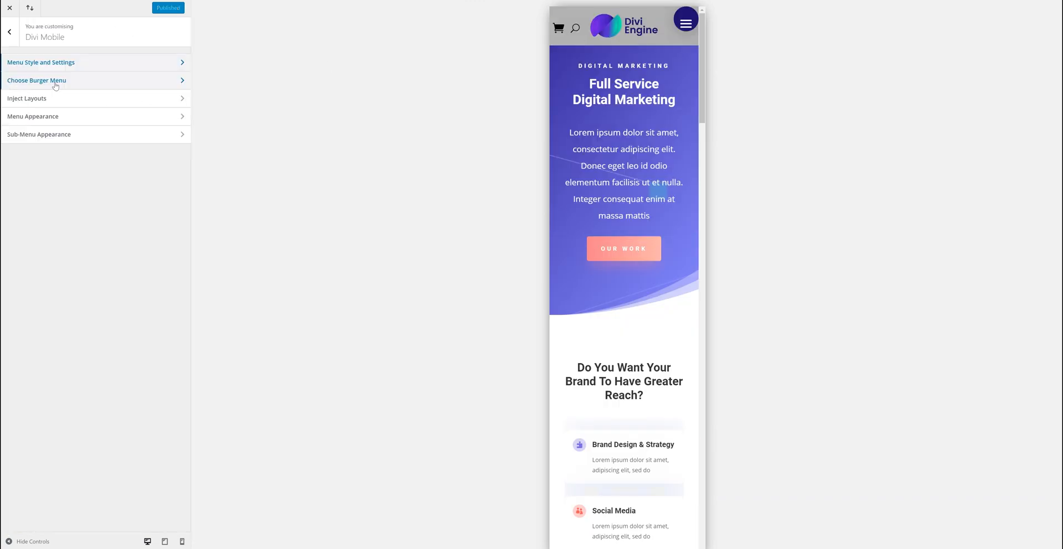
{"action": "mouse_move", "coordinate": [55, 99]}
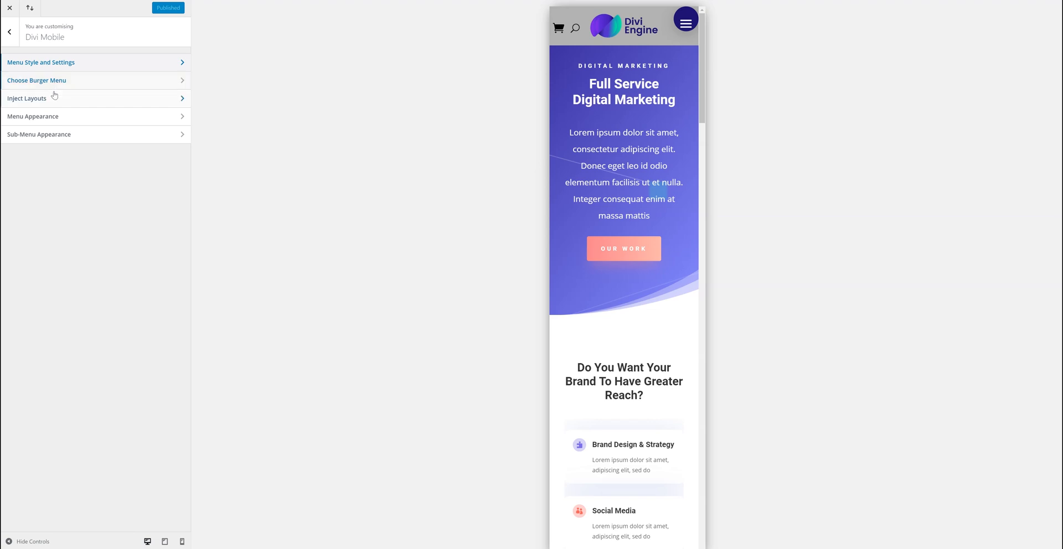
{"action": "mouse_move", "coordinate": [33, 541]}
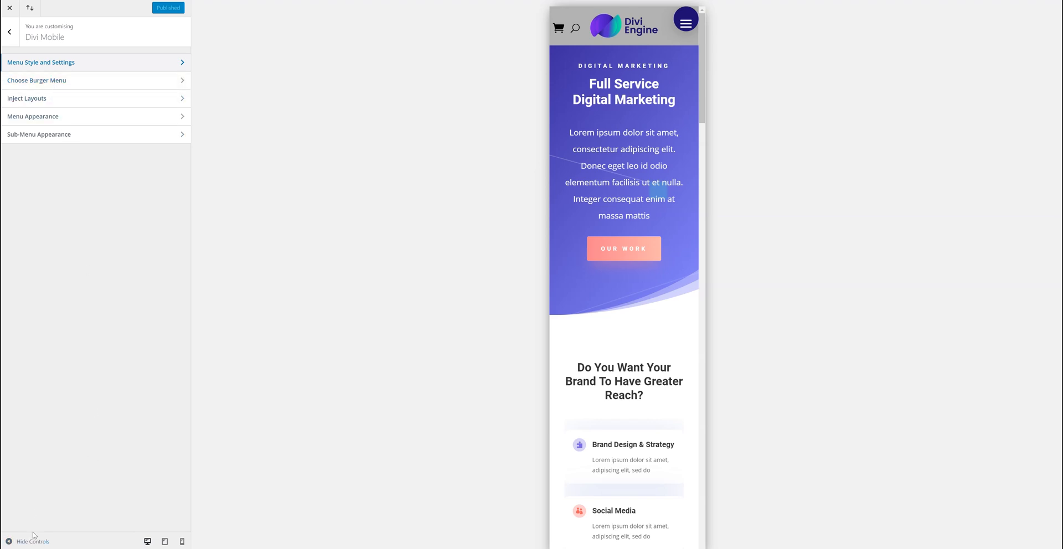